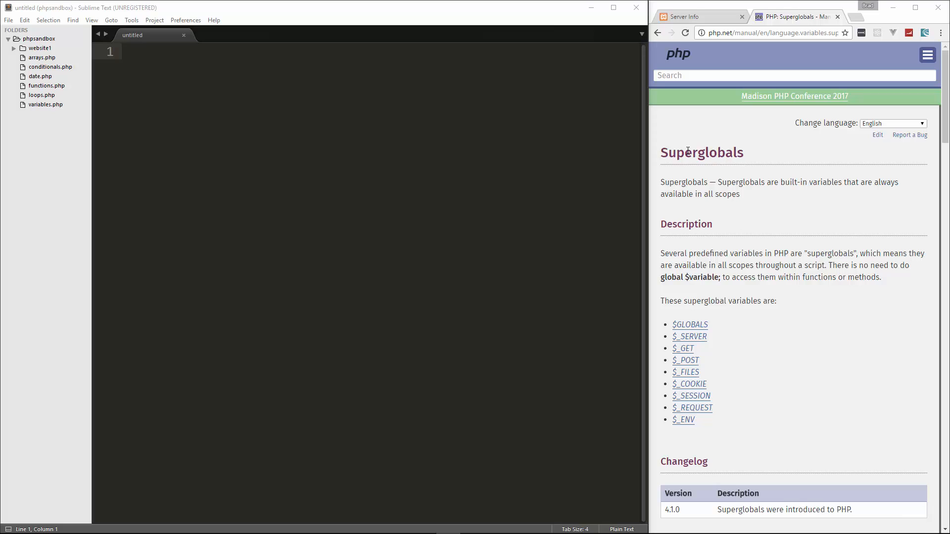
mouse_move(797, 192)
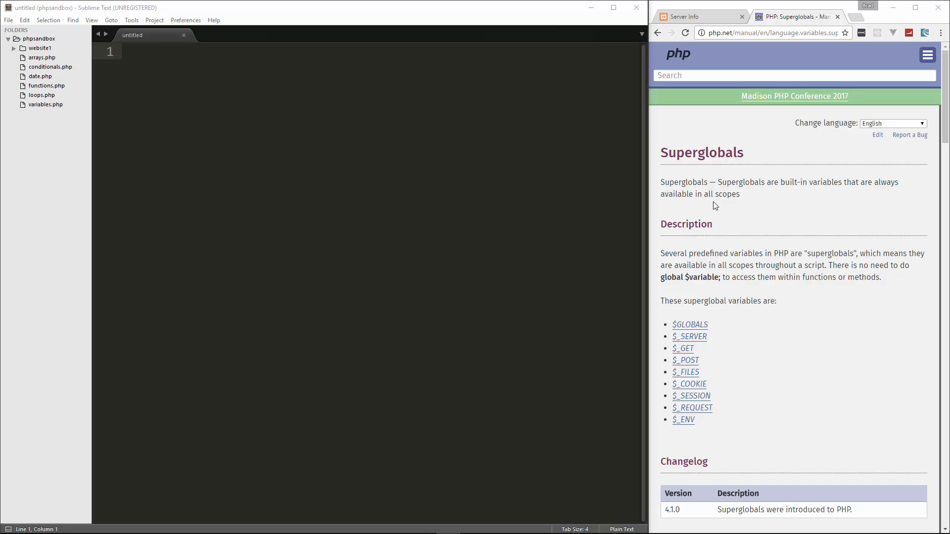
mouse_move(744, 365)
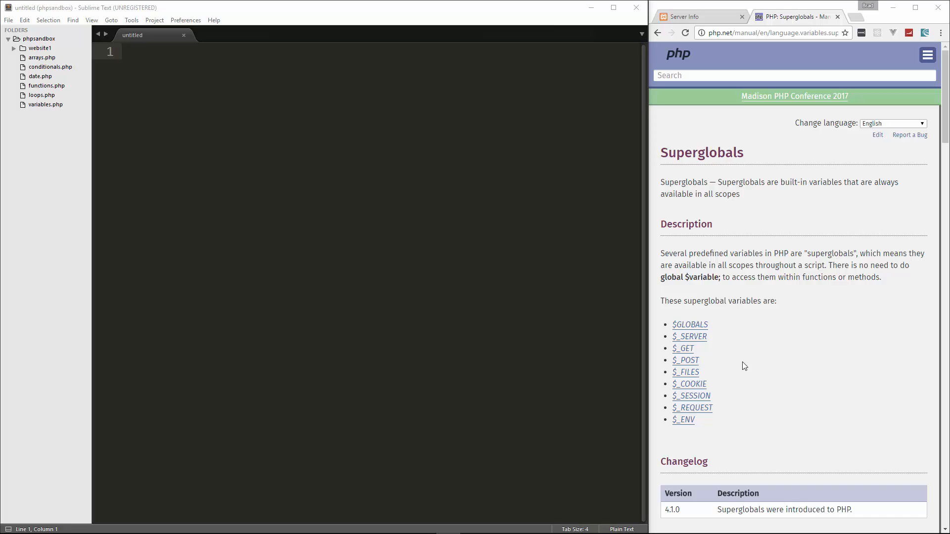
mouse_move(686, 361)
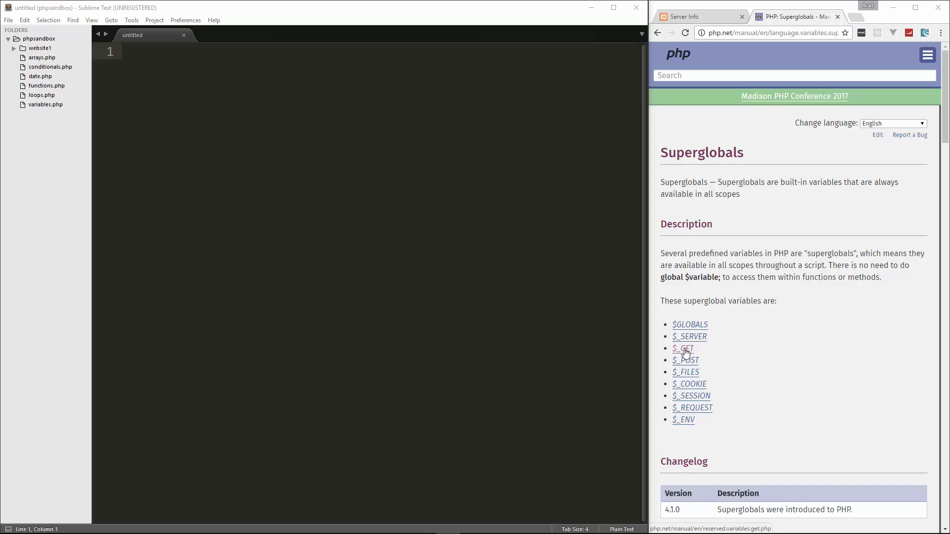
mouse_move(723, 350)
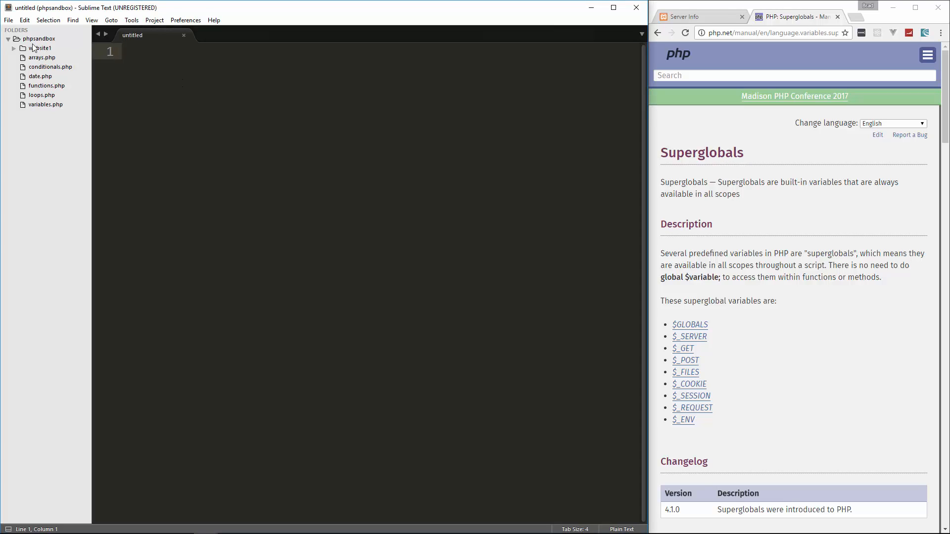
- Make a website2 folder under phpsandbox and save new index.php and server-info.php files there
right_click(38, 38)
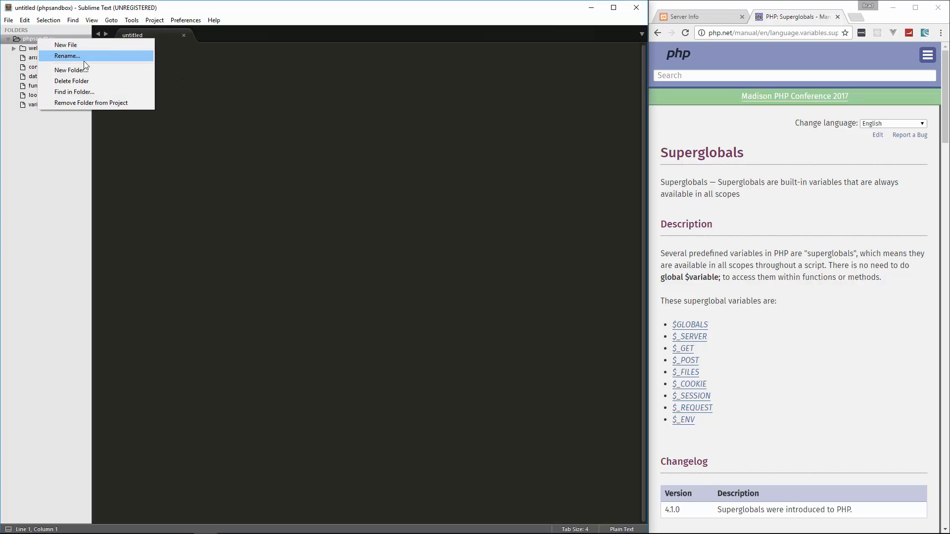
click(67, 56)
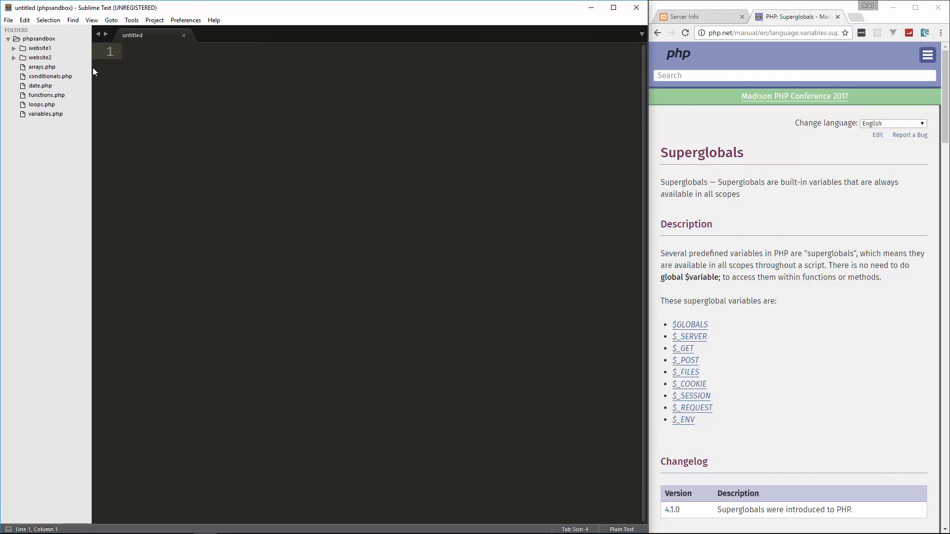
right_click(39, 56)
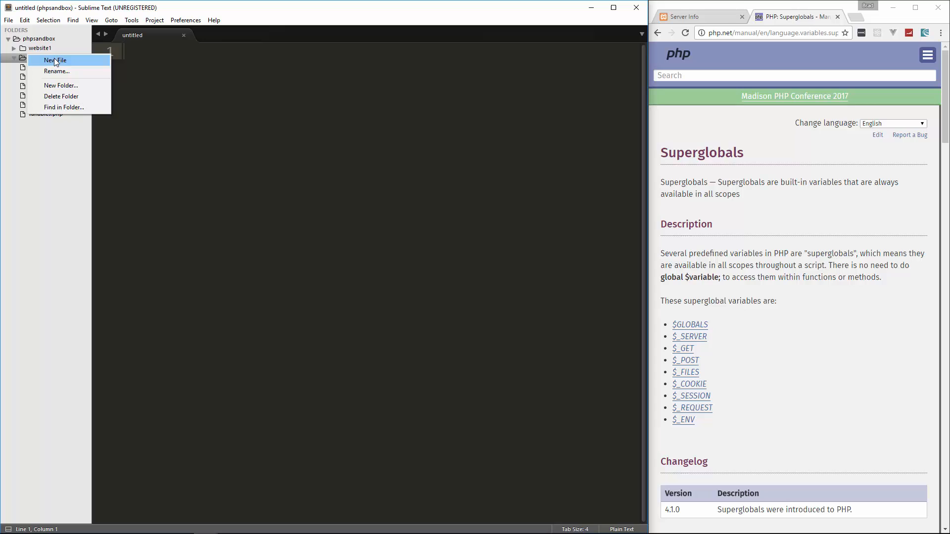
click(54, 60)
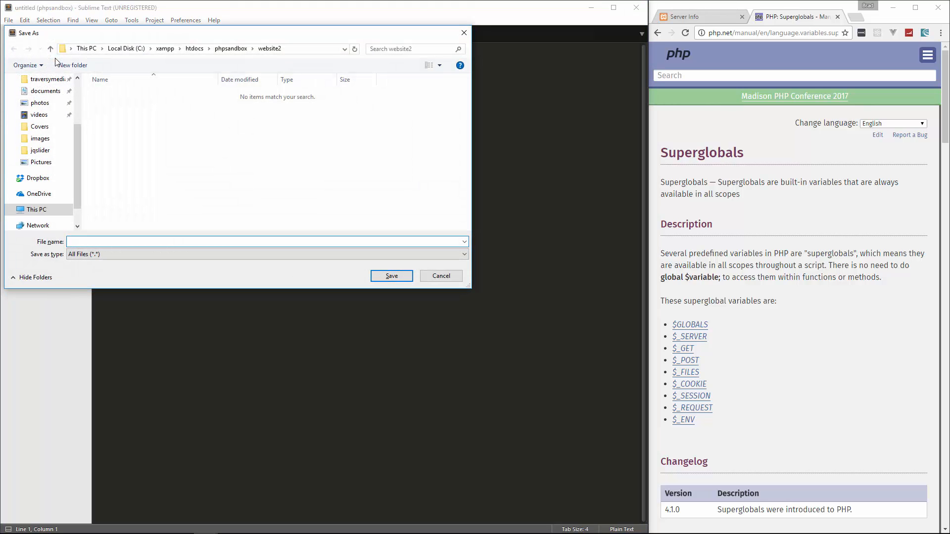
text(index.php)
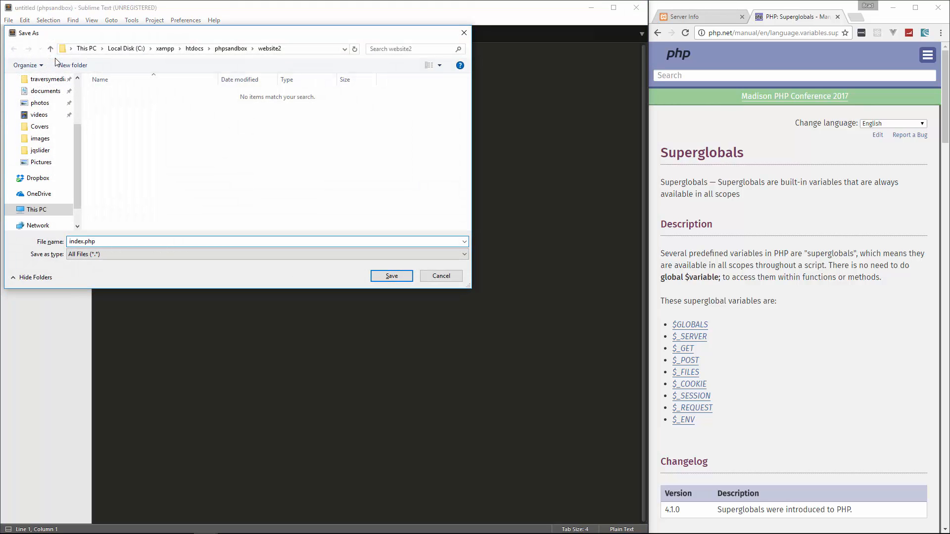
click(391, 276)
text(server-info)
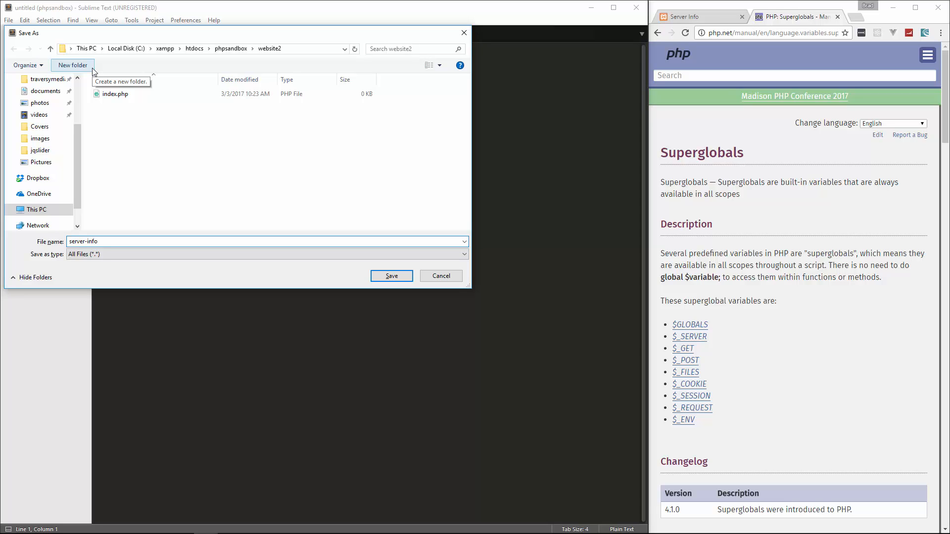
click(391, 275)
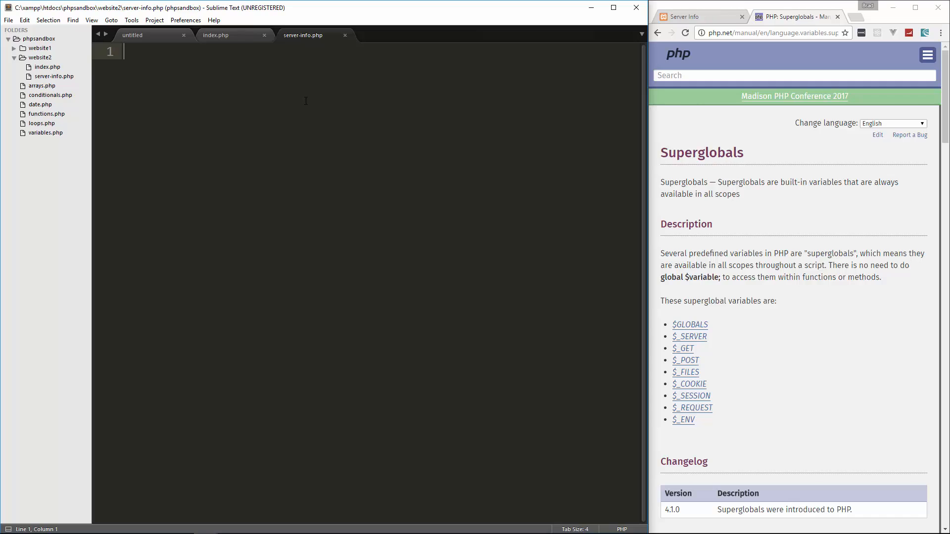
mouse_move(309, 83)
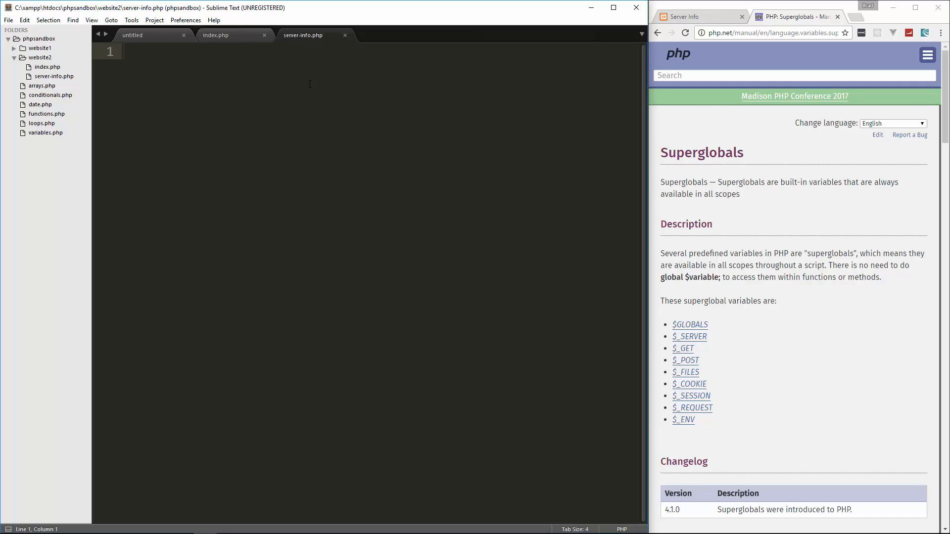
- Close the untitled tab and write an empty <?php ?> block in server-info.php
click(183, 34)
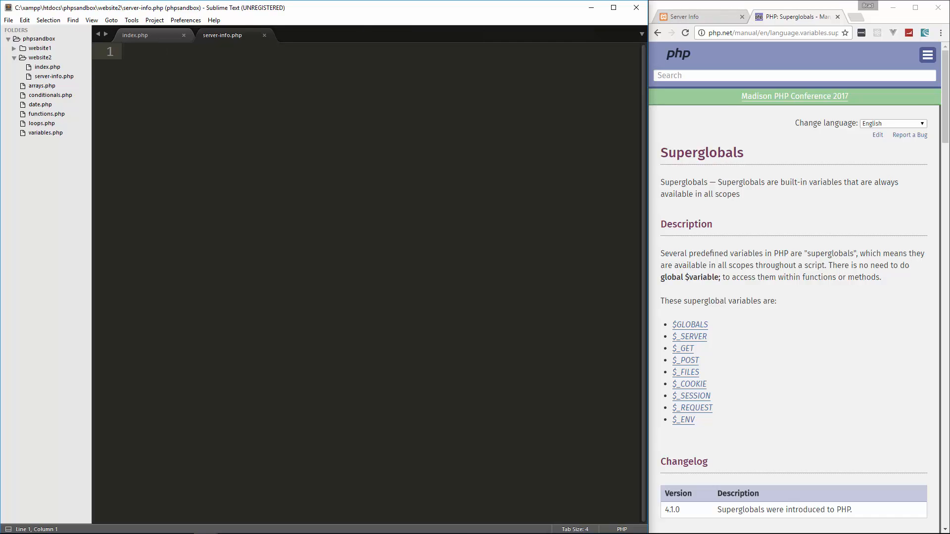
click(55, 76)
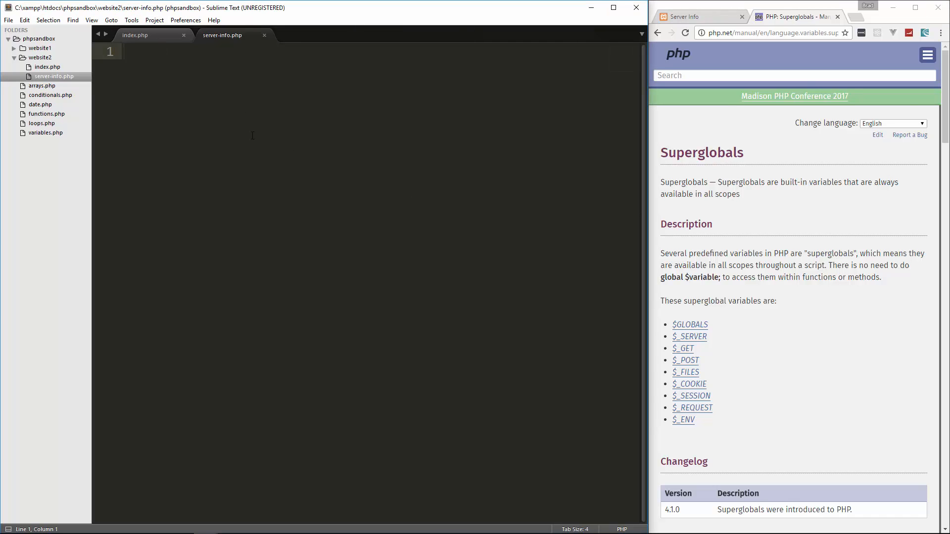
text(<?php)
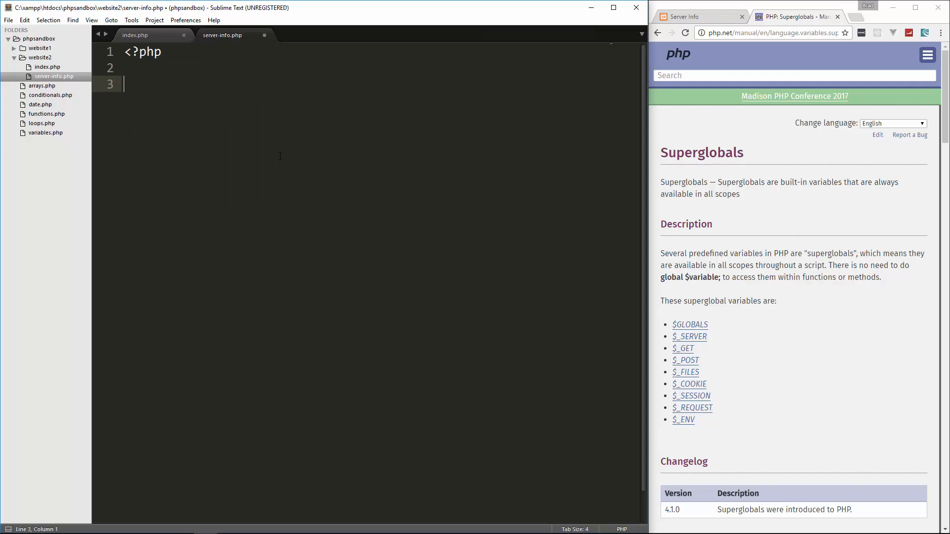
click(154, 68)
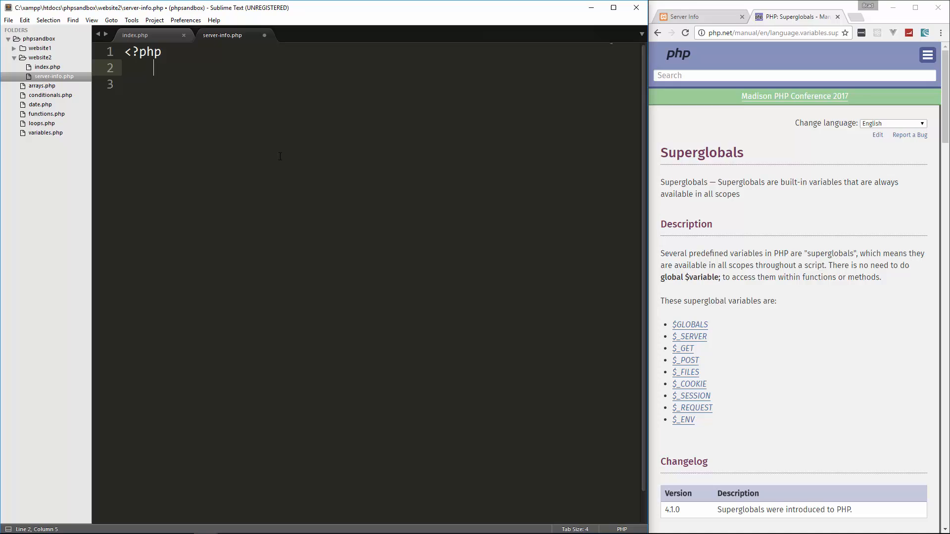
text(?>)
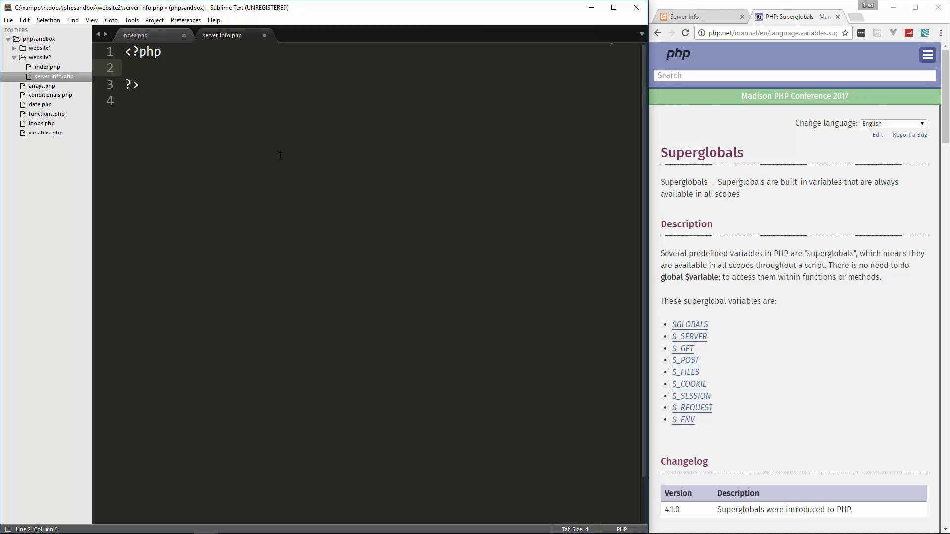
- Add a '# $_SERVER SUPERGLOBAL' comment inside the PHP block
text(#)
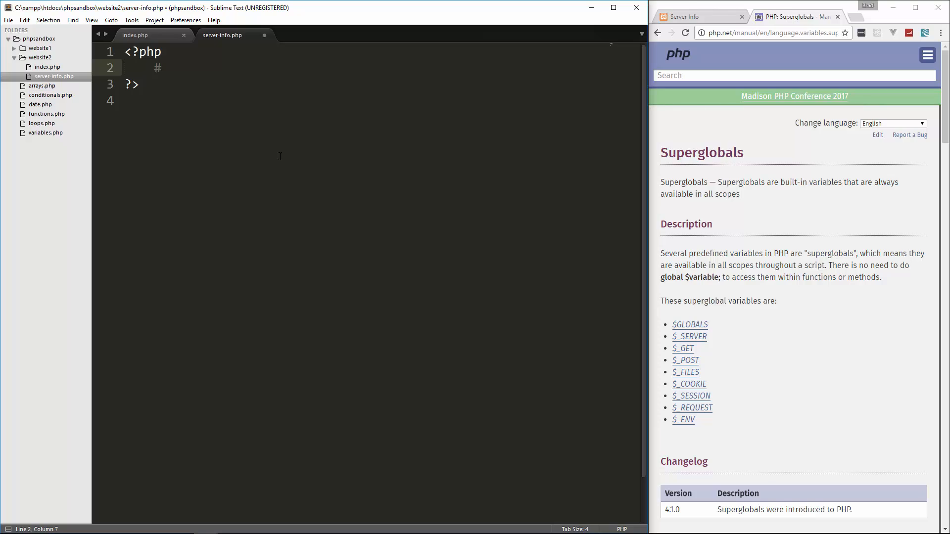
text(S_SE)
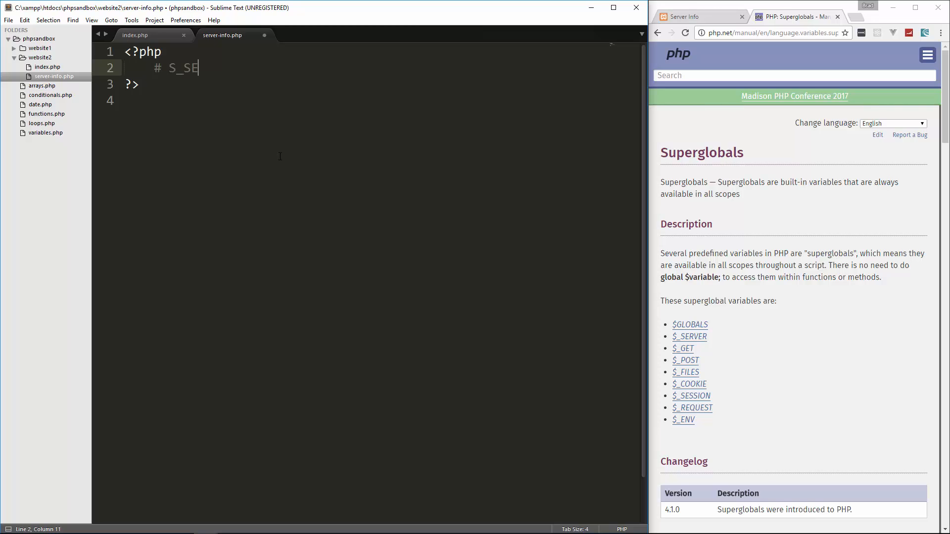
key(Backspace)
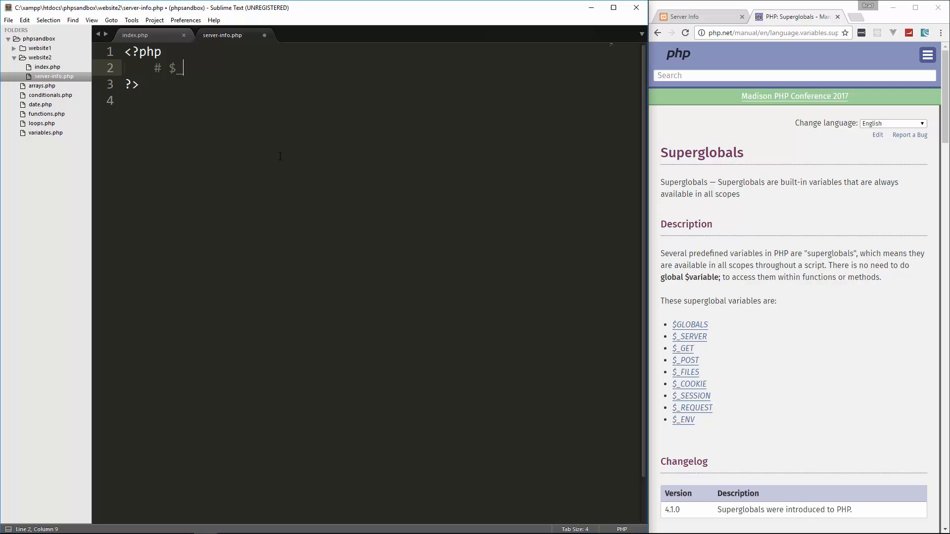
text(SERVER SUP)
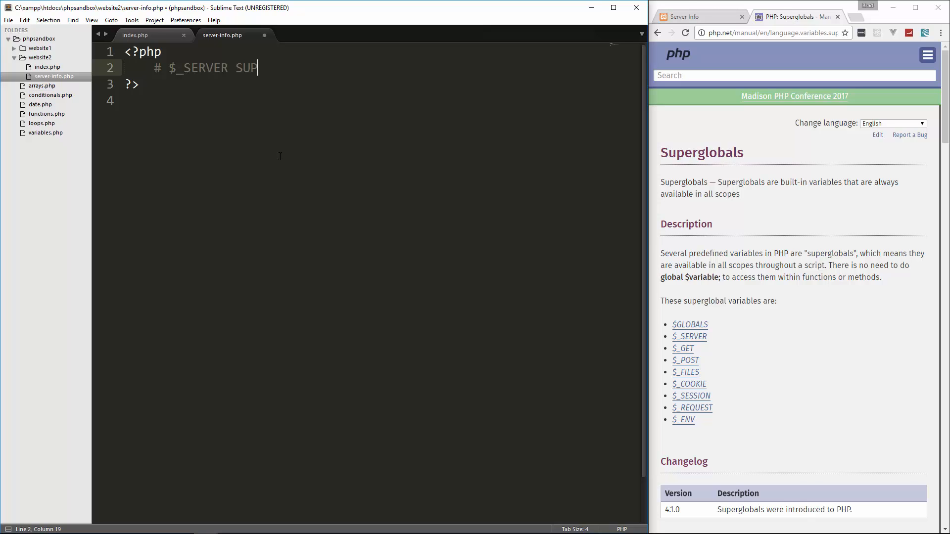
text(ERGLOBAL)
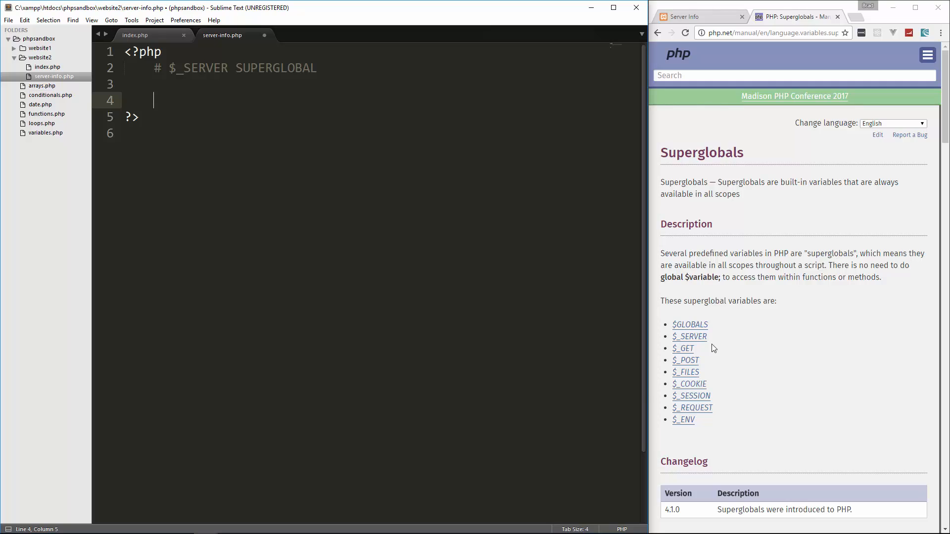
mouse_move(689, 325)
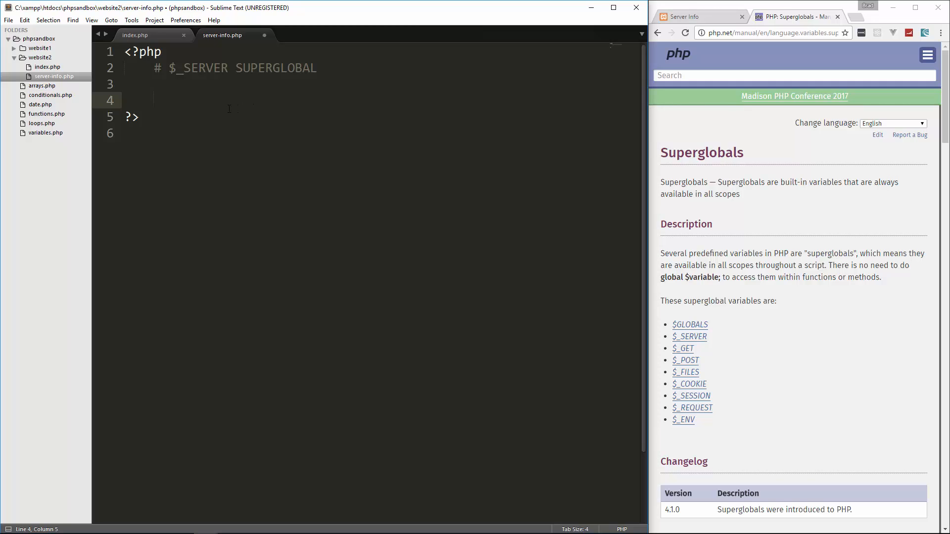
- Add 'Create Server Array' and 'Create Client Array' comments and an empty $server = []; array
text(// Create)
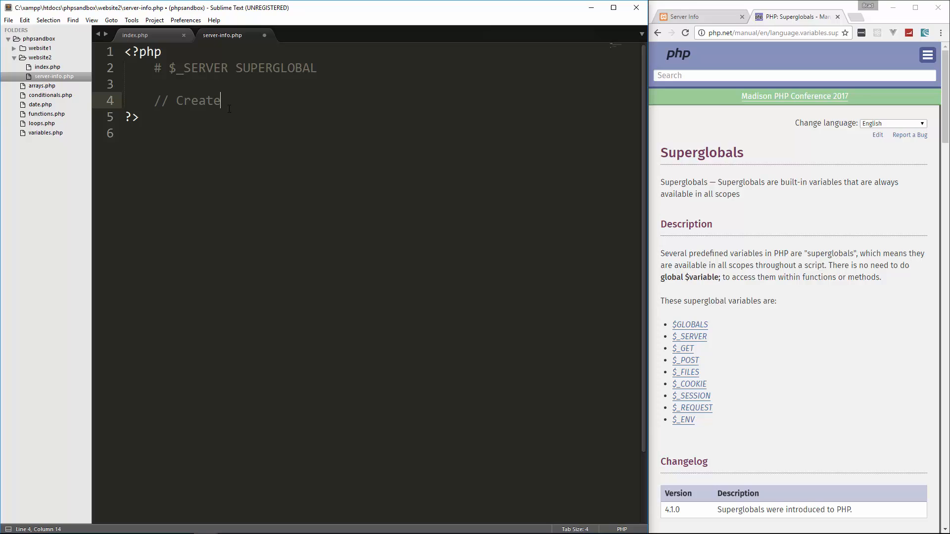
text(Server Array)
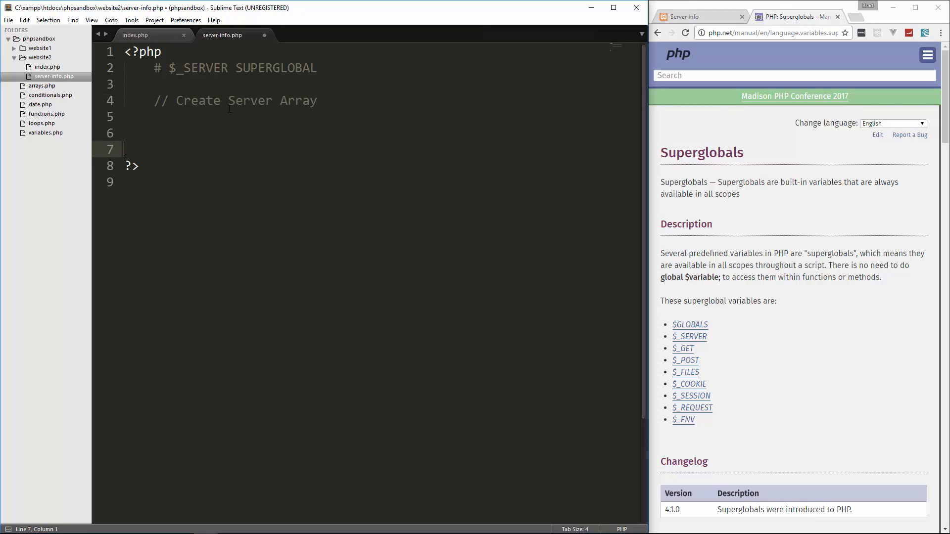
text(// Cre)
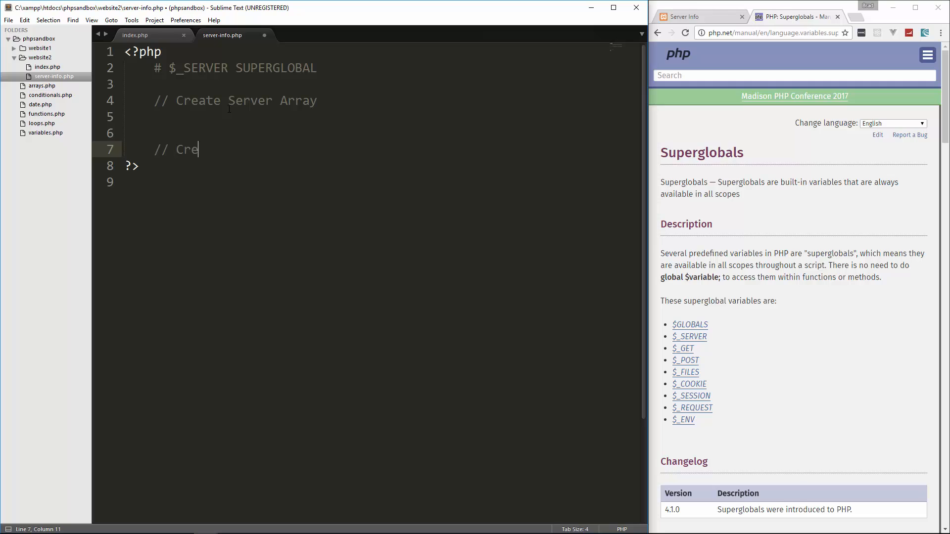
text(ate Client Array)
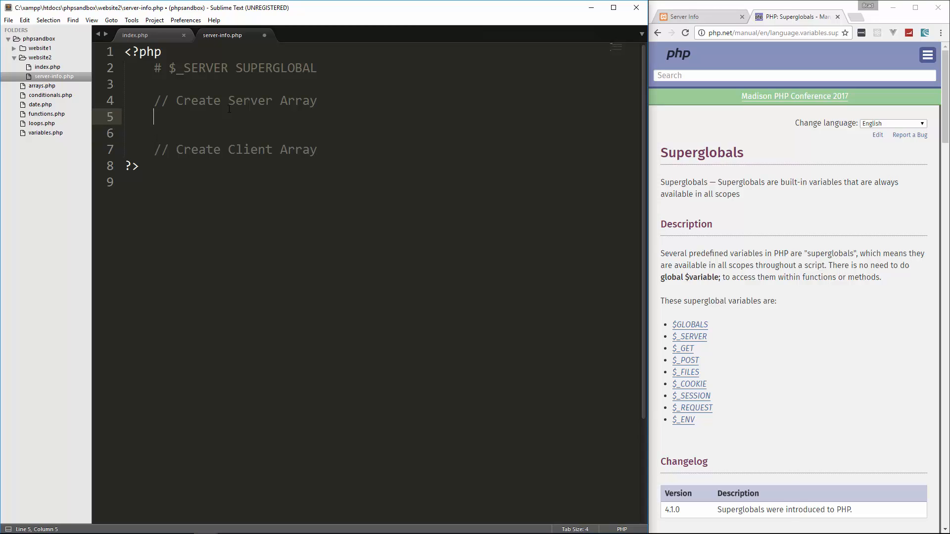
text($serve)
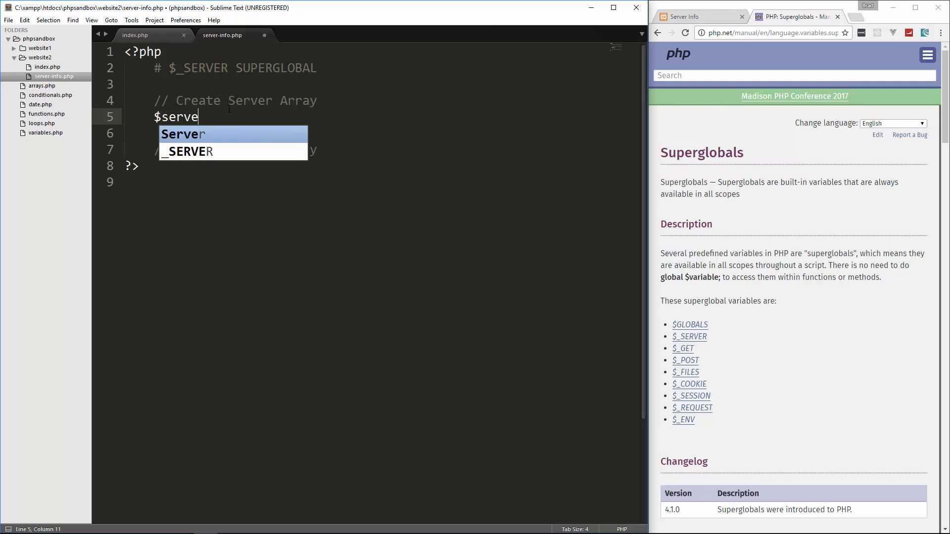
text(r =)
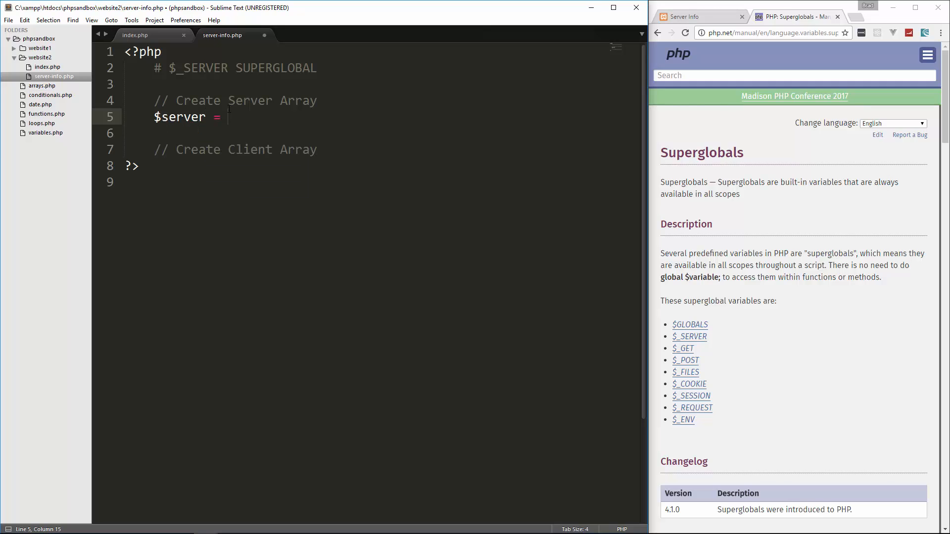
text([];)
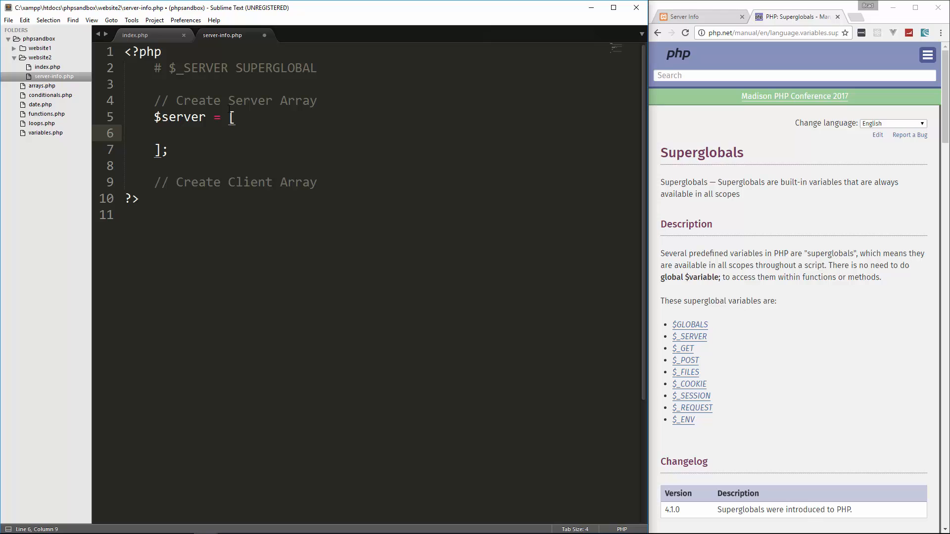
- Open the php.net $_SERVER manual page and scroll to the SERVER_NAME entry
click(689, 336)
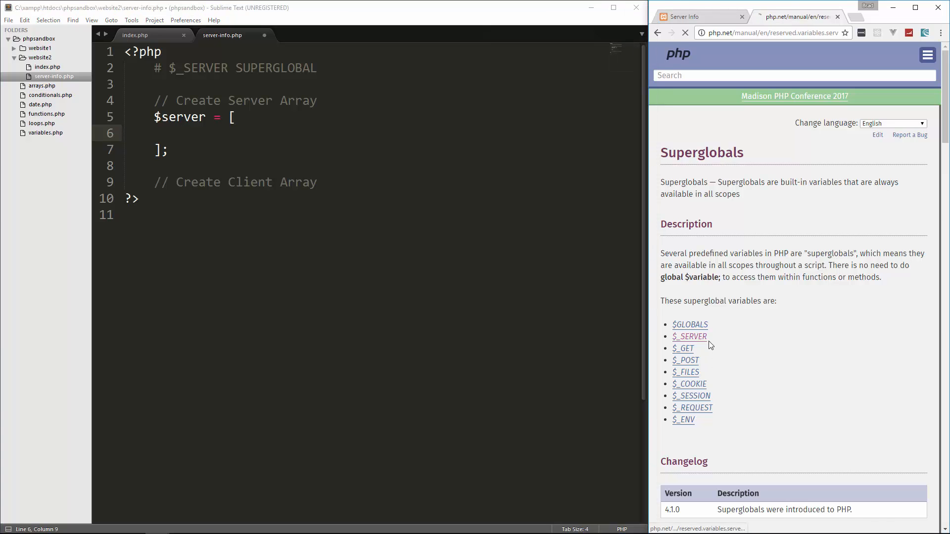
click(689, 337)
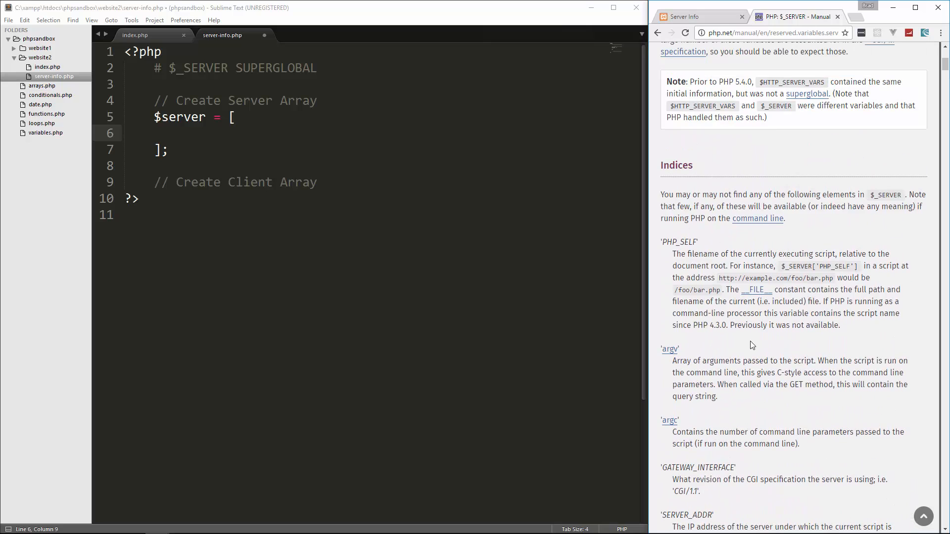
scroll(down, 3)
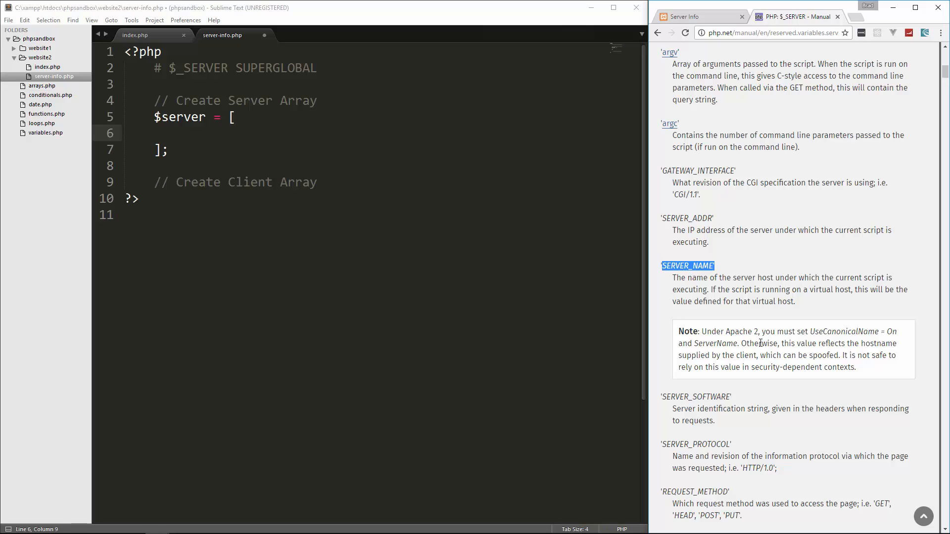
mouse_move(783, 287)
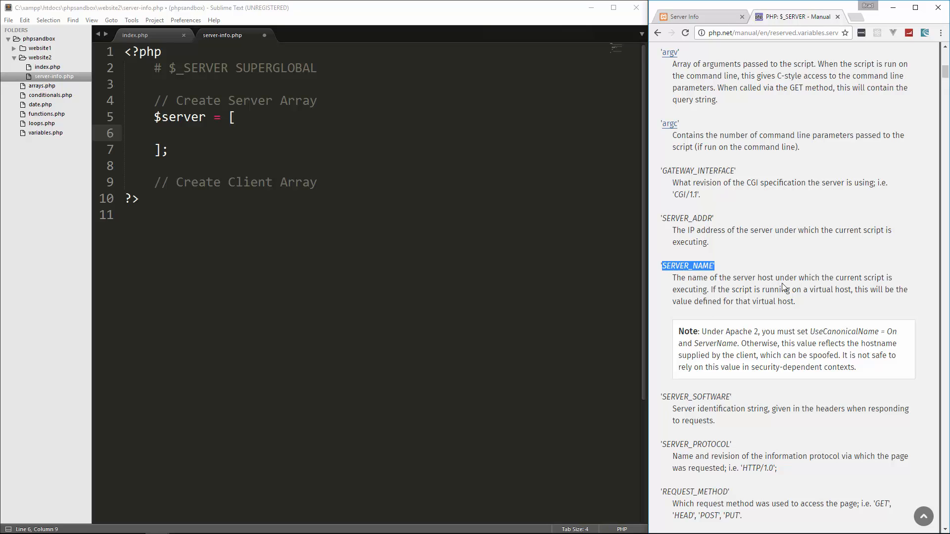
mouse_move(731, 295)
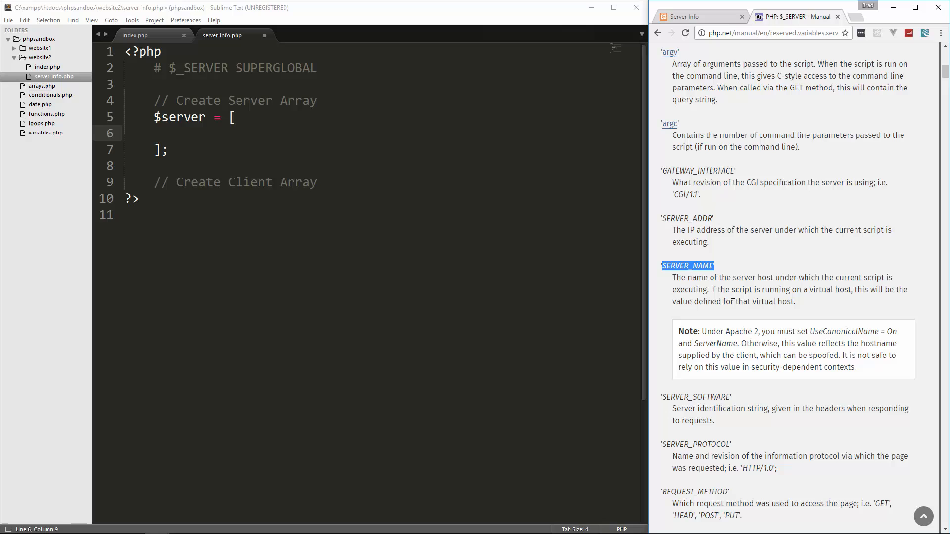
mouse_move(769, 299)
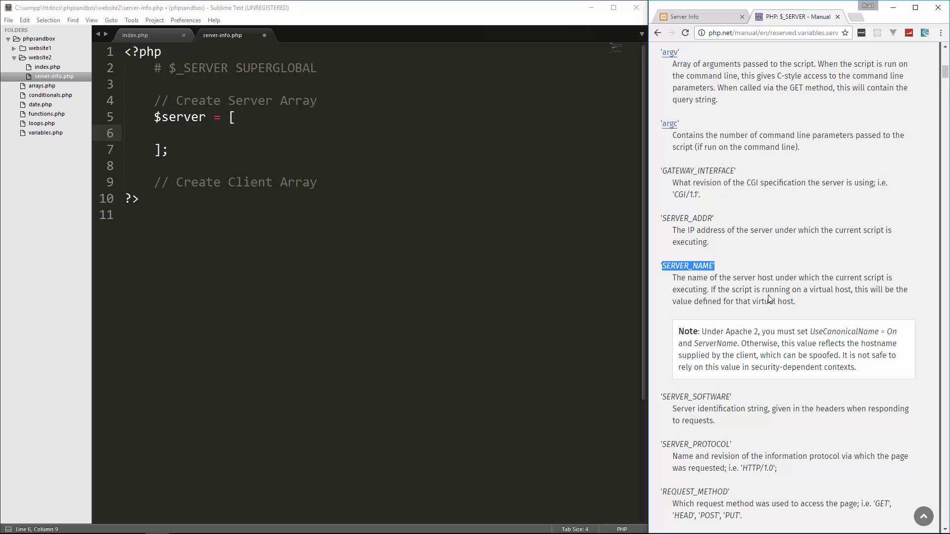
mouse_move(908, 299)
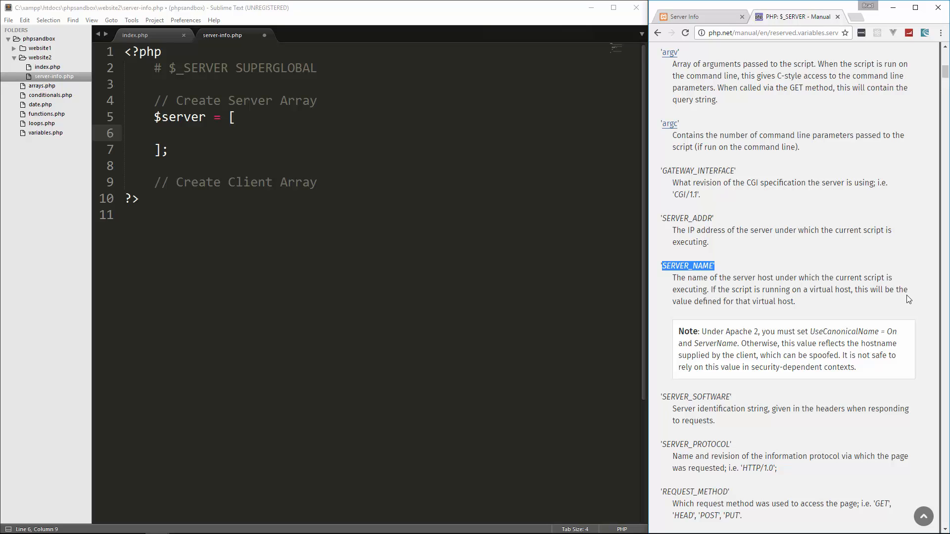
mouse_move(238, 142)
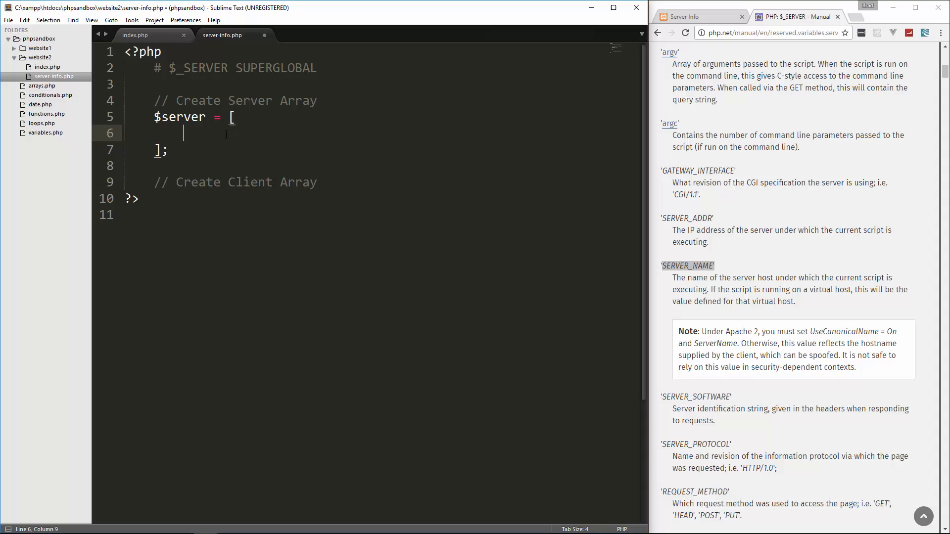
- Add 'Host Server Name' => $_SERVER['SERVER_NAME'] to the $server array
text('')
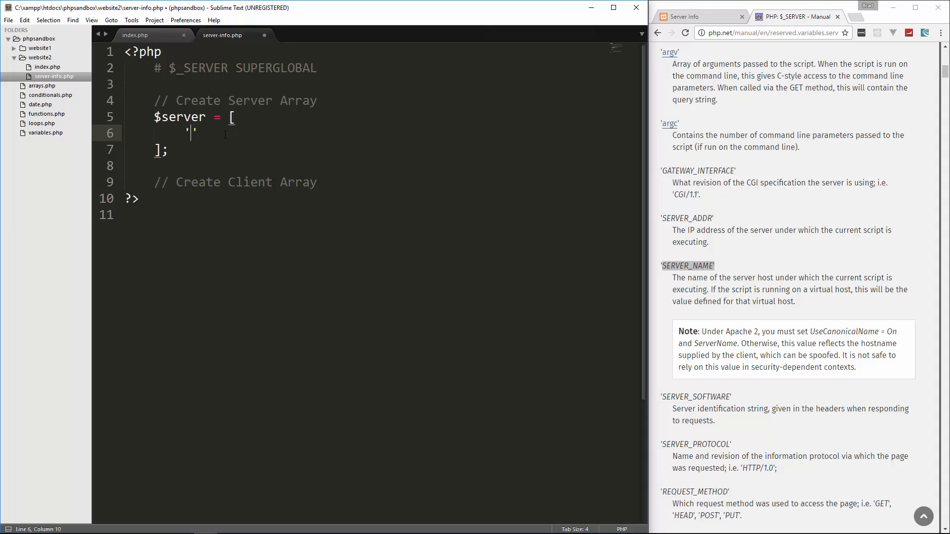
text(Host Server nam)
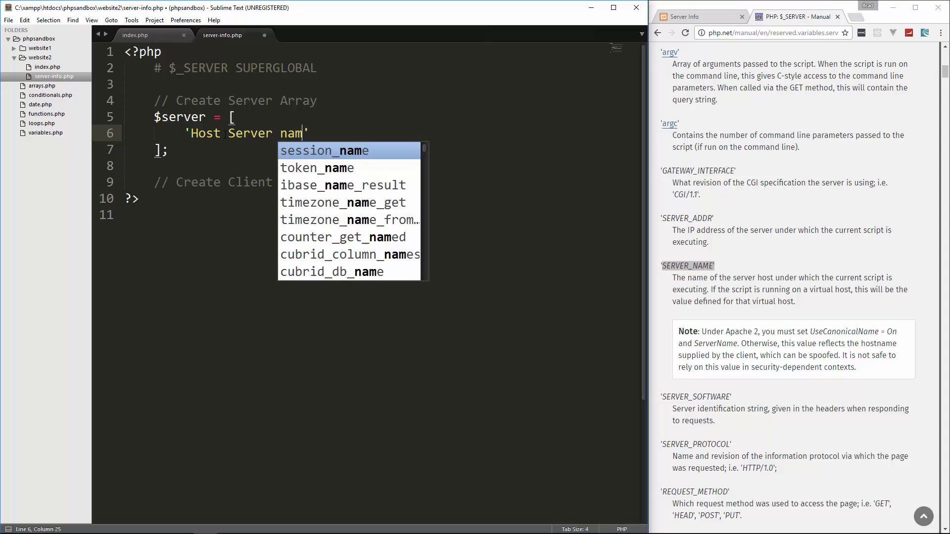
key(Backspace)
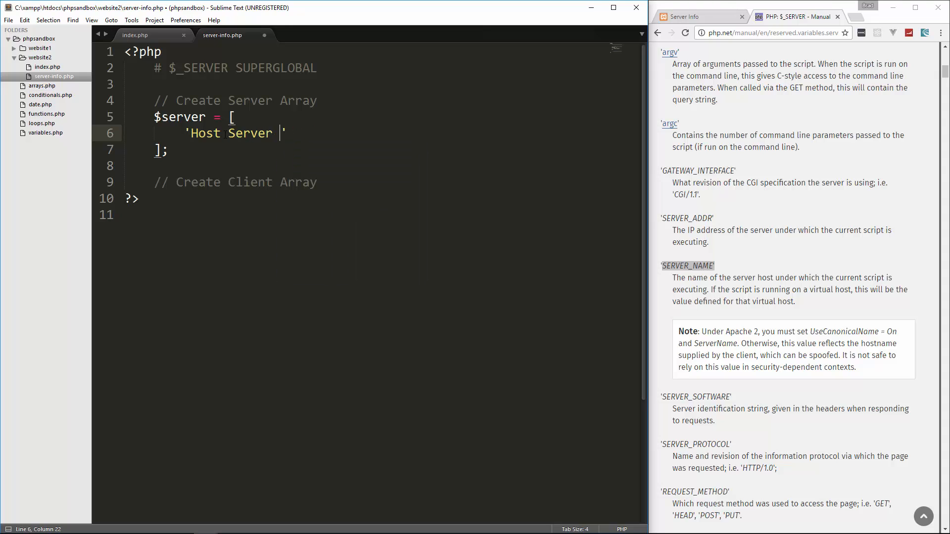
text(Name)
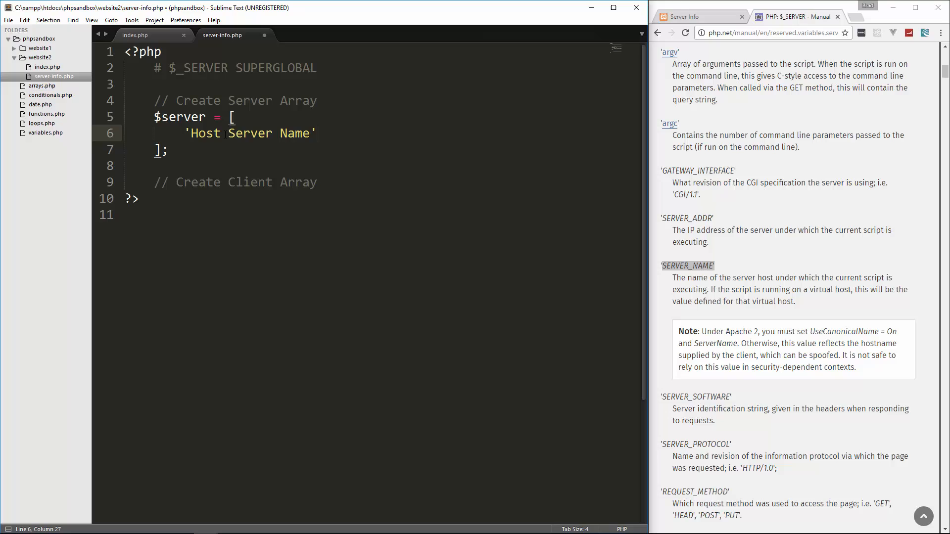
text(=>)
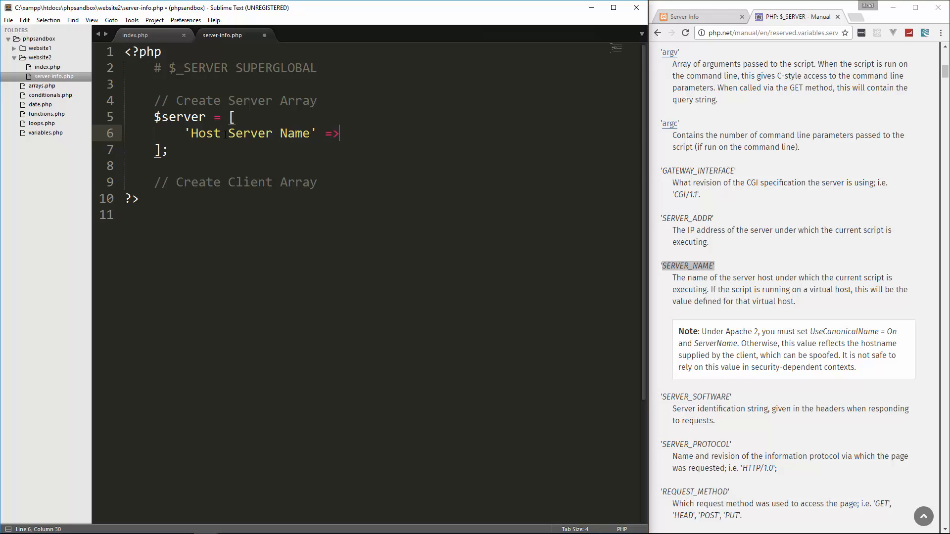
text($_SERVER)
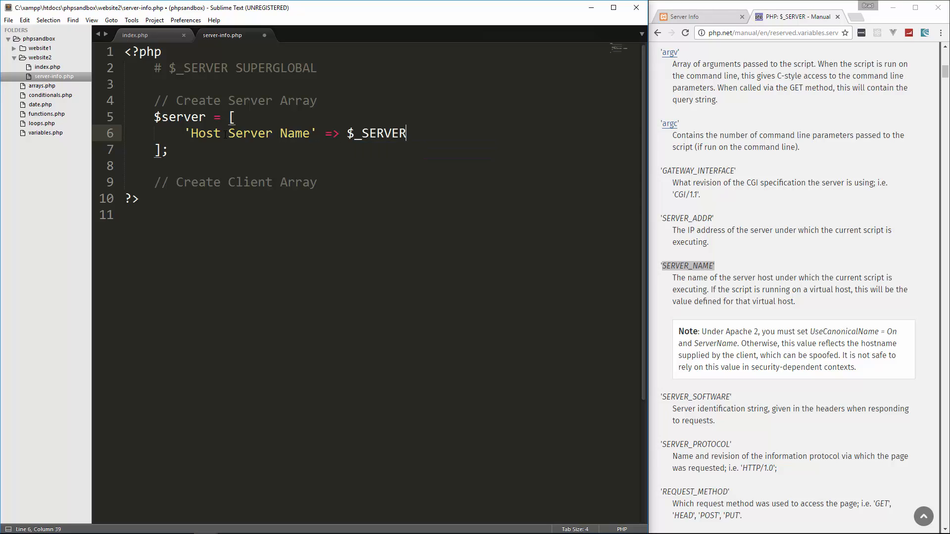
text([])
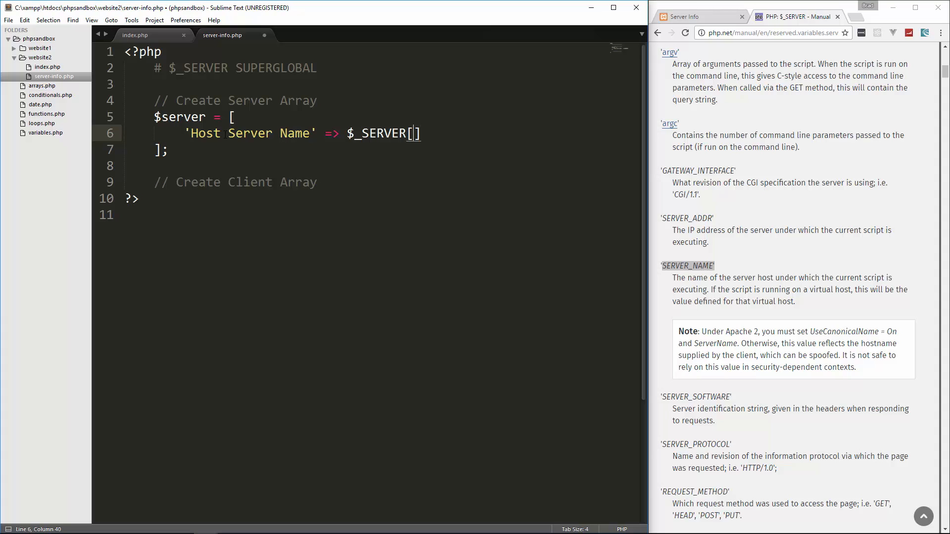
text('')
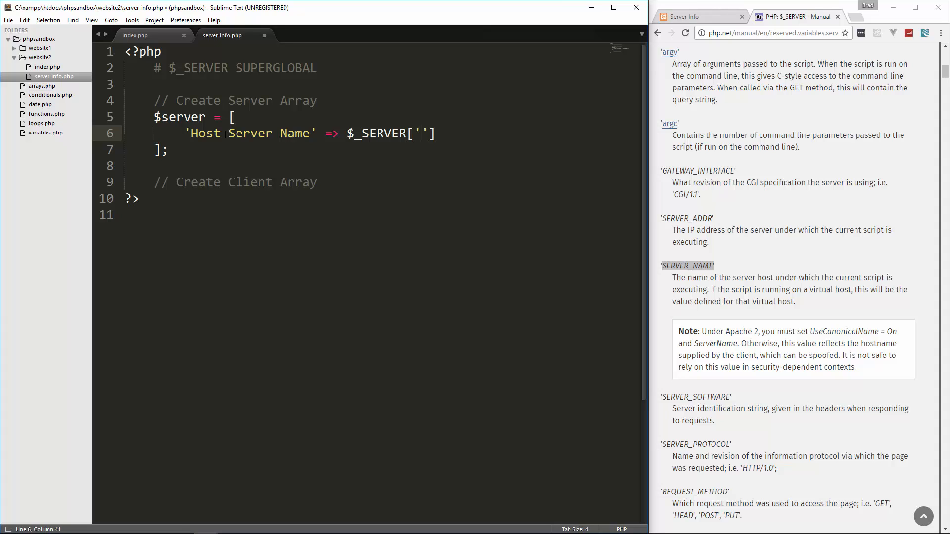
text(SERVER_)
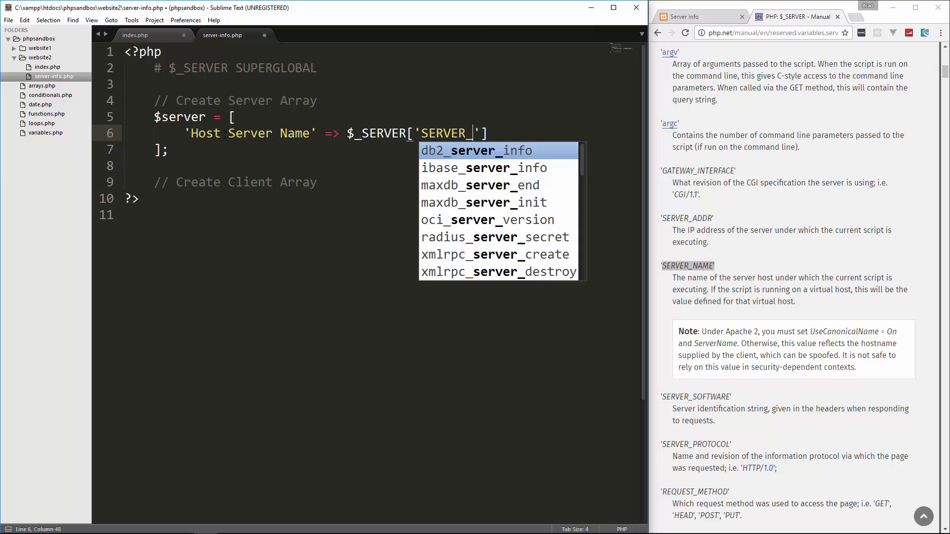
text(NAME)
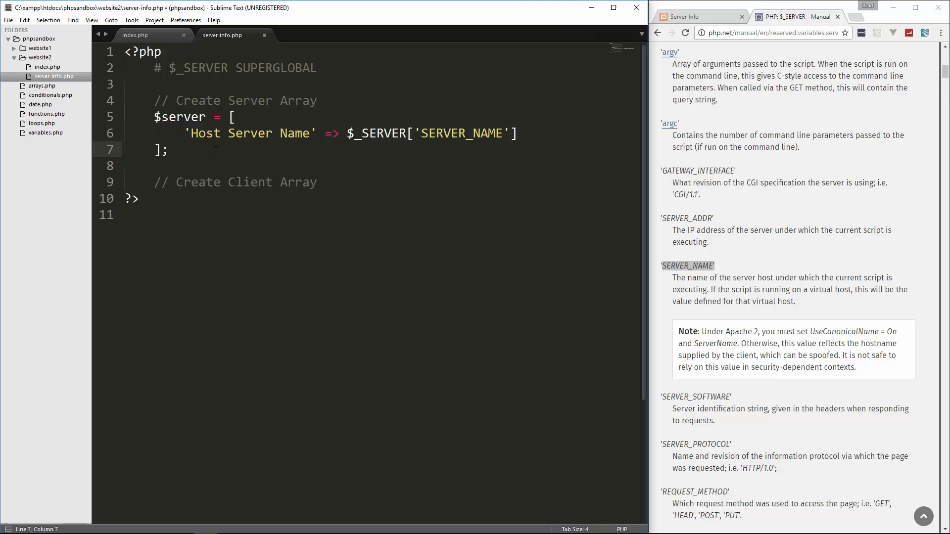
- Echo $server['Host Server Name']; below the array and save the file
text(echo)
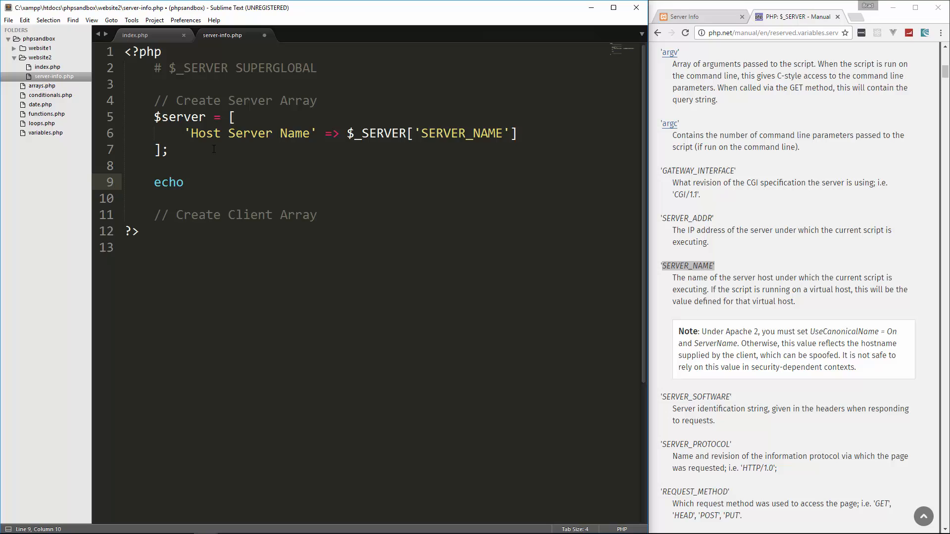
text($server)
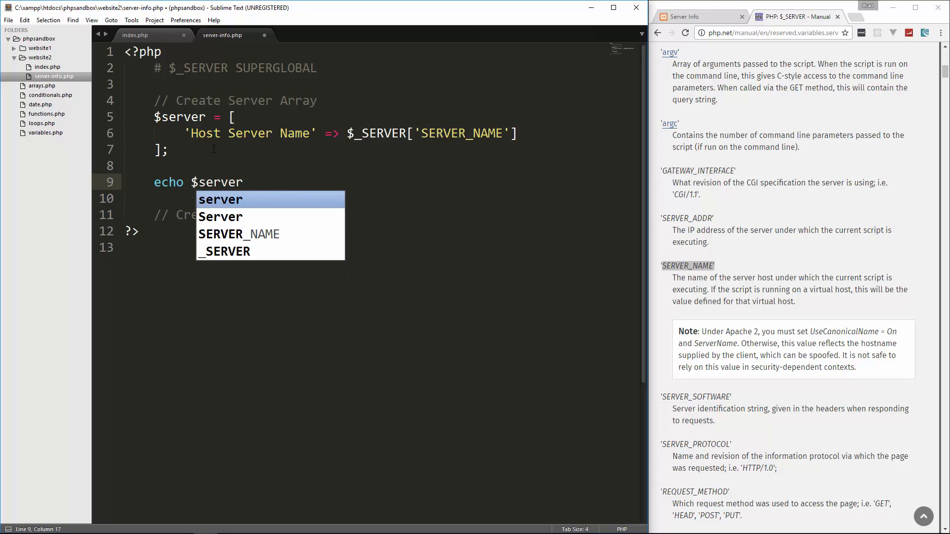
text([])
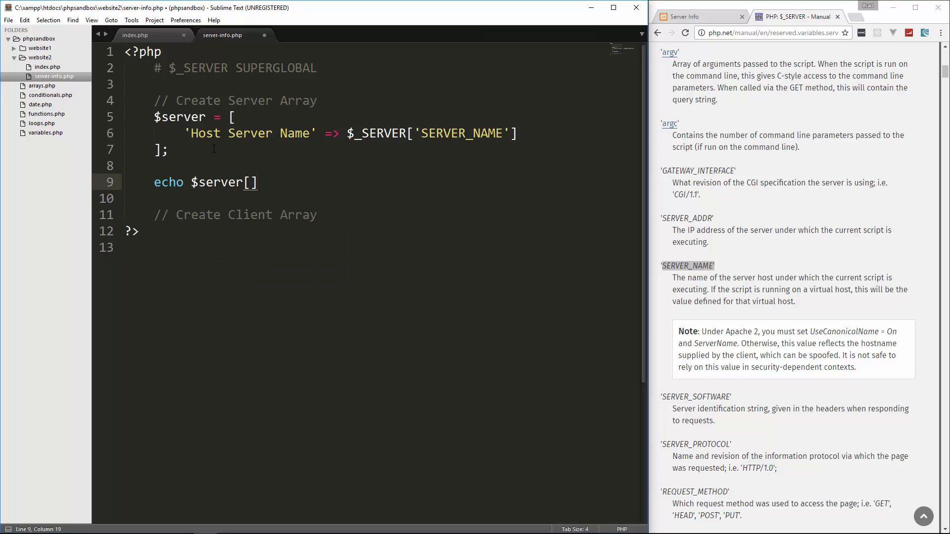
text(')
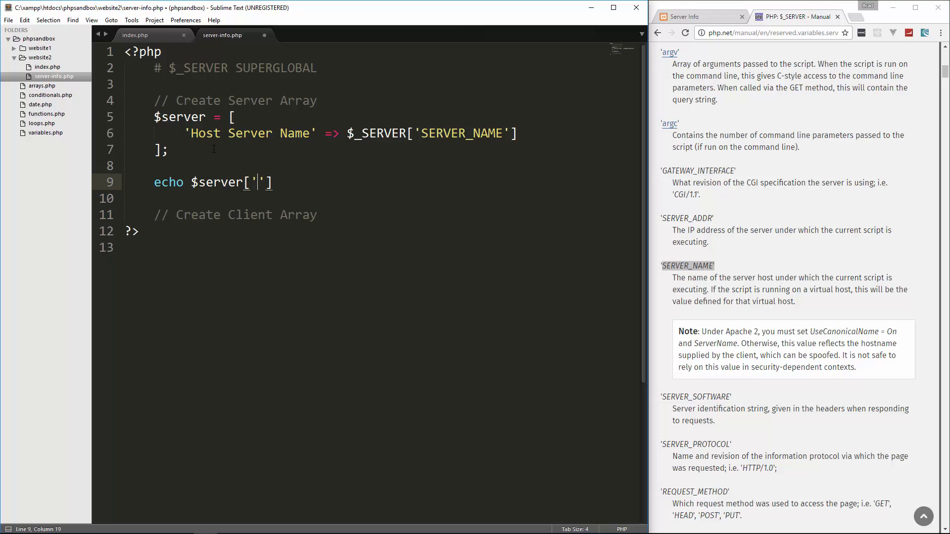
text(Host Server)
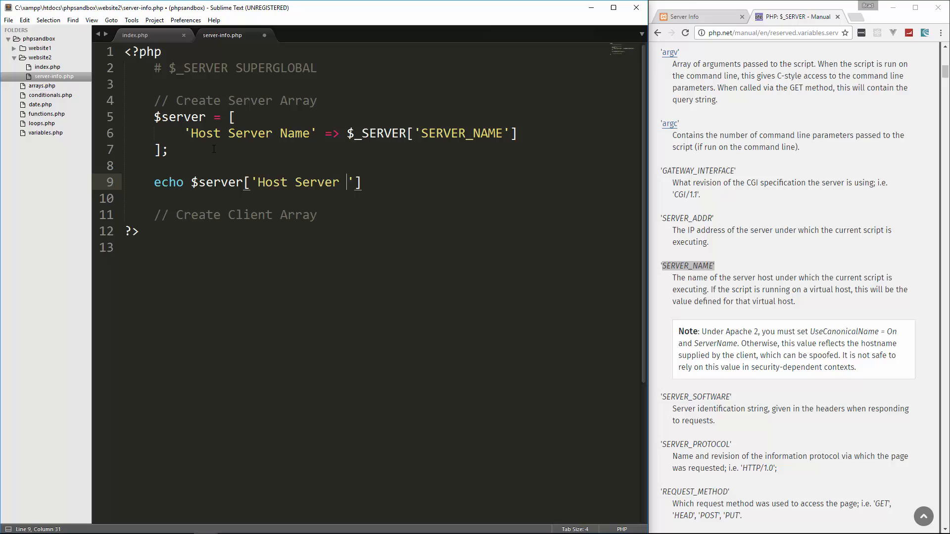
text(Name'];)
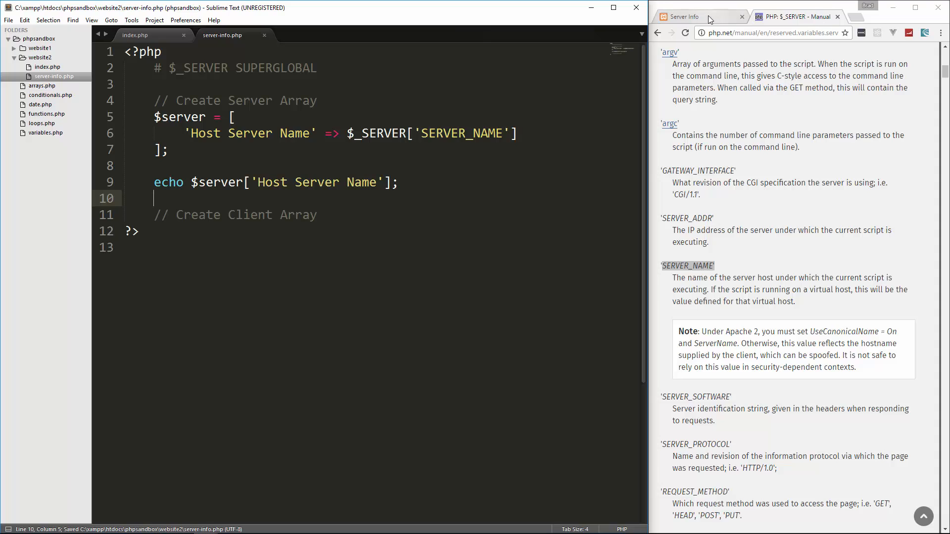
- Load localhost/phpsandbox/website2/server-info.php in a new tab, then return to the $_SERVER manual
click(858, 17)
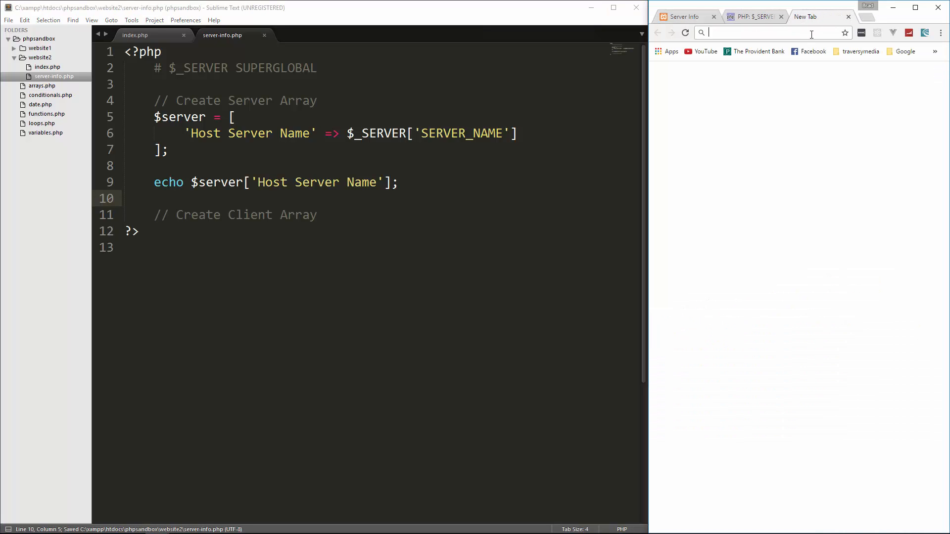
text(localhost/phpsandbox/website2)
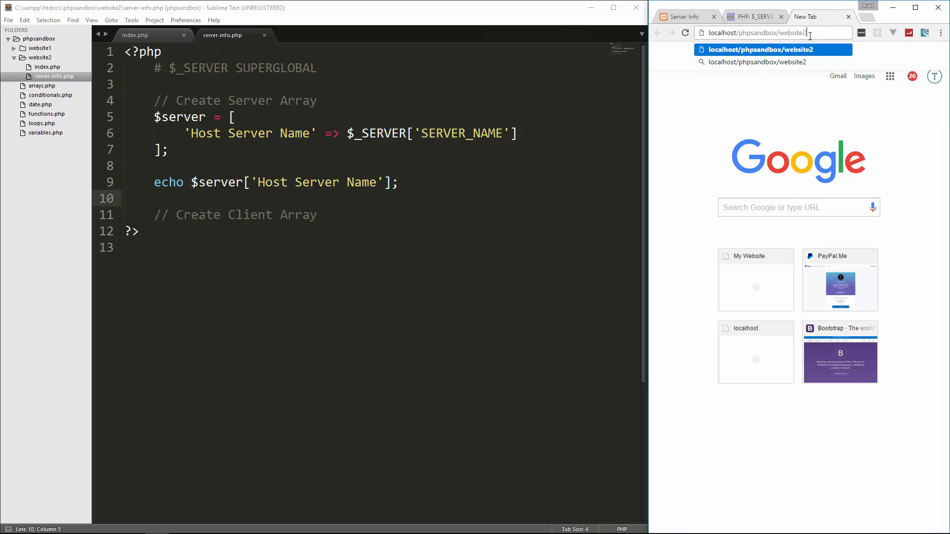
text(/server-inf)
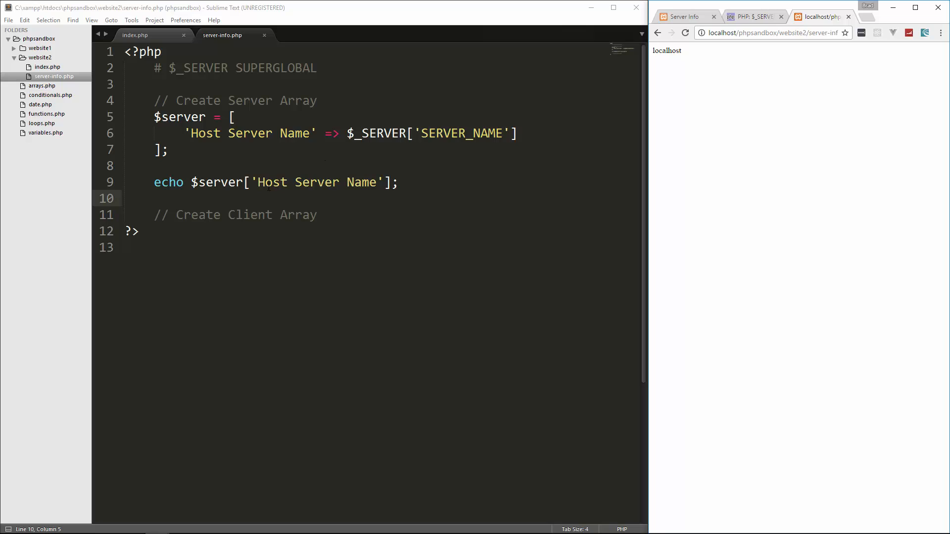
click(754, 16)
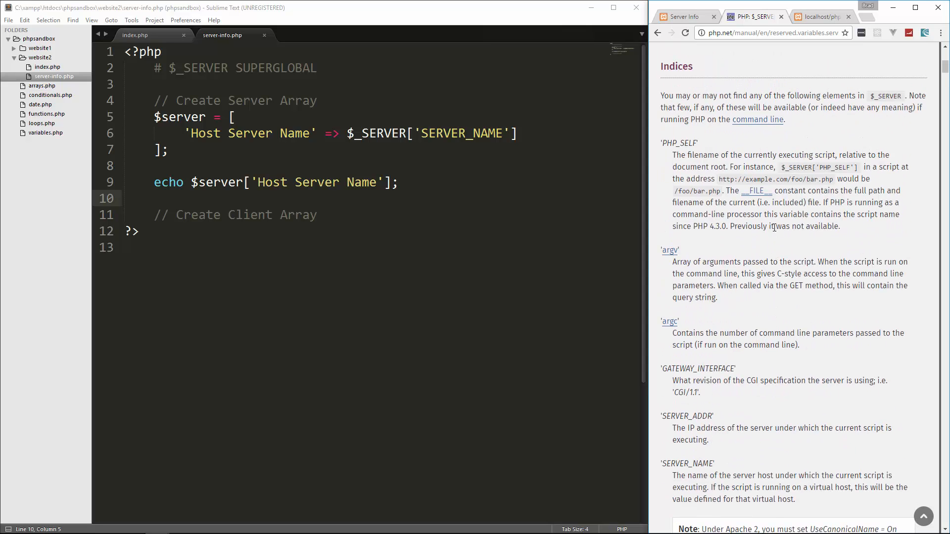
- Scroll the $_SERVER indices down to HTTP_HOST and HTTP_USER_AGENT, then return to the editor
scroll(down, 3)
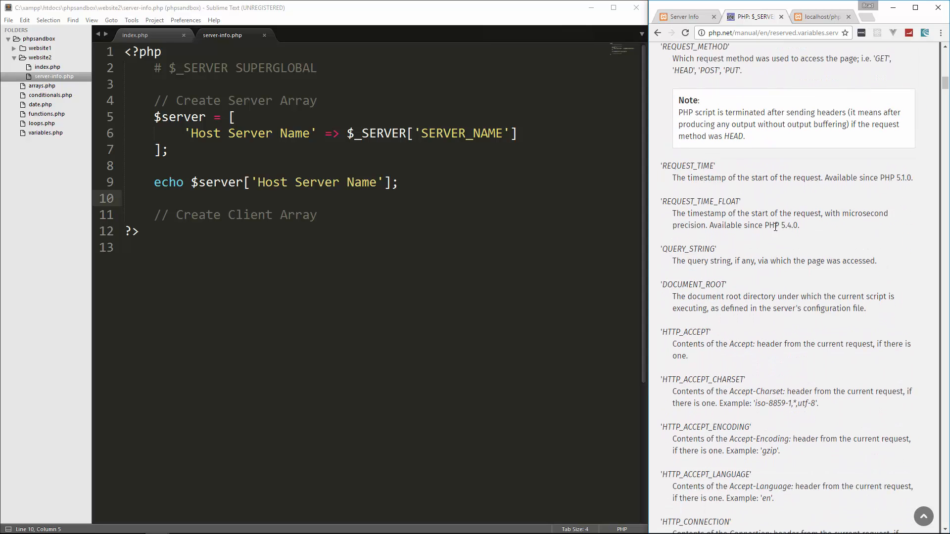
scroll(down, 3)
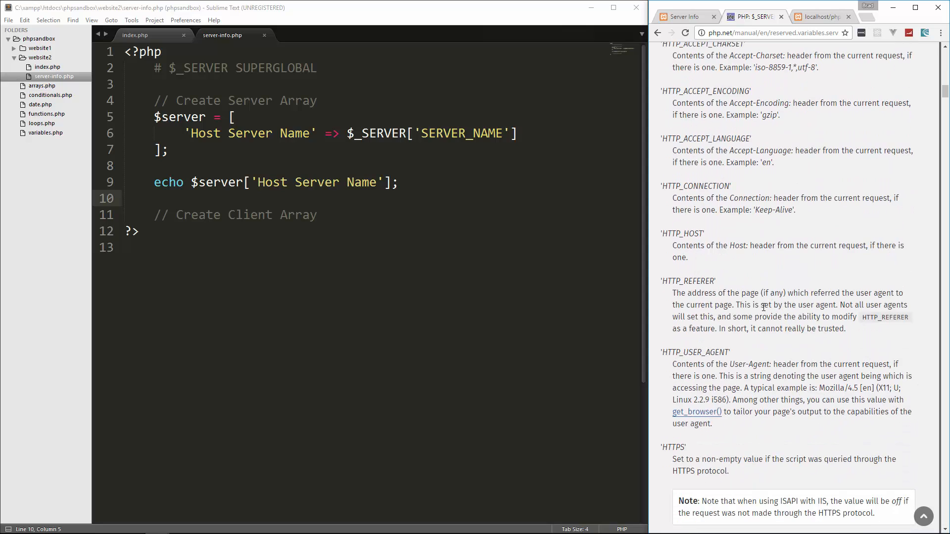
scroll(down, 3)
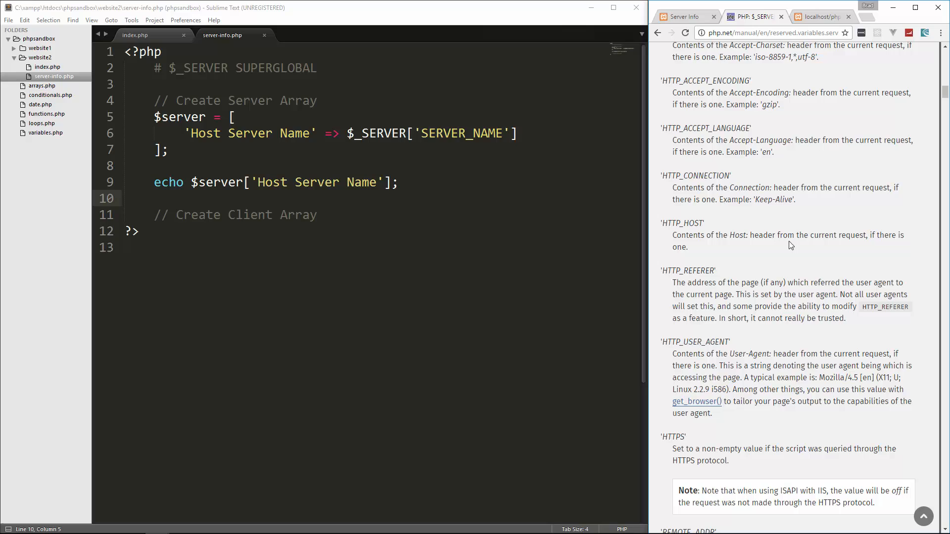
mouse_move(809, 253)
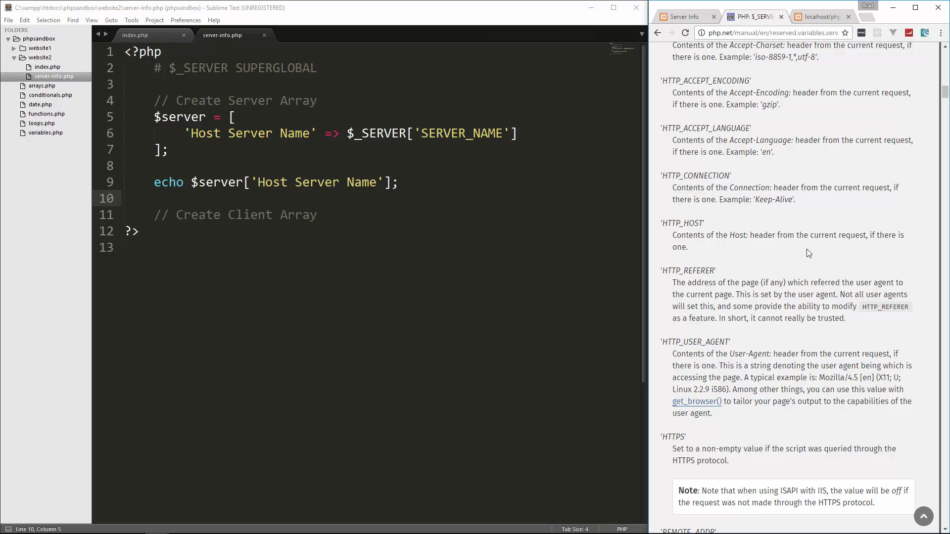
click(518, 133)
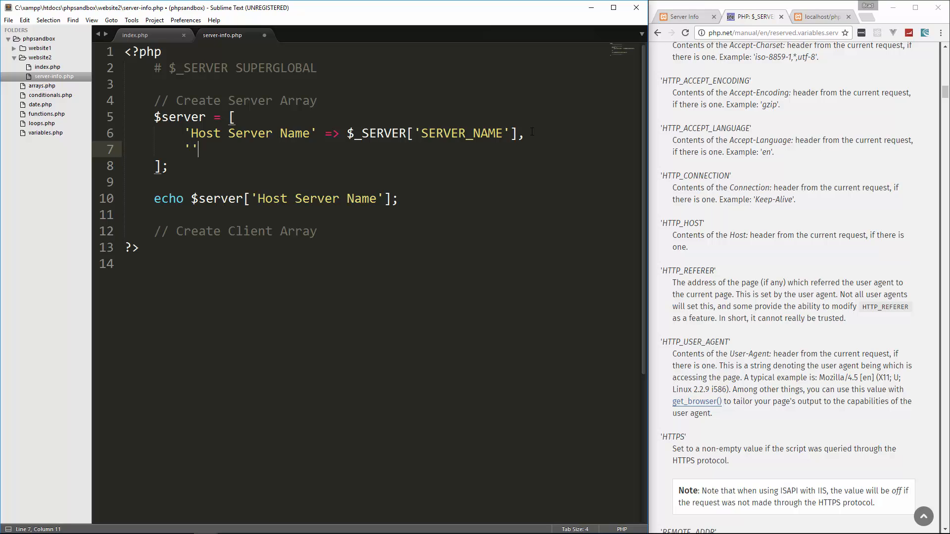
- Add a 'Host Header' => $_SERVER['HOST_HEADER'] entry and echo 'Host Header' instead
text(Host He)
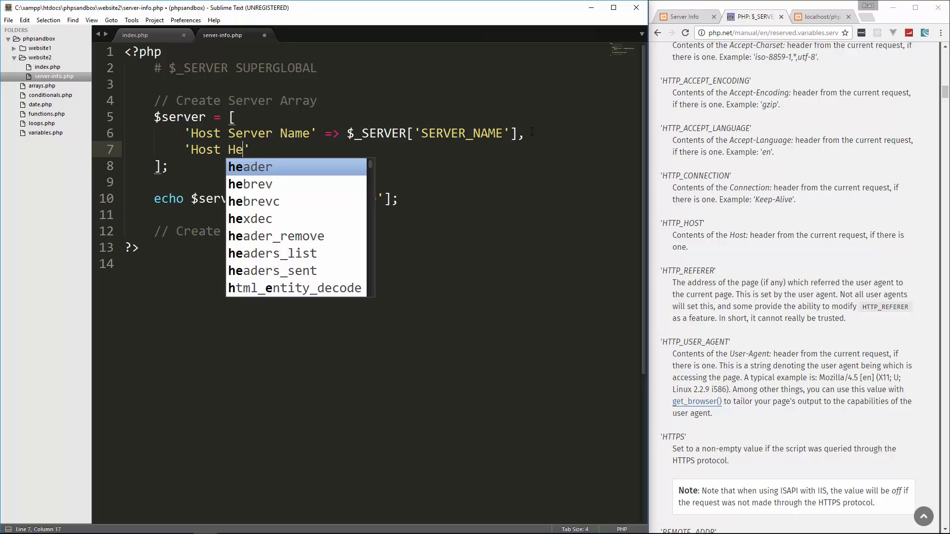
text(ader')
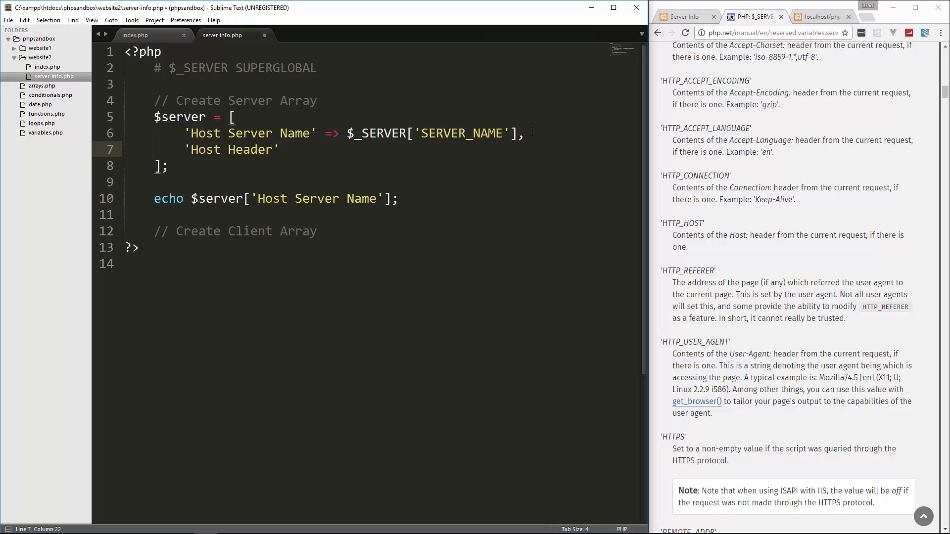
text(=> $_SERVER[)
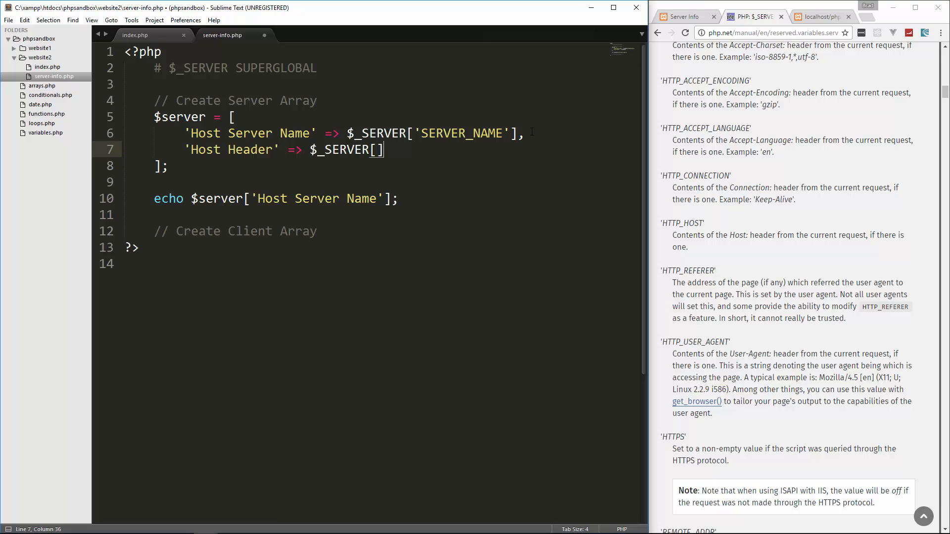
text('HOST_HEADER')
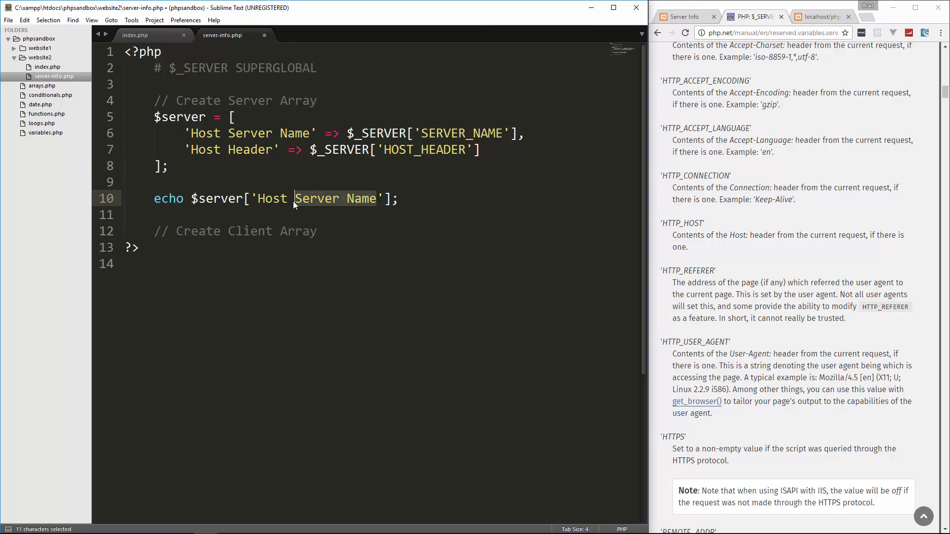
text(Head)
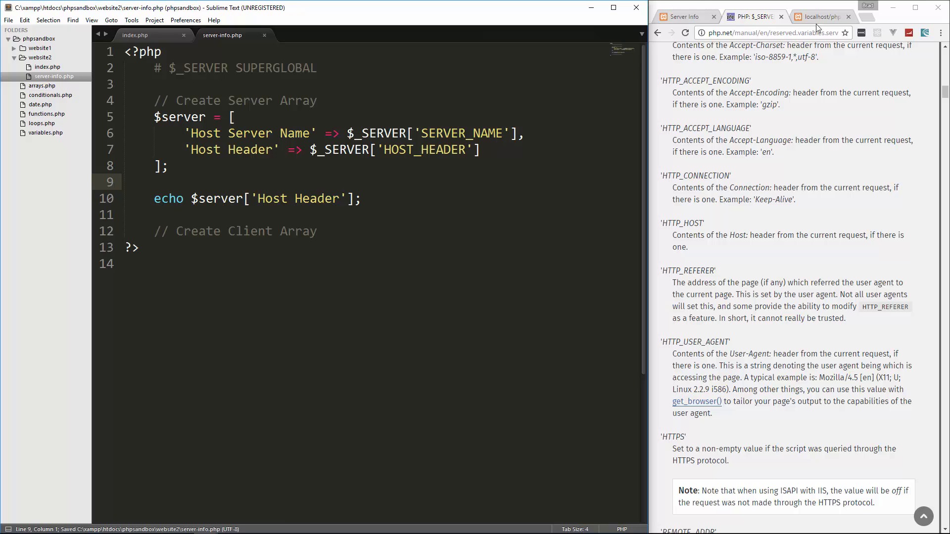
- Check the undefined-index notice in Chrome, then change the HOST_HEADER key to HTTP_HOST
click(820, 16)
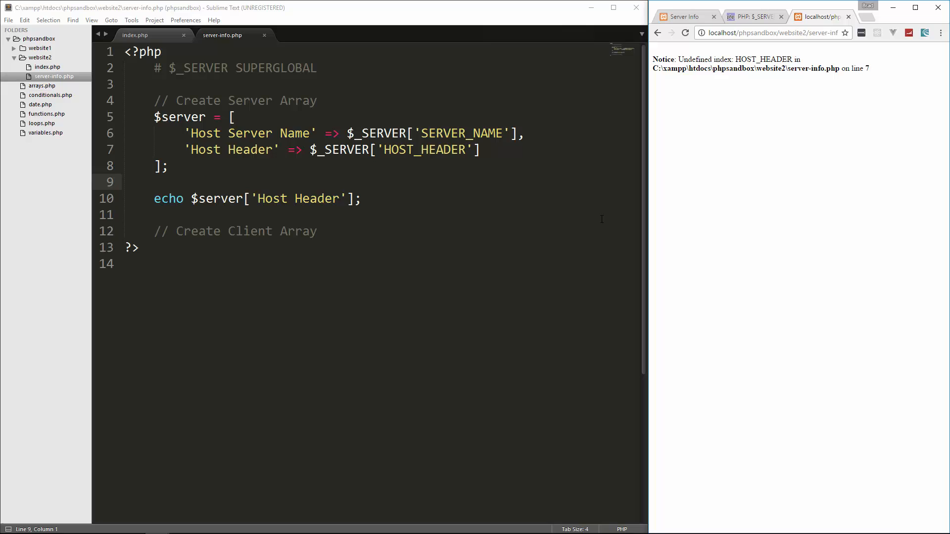
double_click(424, 149)
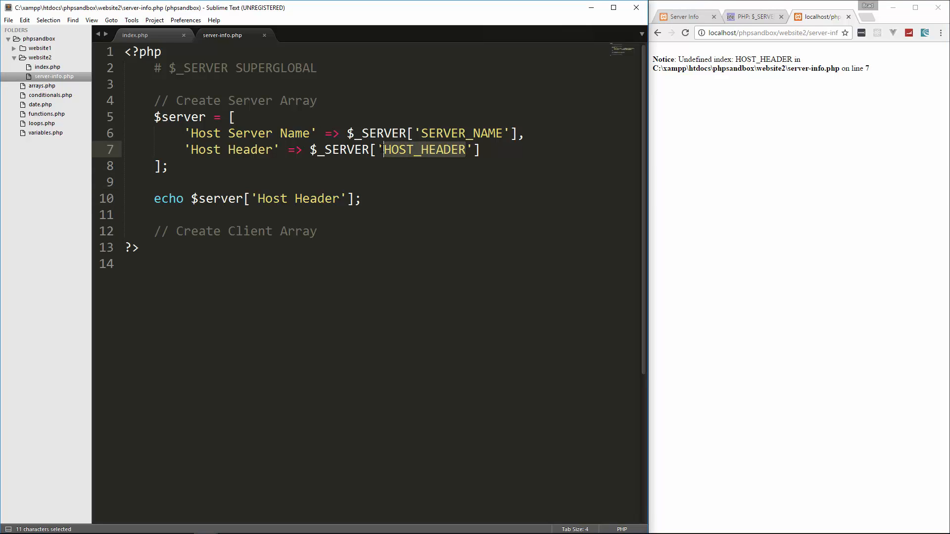
text(HTTP)
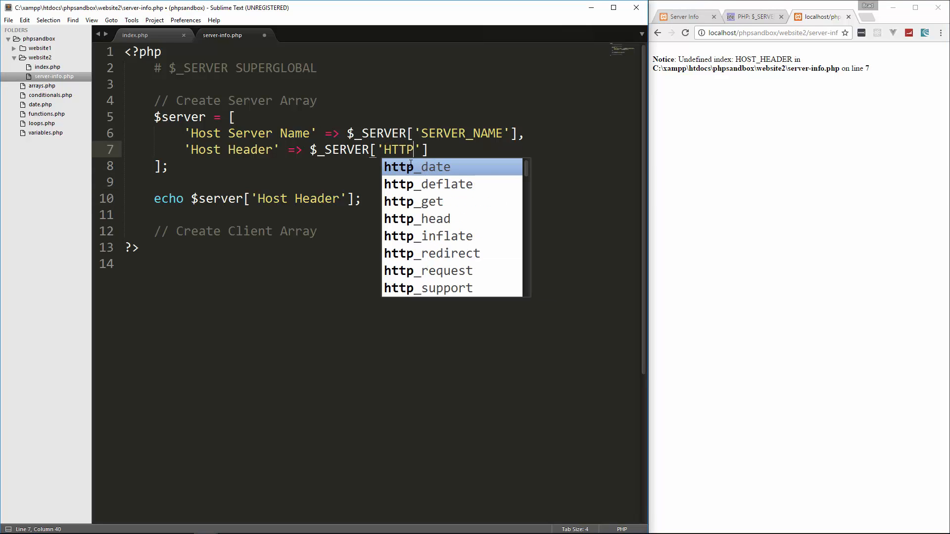
text(_HOST)
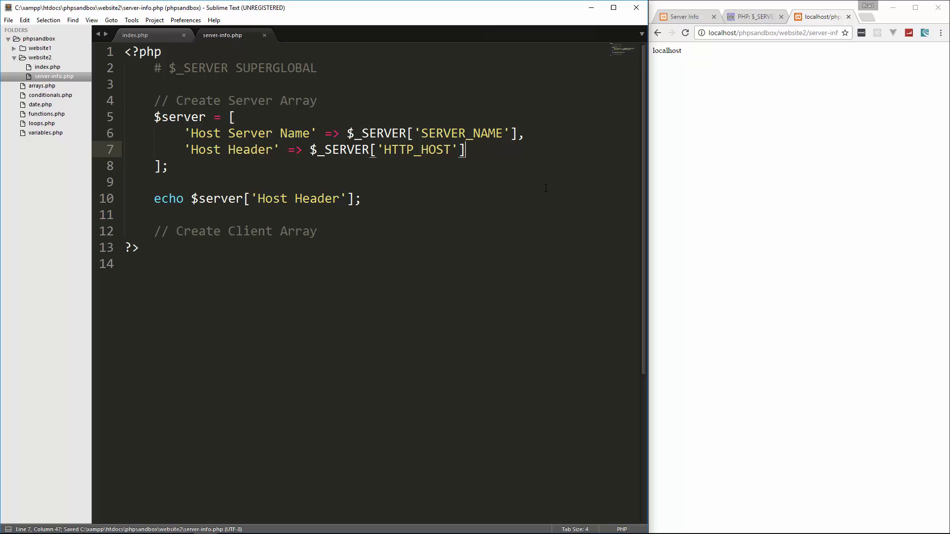
click(753, 17)
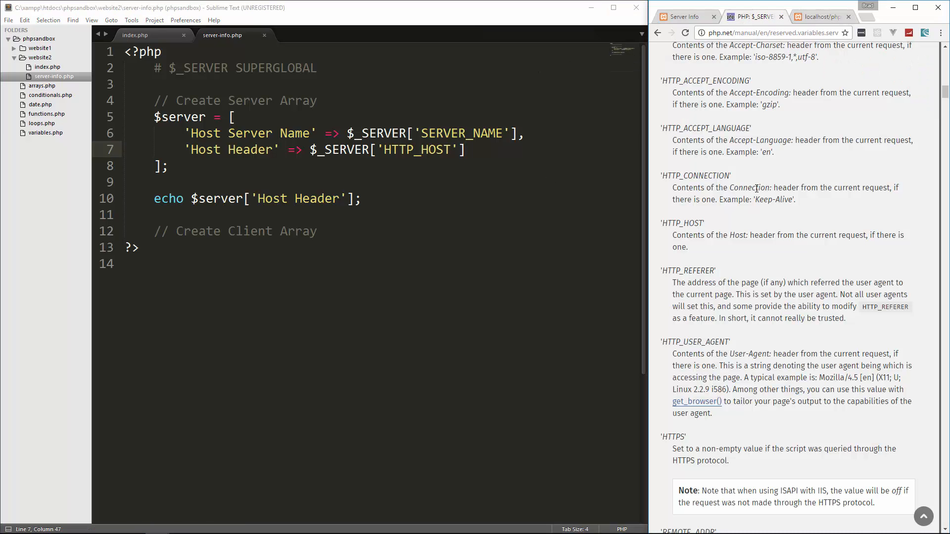
- Scroll the $_SERVER manual down to the SERVER_SOFTWARE entry
scroll(down, 3)
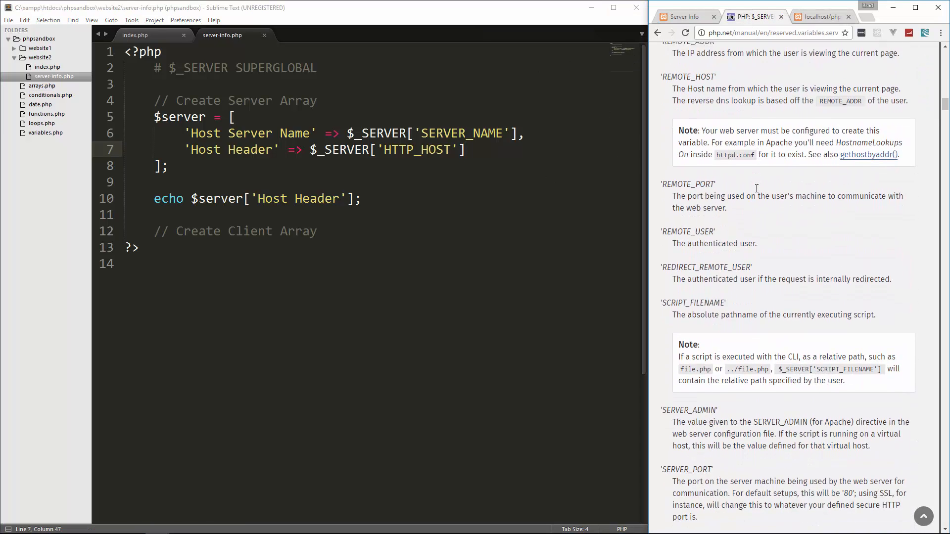
scroll(down, 3)
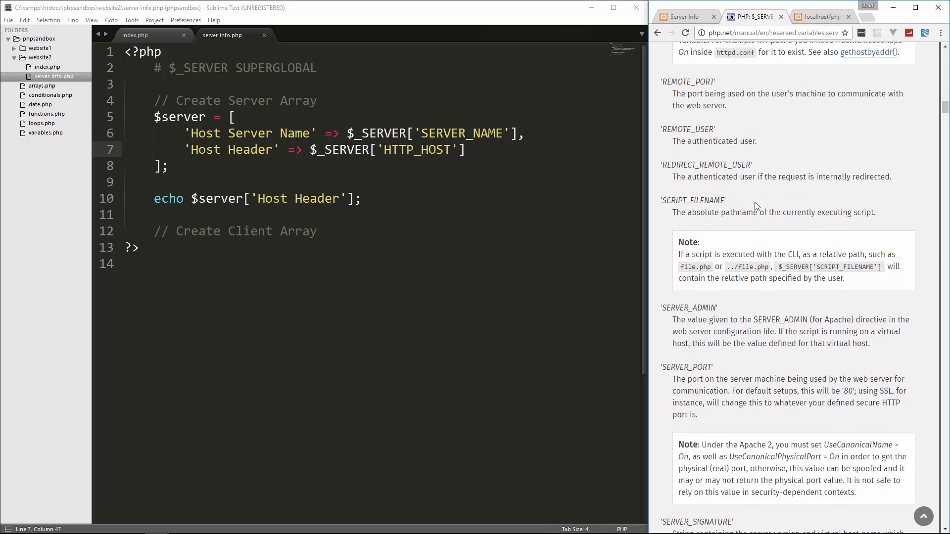
scroll(down, 3)
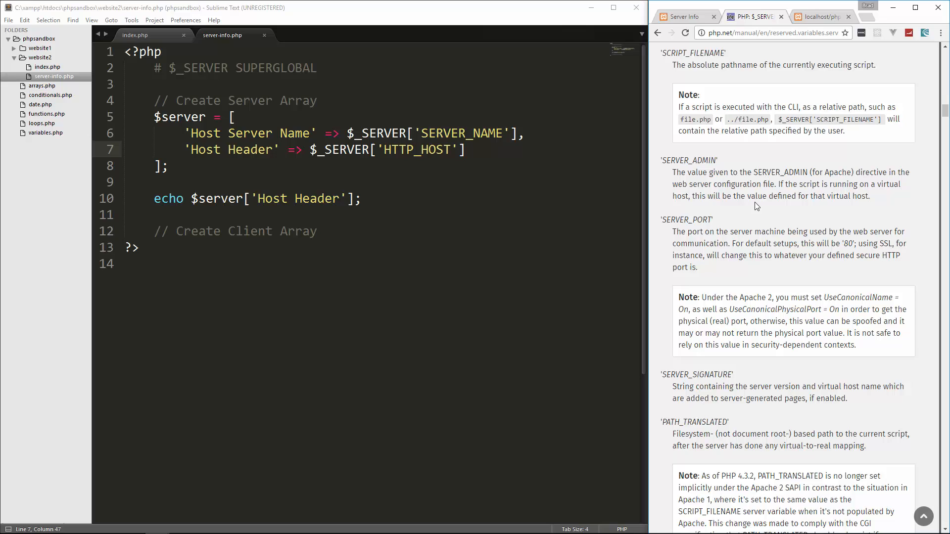
scroll(down, 3)
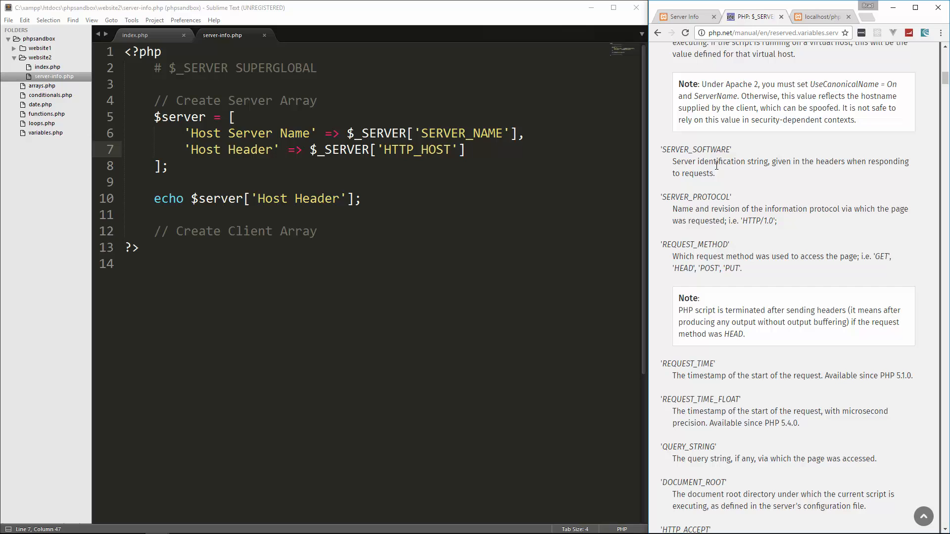
mouse_move(826, 176)
text(,)
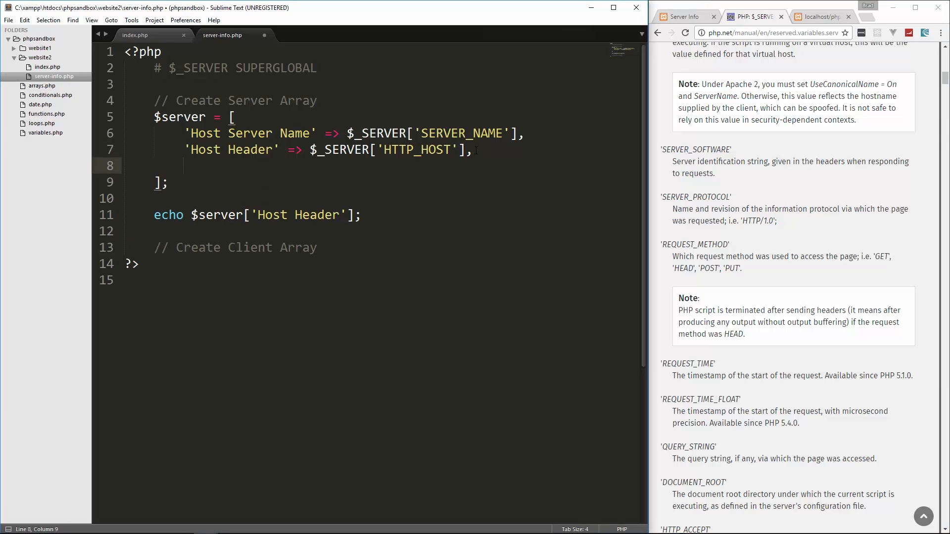
- Map 'Server Software' to $_SERVER['SERVER_SOFTWARE'], echo it, and reload the page
text('Server Softw)
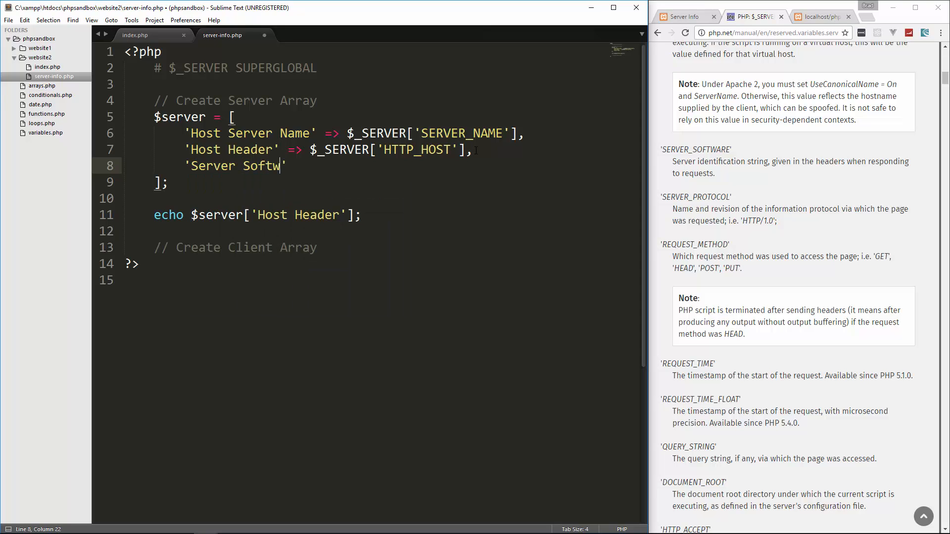
text(are' =>)
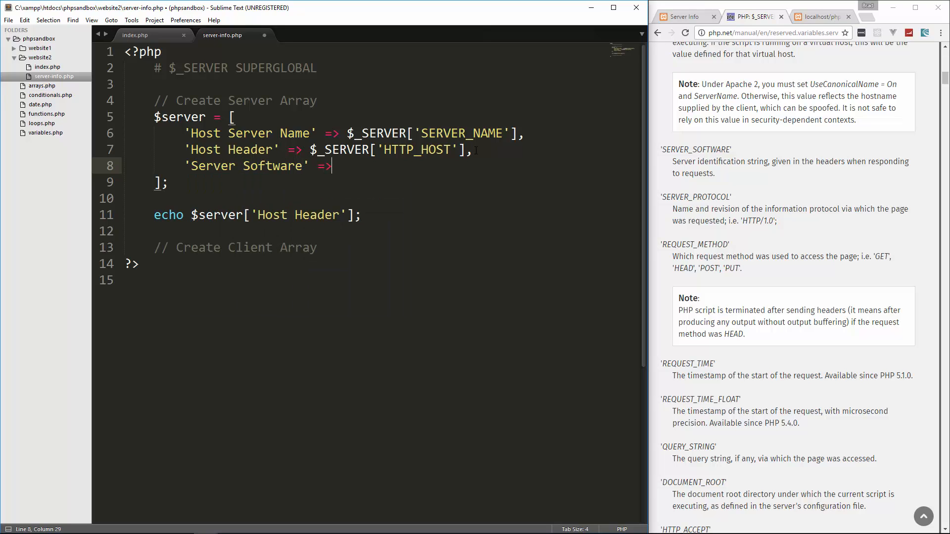
text($_SERVER[];)
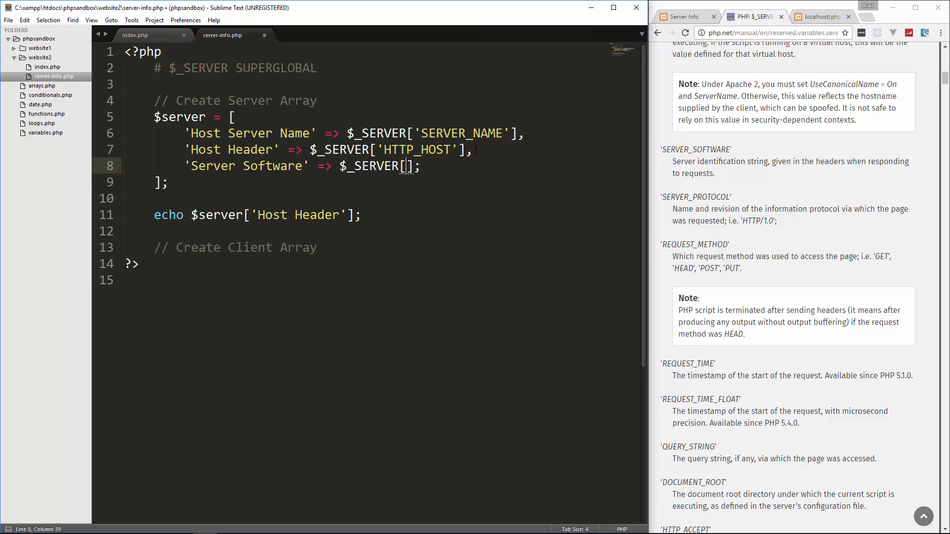
key(Backspace)
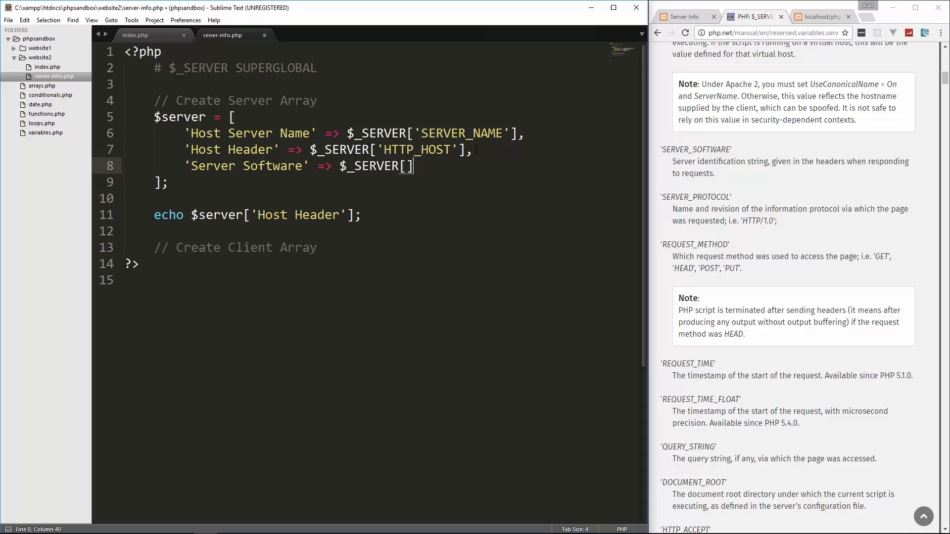
text('SERV)
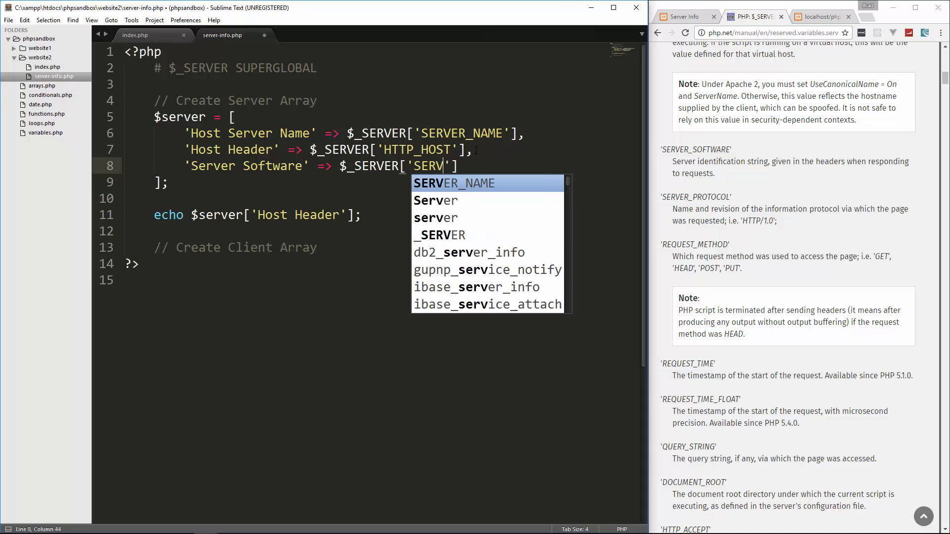
text(ER_SOFTWARE)
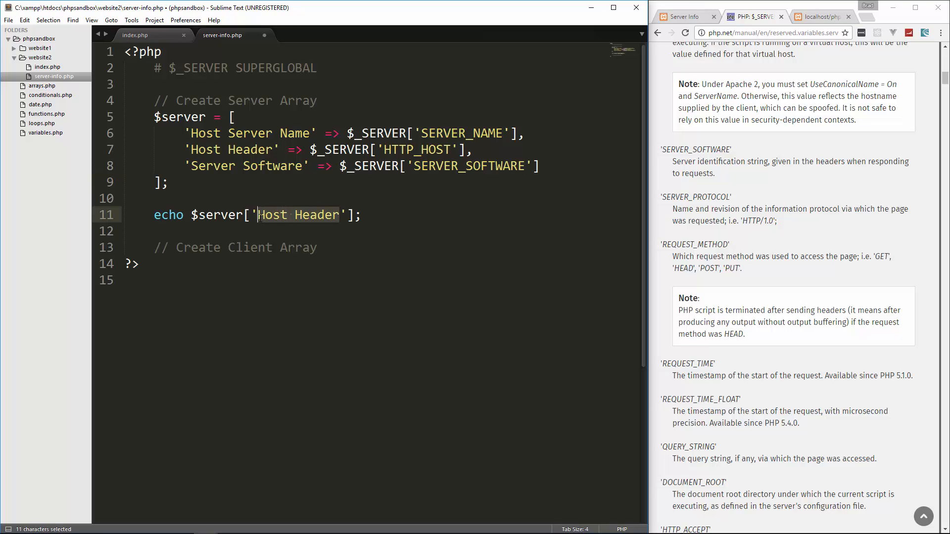
text(Server Software)
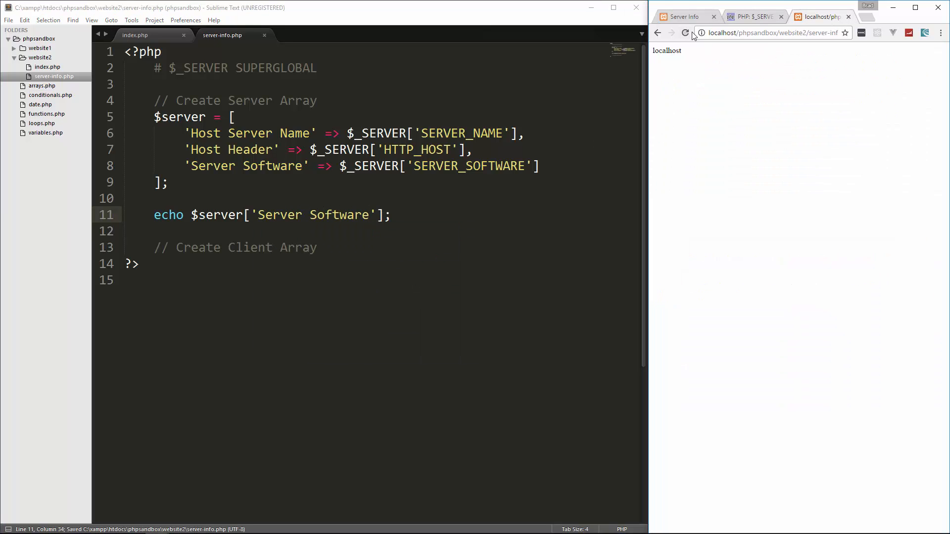
click(685, 32)
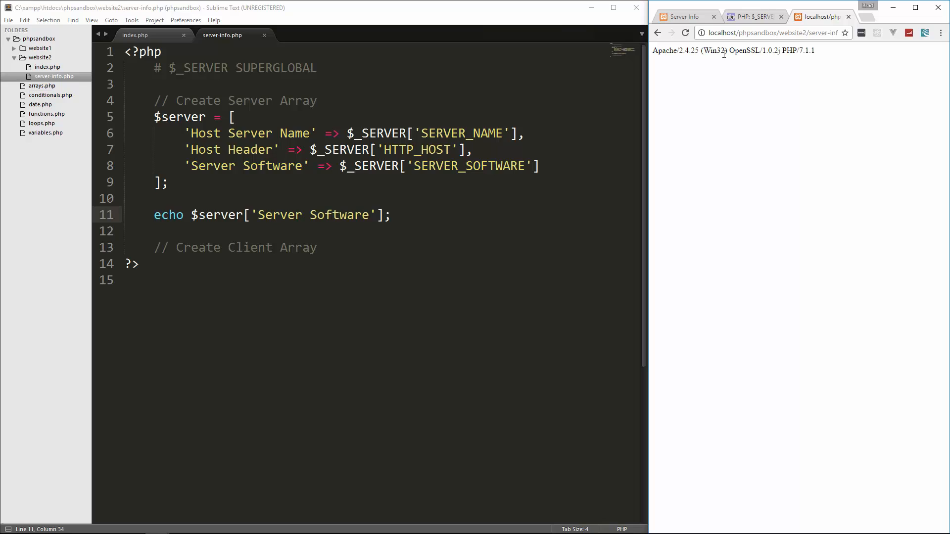
mouse_move(769, 59)
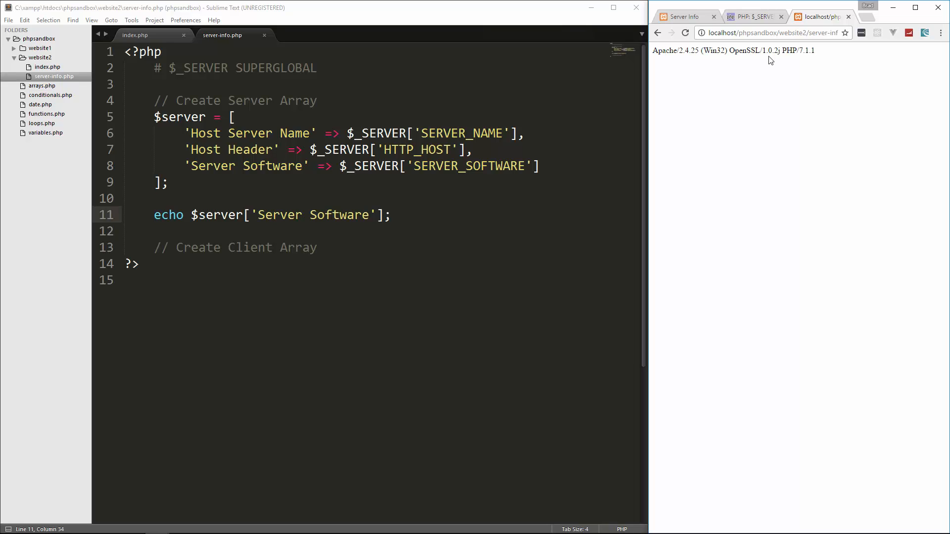
mouse_move(812, 59)
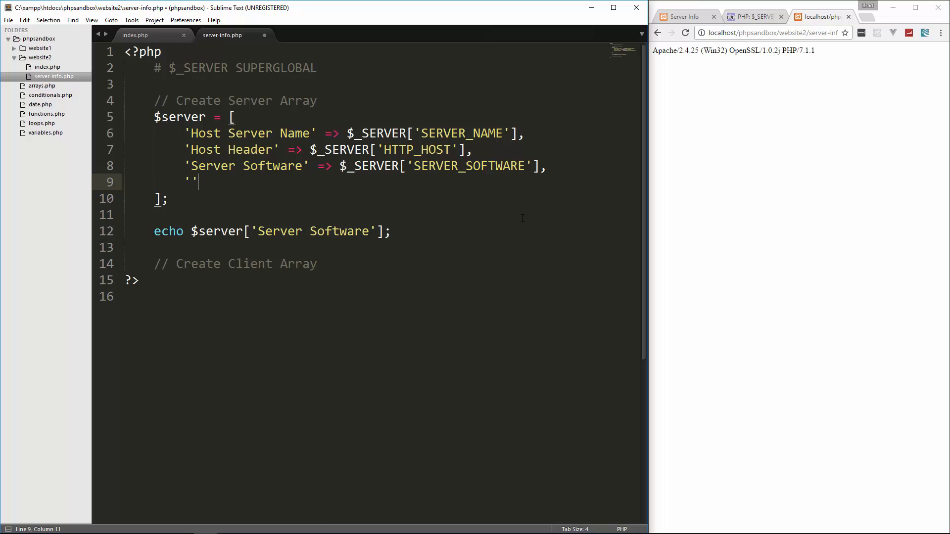
- Add a 'Document Root' => $_SERVER['DOCUMENT_ROOT'] entry to the server array
text(Document)
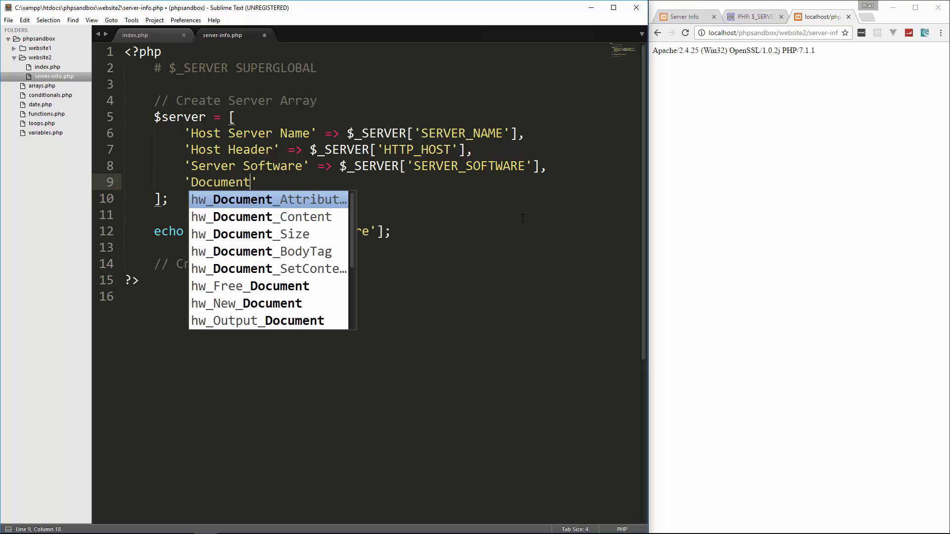
text(Root)
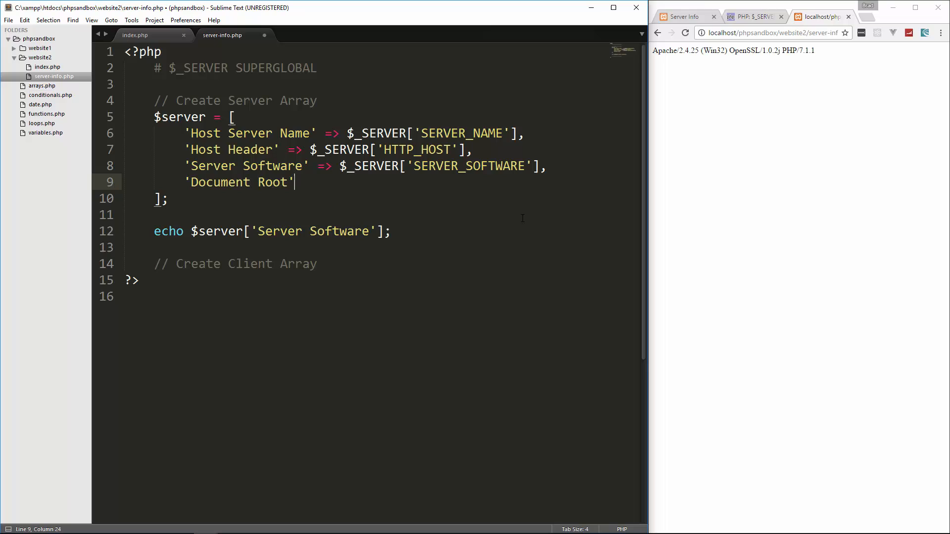
text(=> $_SERVER[')
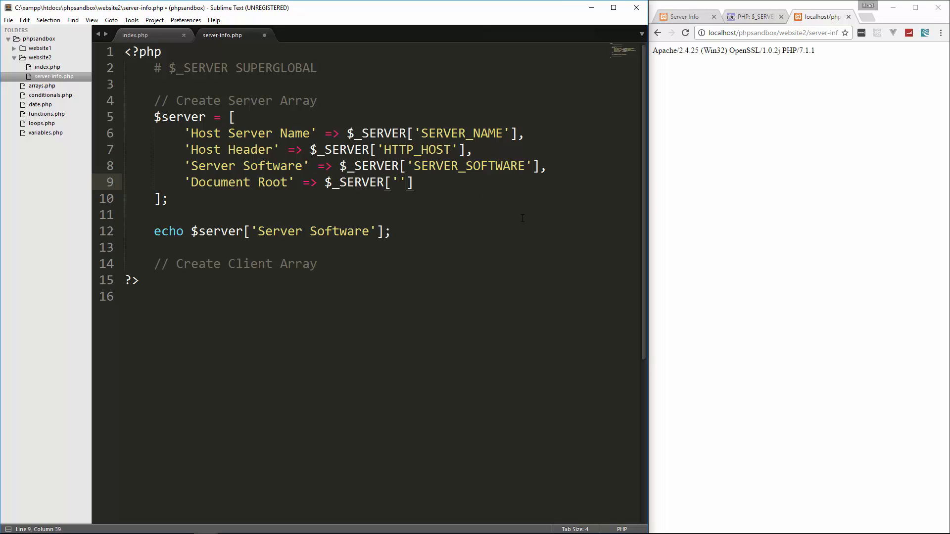
text(CO)
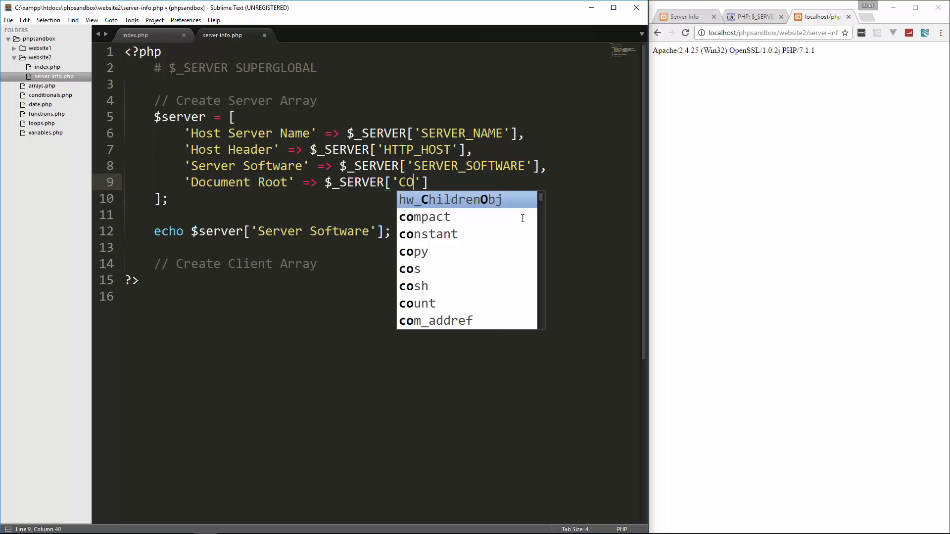
text(DOCUMENT_ROOT)
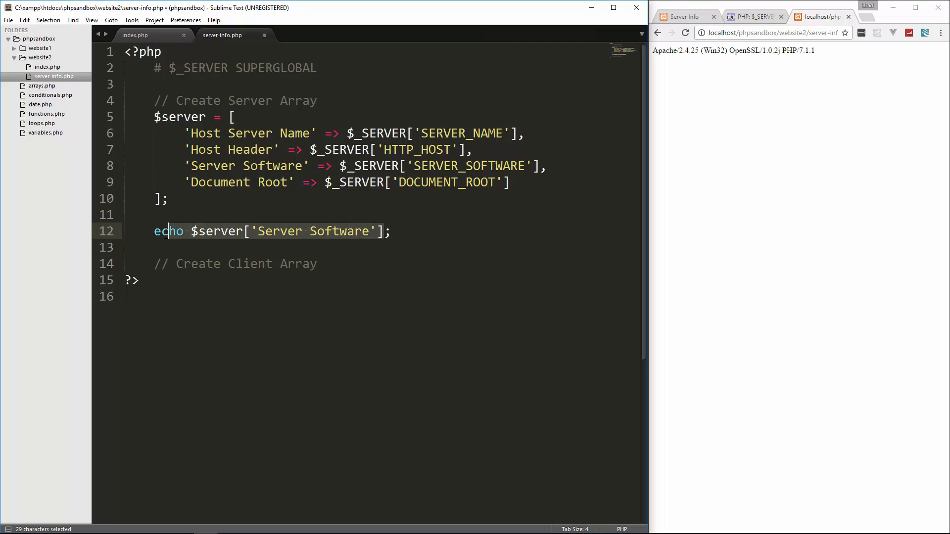
- Print the array with print_r($server), reload, and highlight the document root path
text(print_r();)
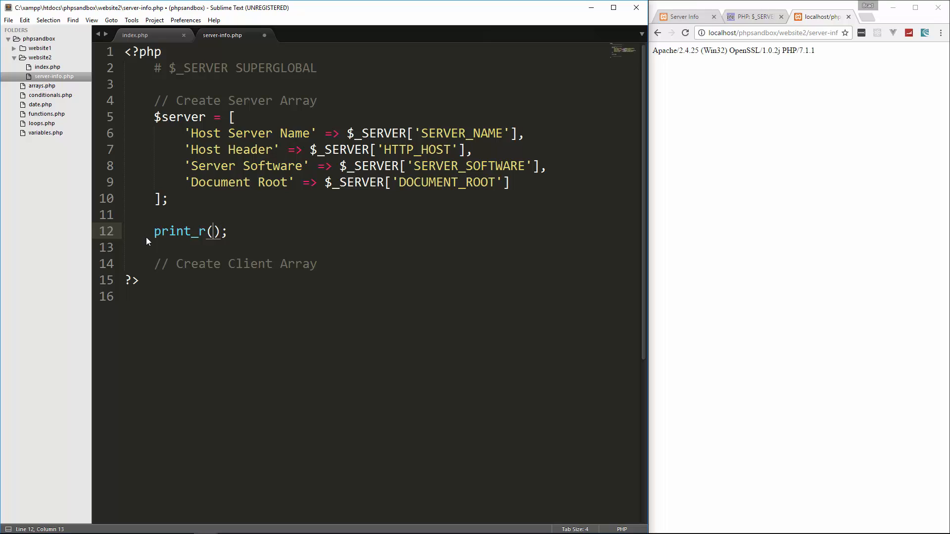
text($server)
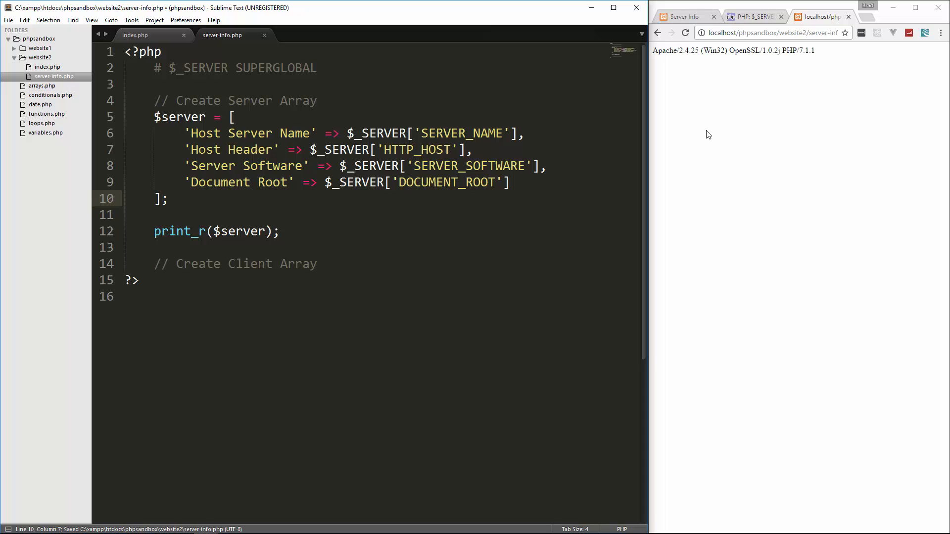
click(685, 33)
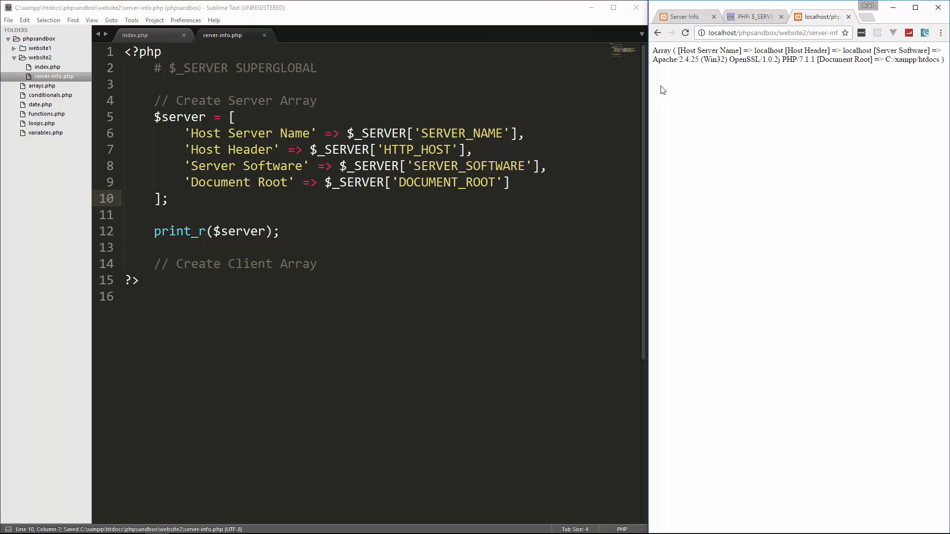
double_click(844, 60)
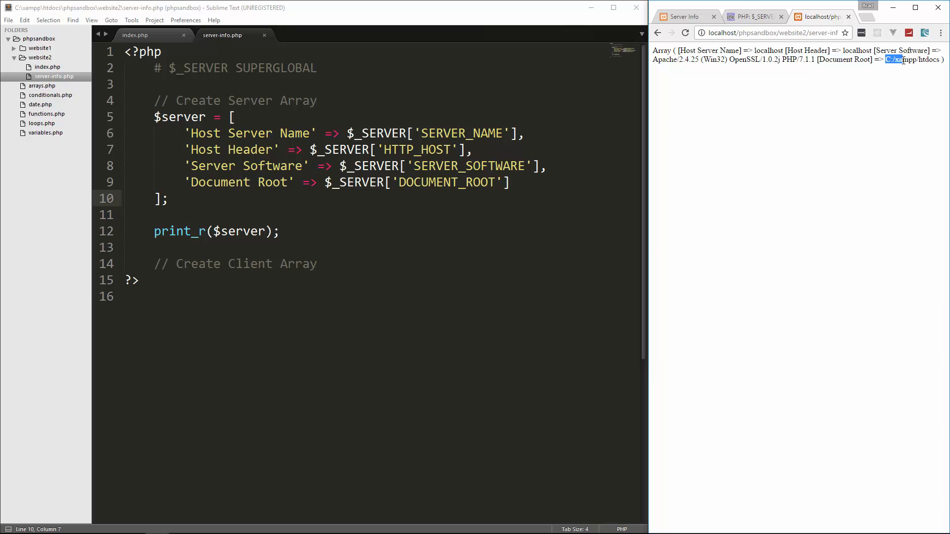
drag(886, 59, 938, 59)
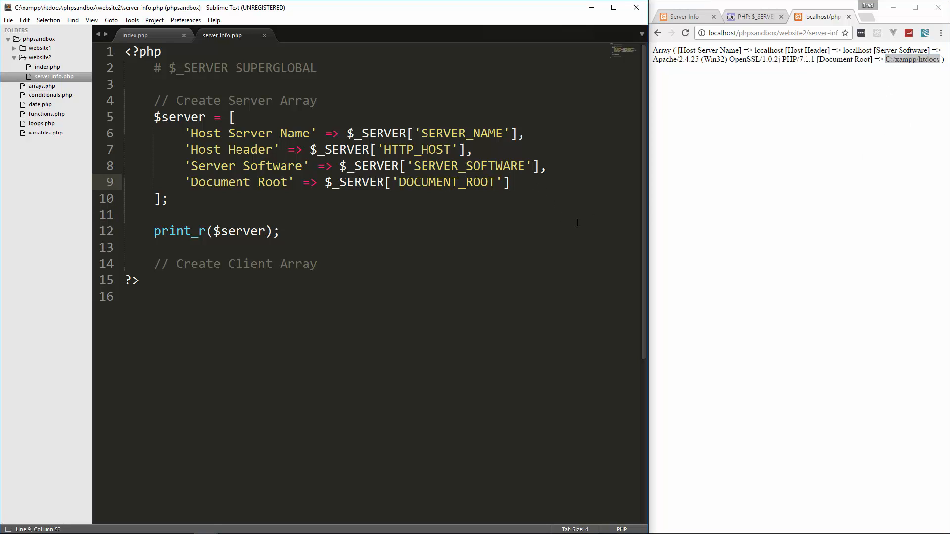
- Add 'Current Page' => $_SERVER['PHP_SELF'] and check /phpsandbox/website2/server-info.php in the output
key(enter)
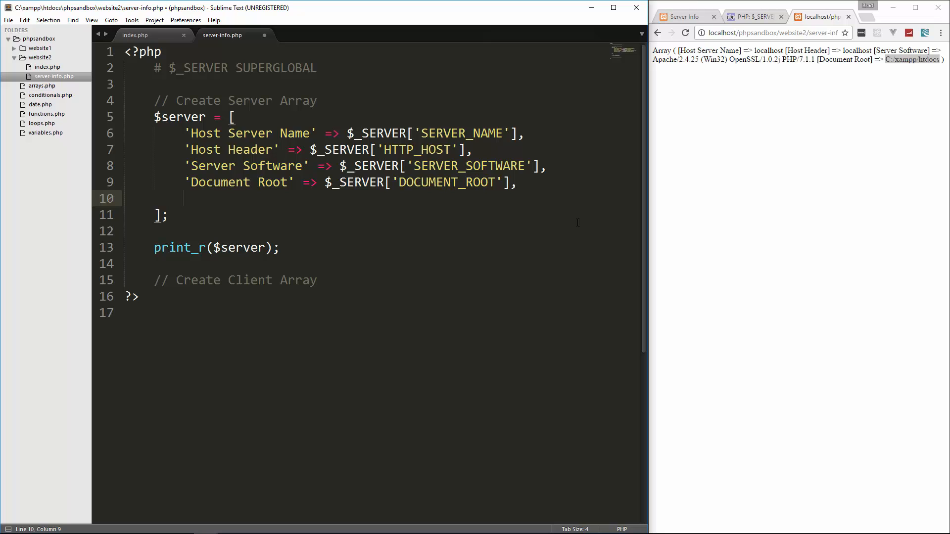
text('Current Page)
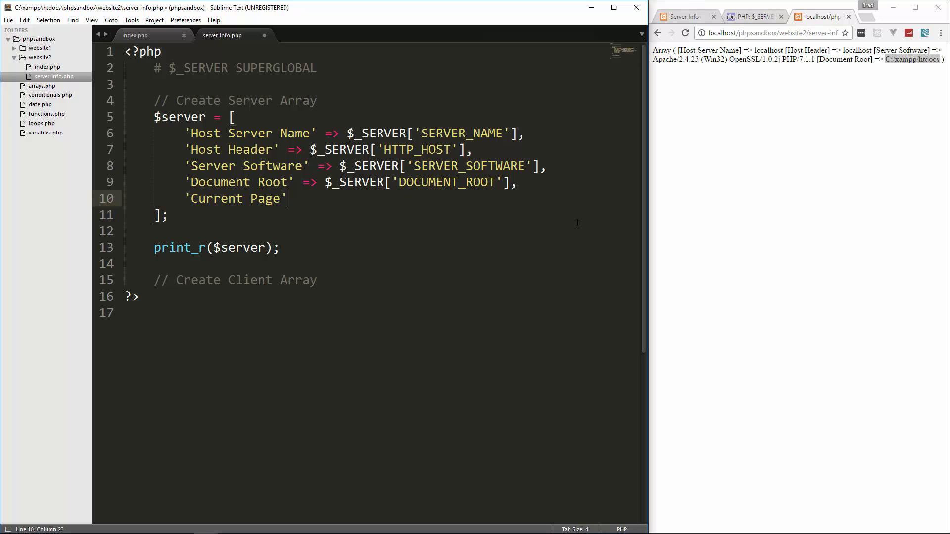
text(=> $)
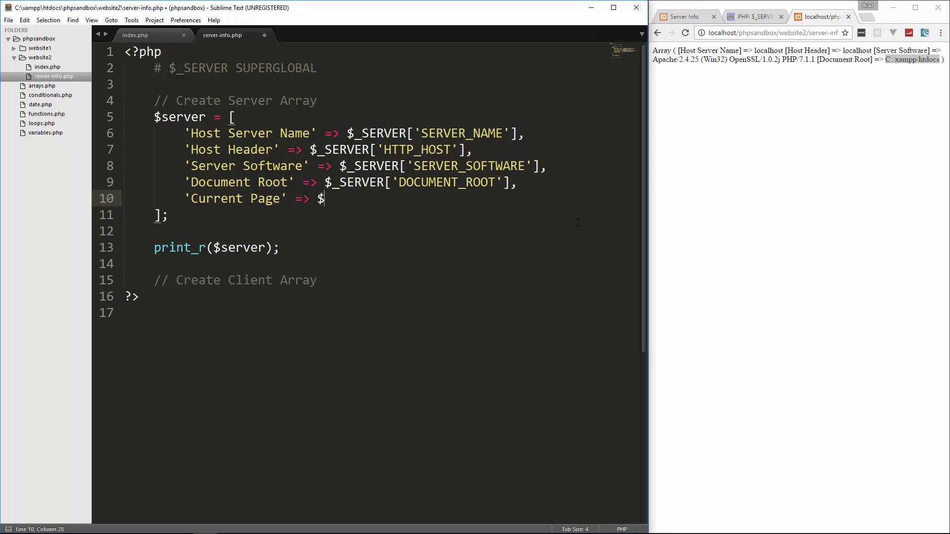
text(_SERVER)
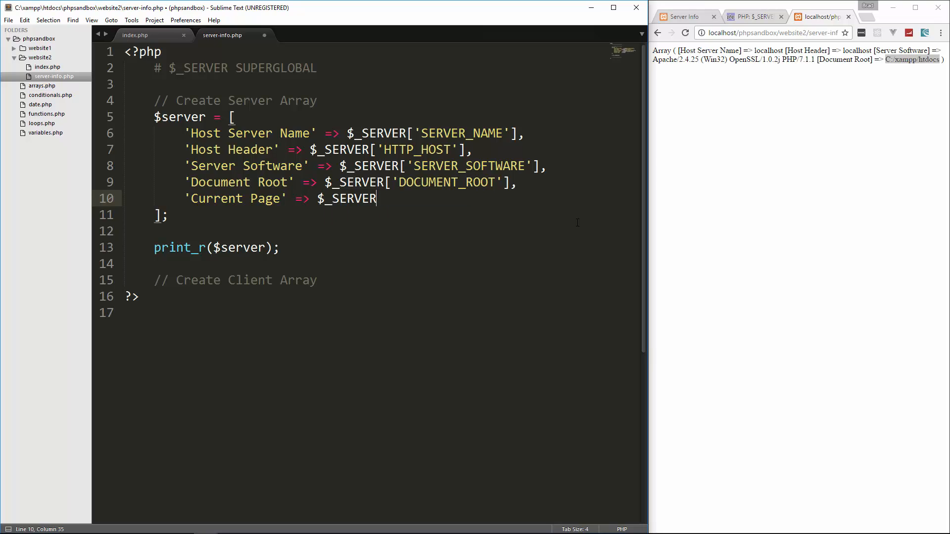
text([''])
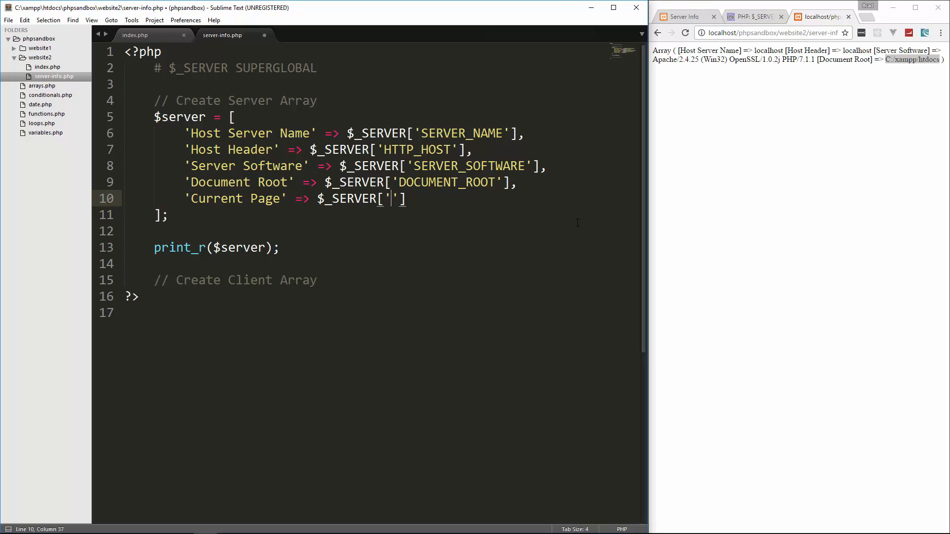
text(PHP_SELF)
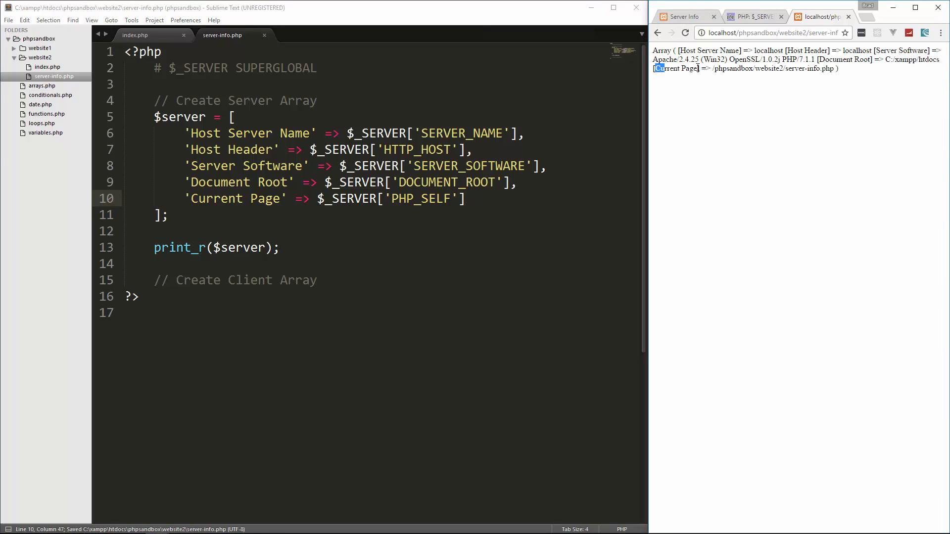
double_click(731, 68)
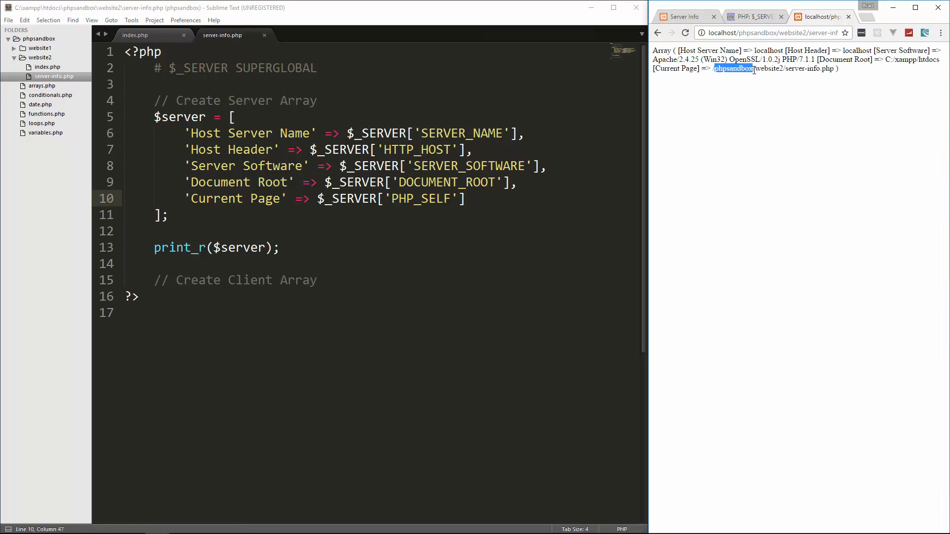
double_click(769, 69)
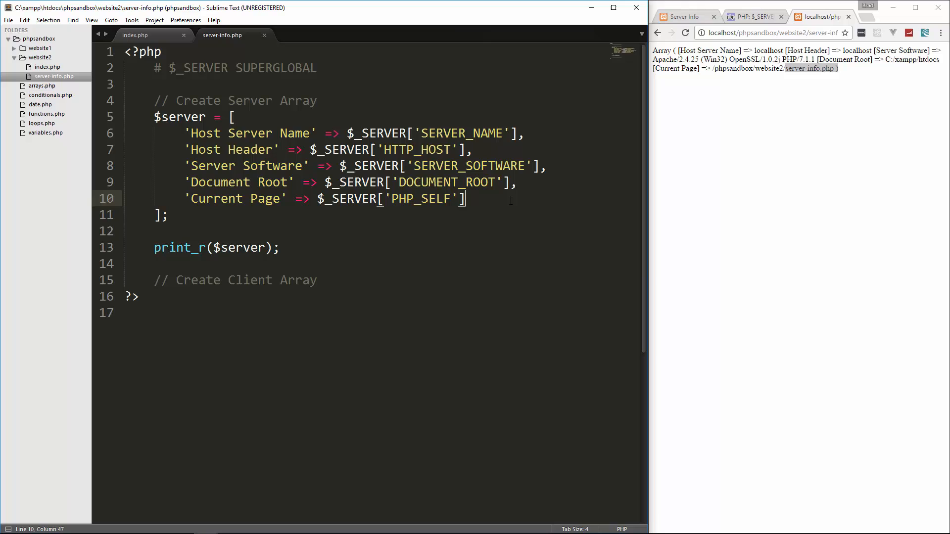
- Add 'Script Name' => $_SERVER['SCRIPT_NAME'], reload, and highlight the printed script path
text(',)
text('Script)
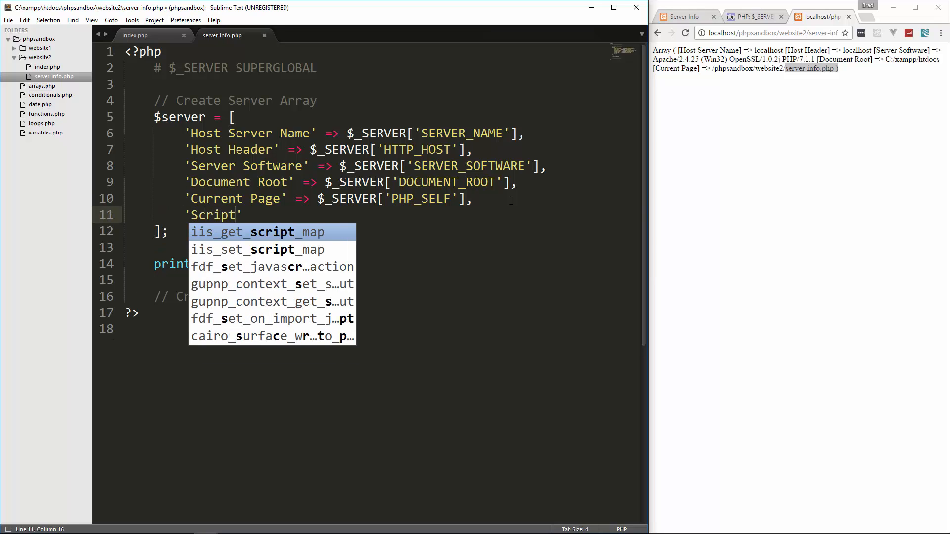
text(Name')
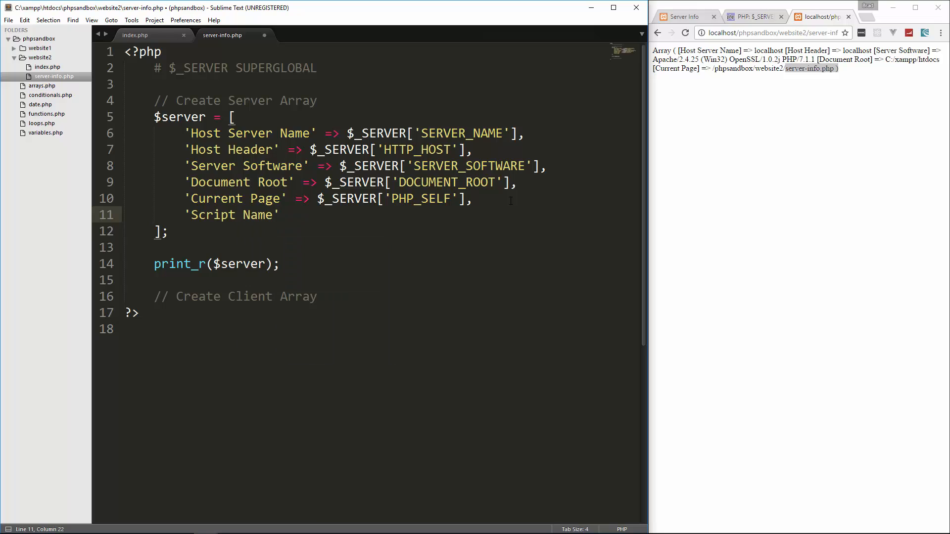
text($_SERVER[)
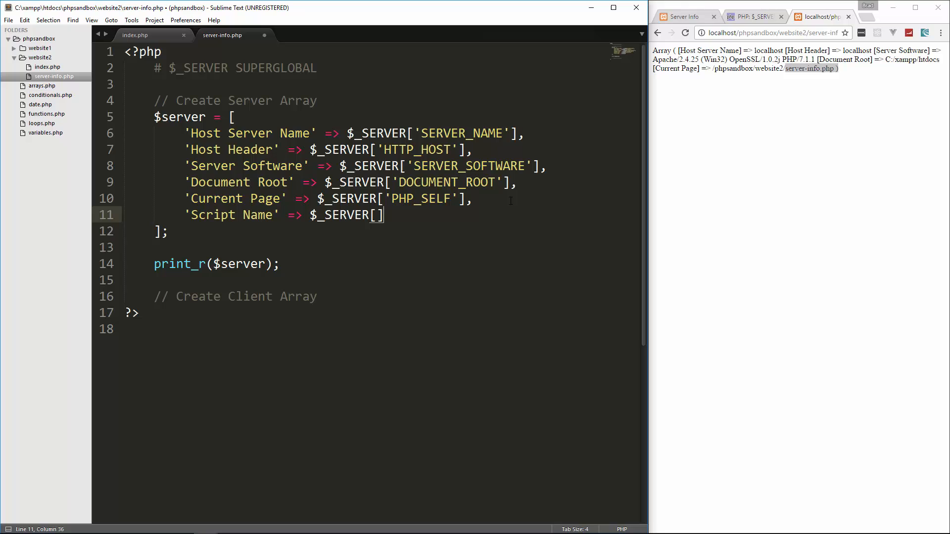
text(SCRIPT')
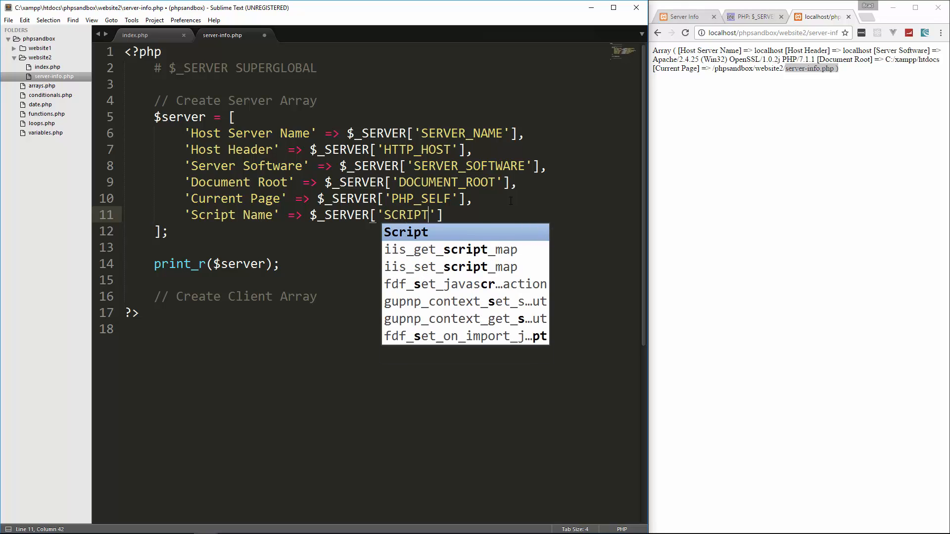
text(_NAME)
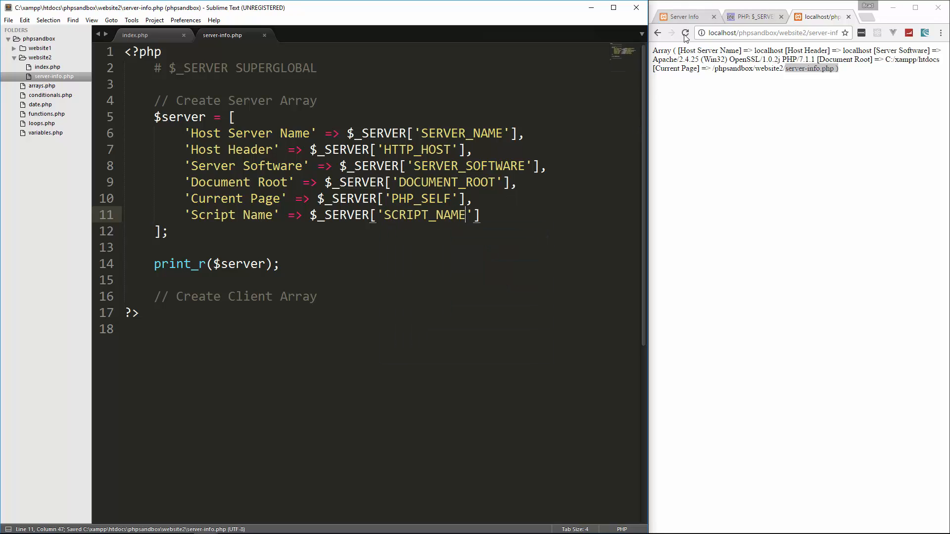
click(685, 33)
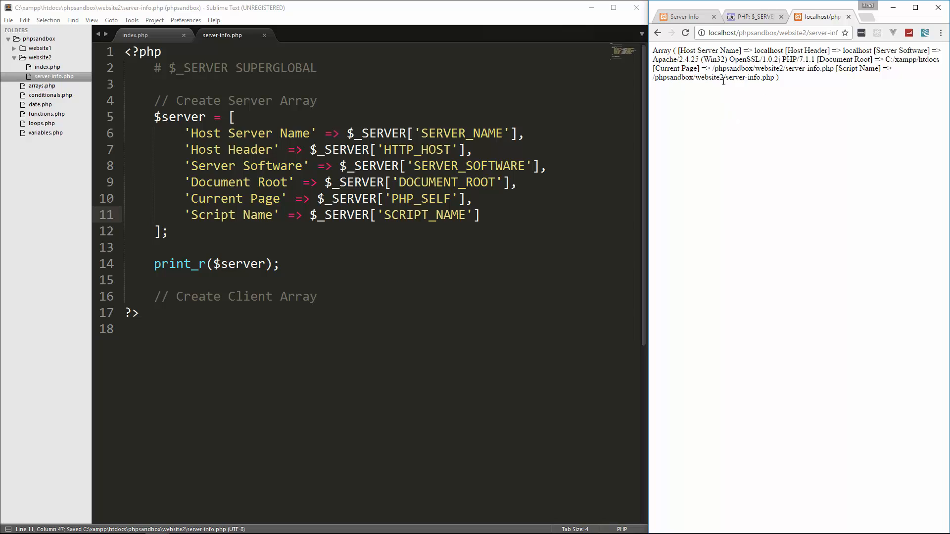
double_click(753, 78)
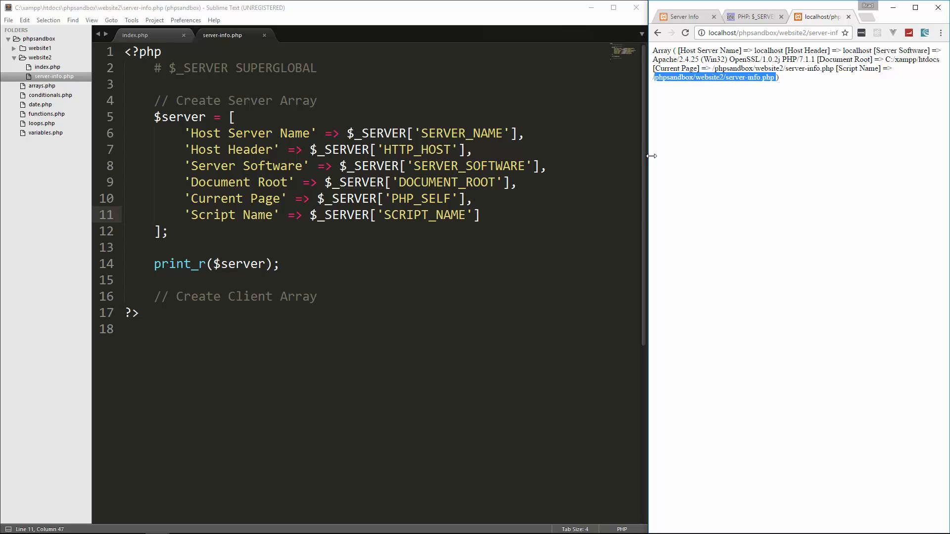
mouse_move(735, 114)
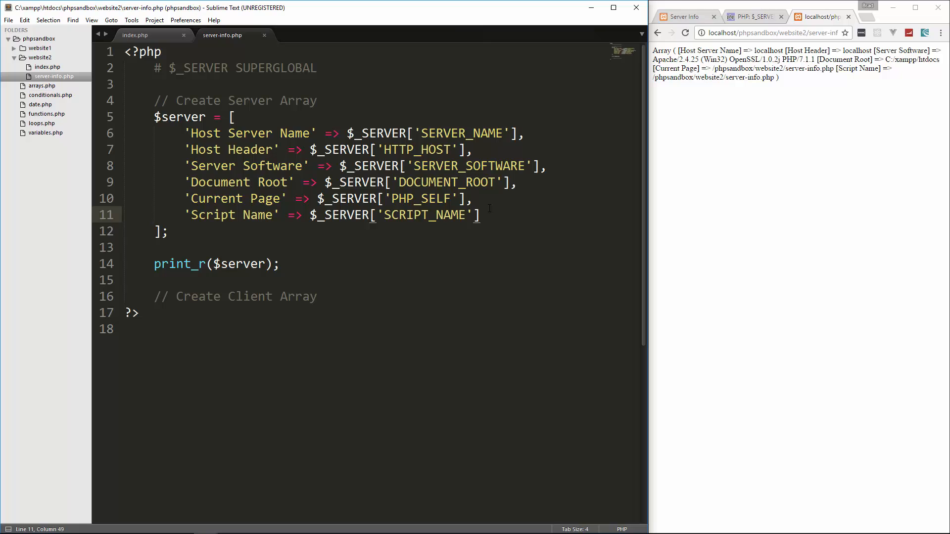
- Add 'Absolute Path' => $_SERVER['SCRIPT_FILENAME'], reload, and check the PHP manual page on $_SERVER
text('')
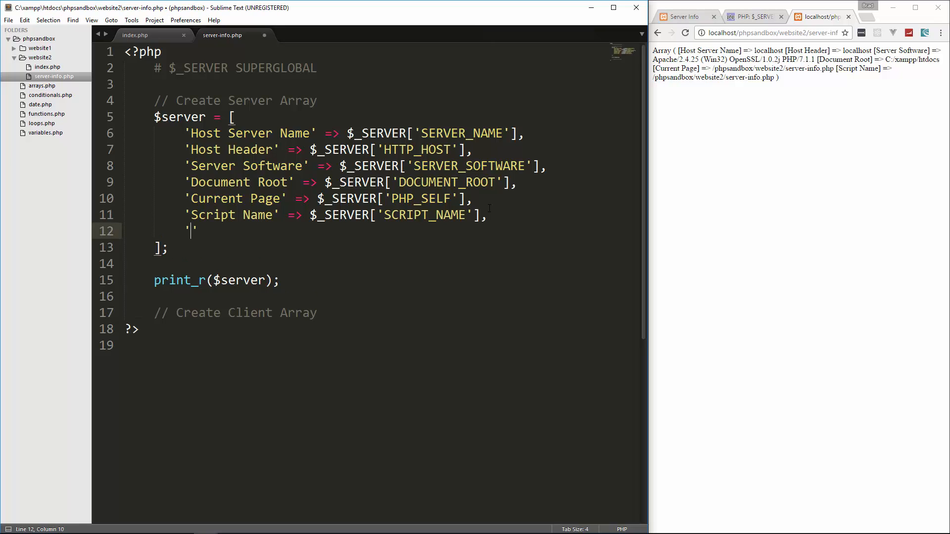
text(Absolute)
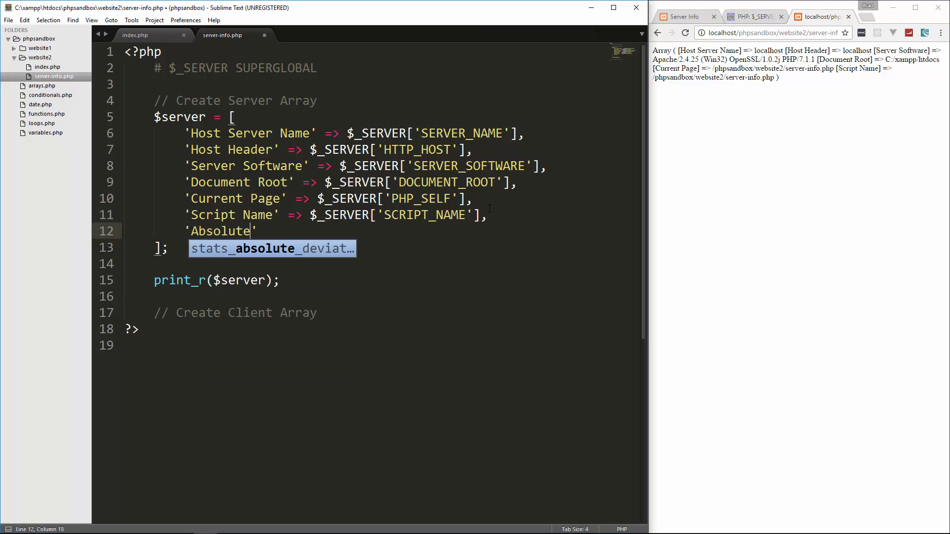
text(Path')
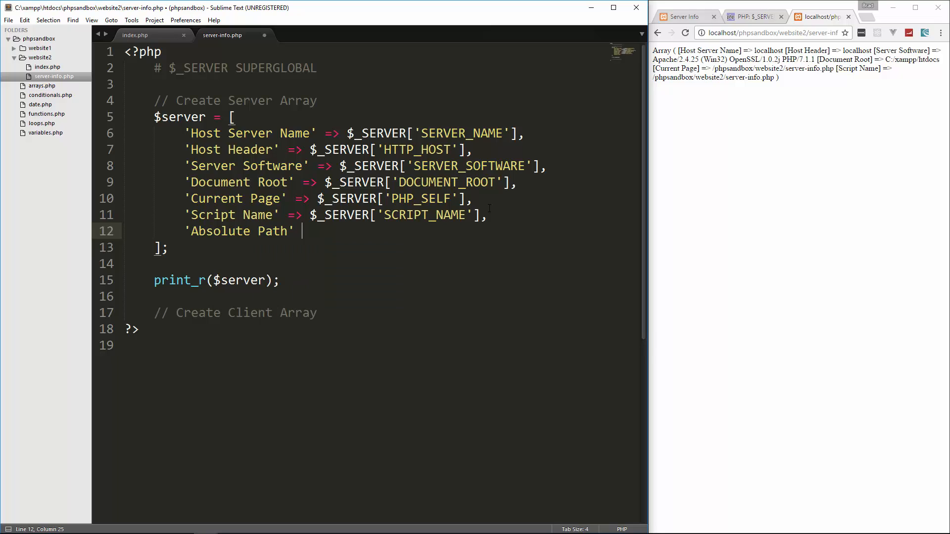
text(=> $_SERVER[)
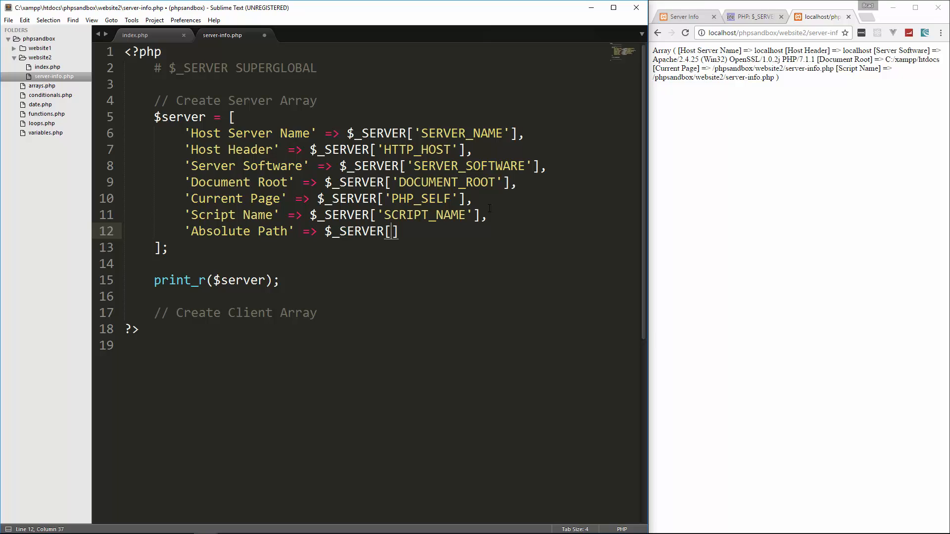
text(SCRIPT_FILENAME)
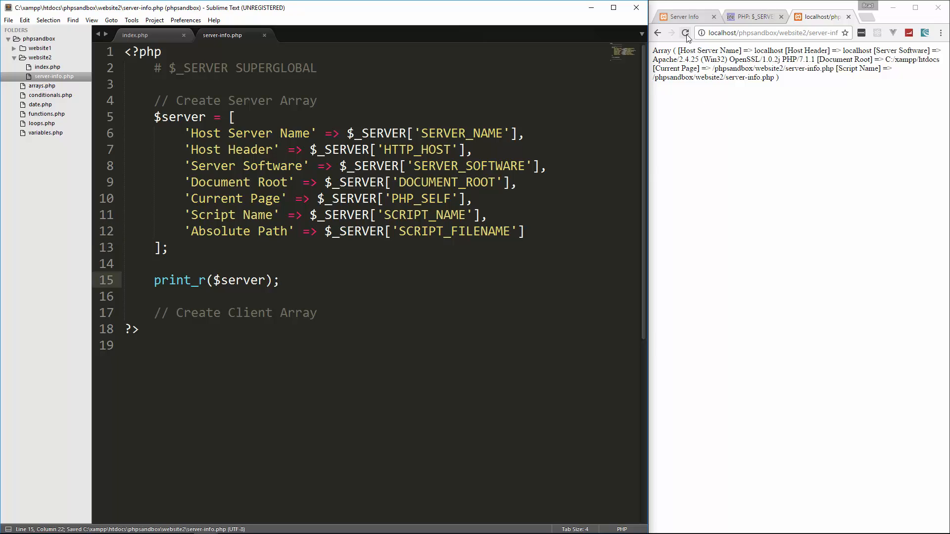
click(685, 33)
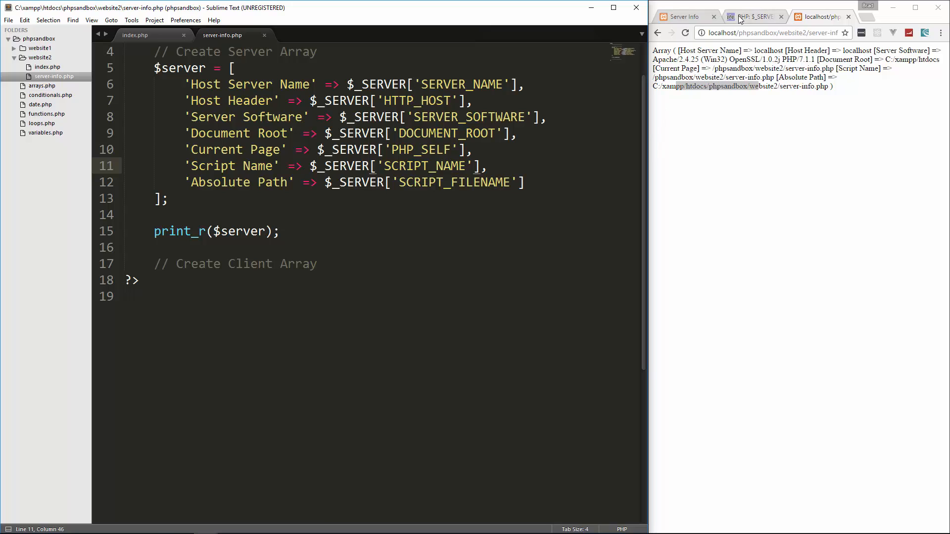
click(753, 17)
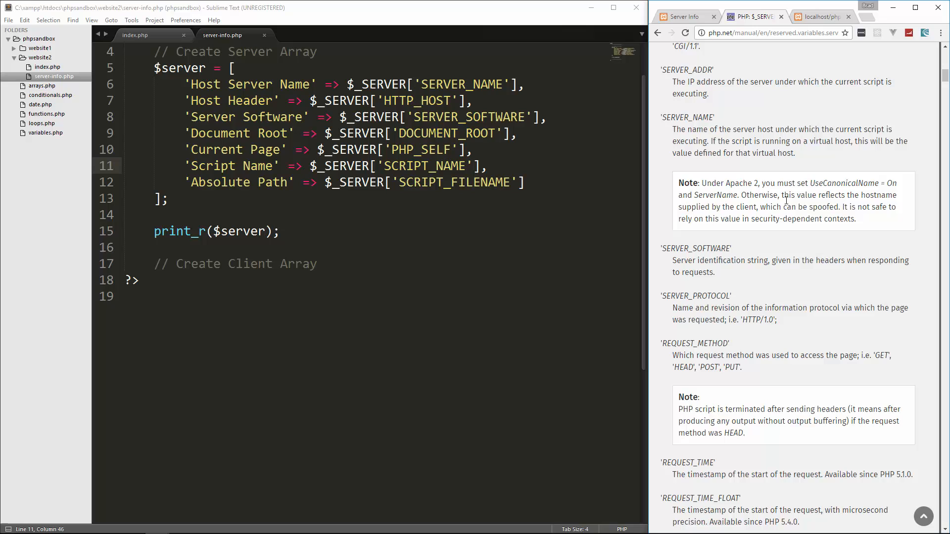
click(821, 16)
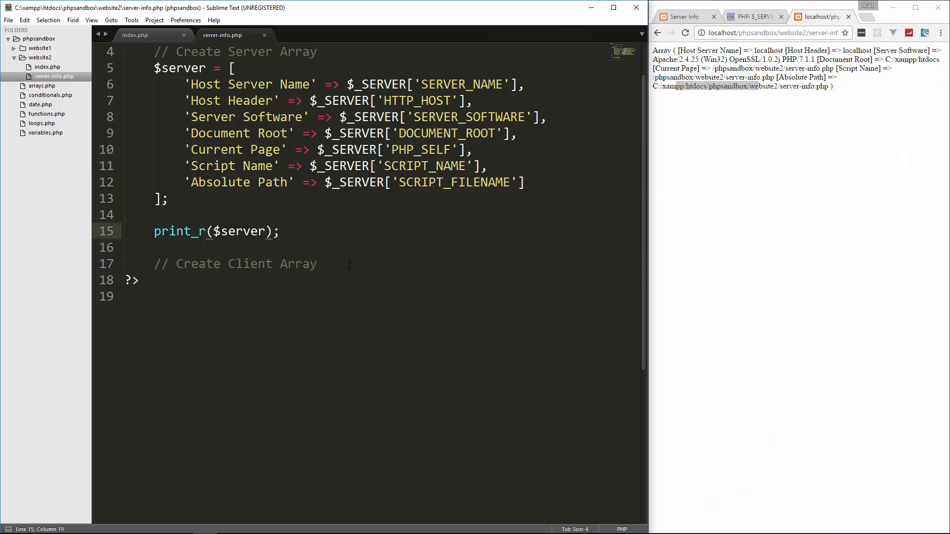
- Start a new $client = [ array below the server array print
key(enter)
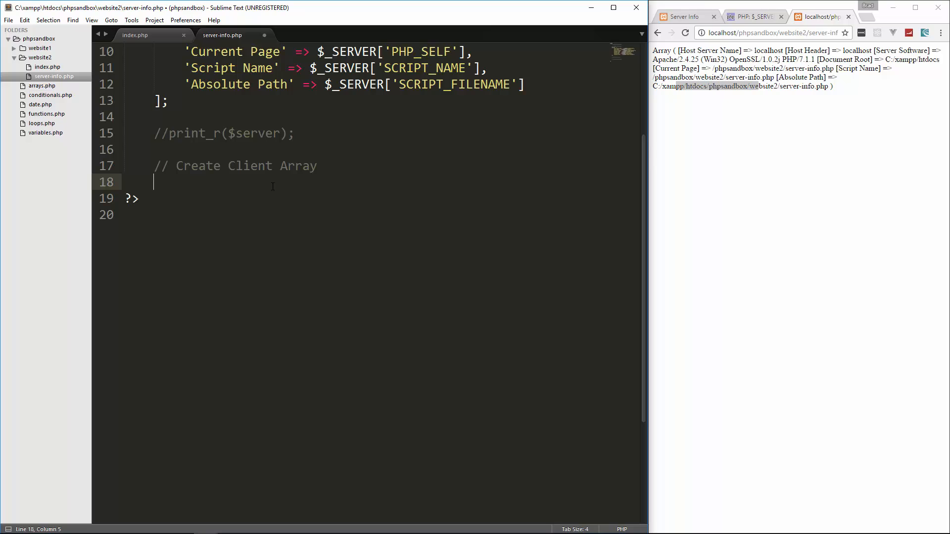
text($client)
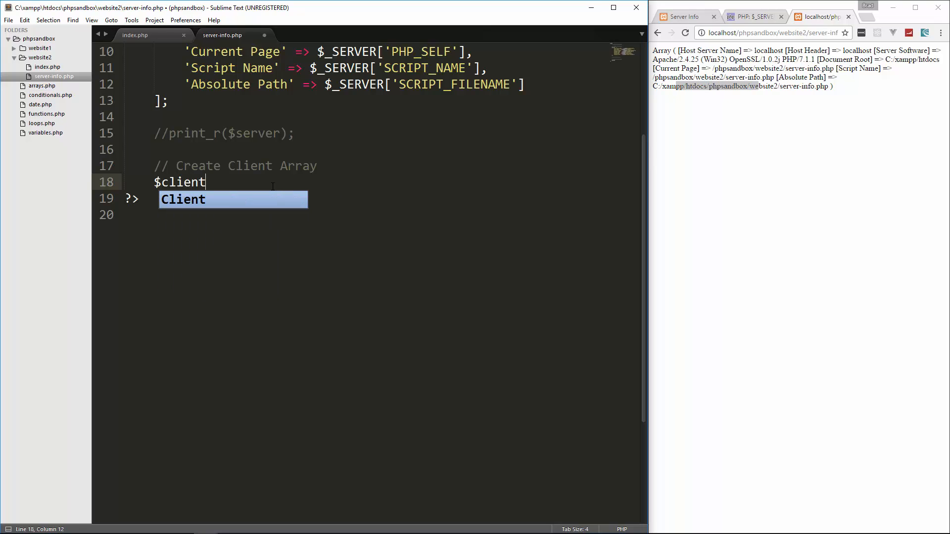
text(= [)
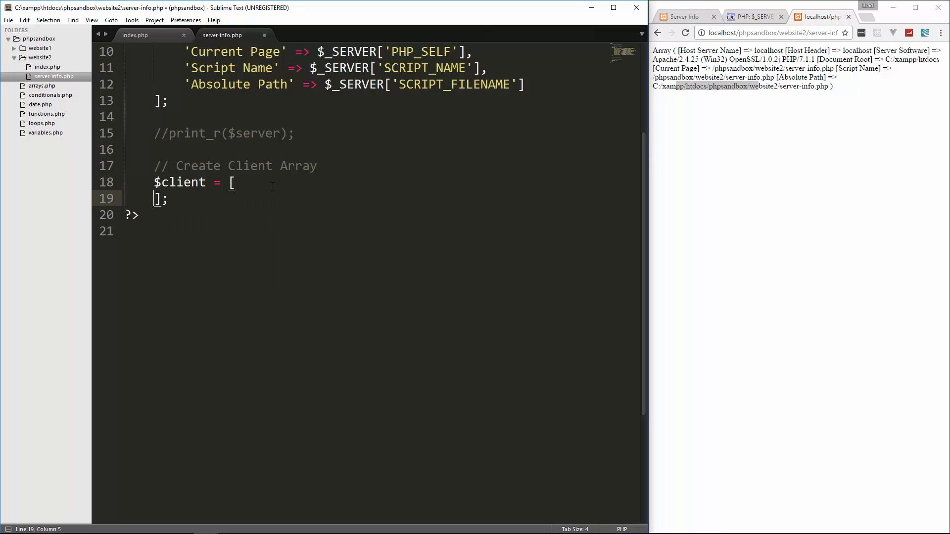
key(enter)
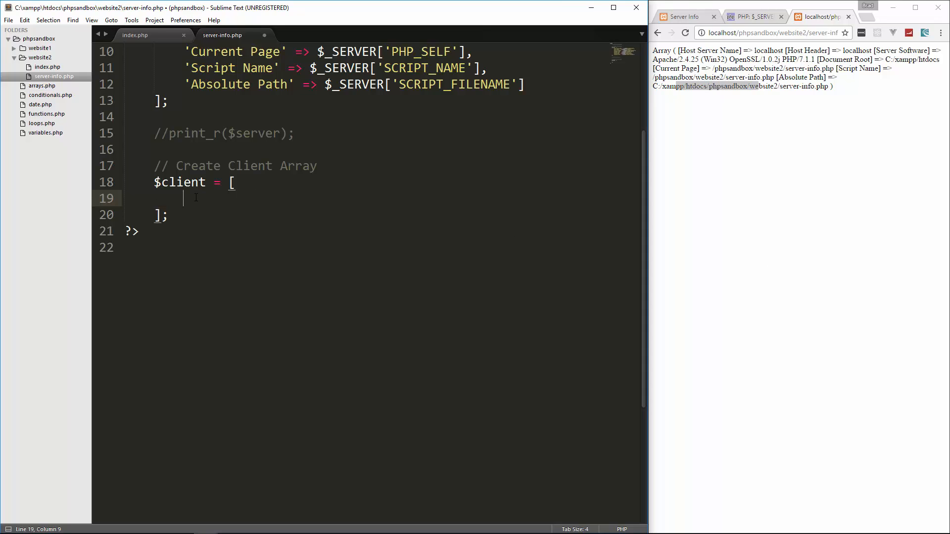
- Add 'Client System info' => $_SERVER['HTTP_USER_AGENT'] and print it with print_r($client)
text('Clien')
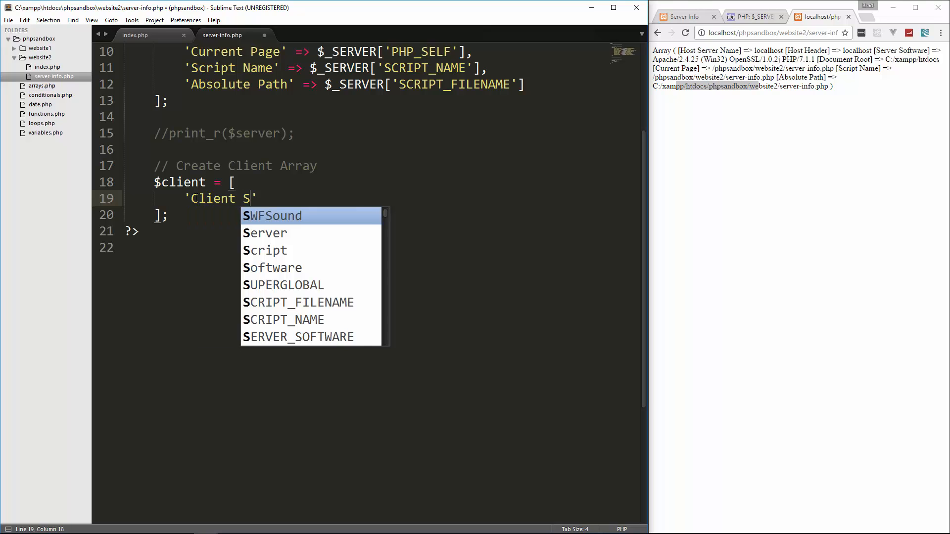
text(ystem info)
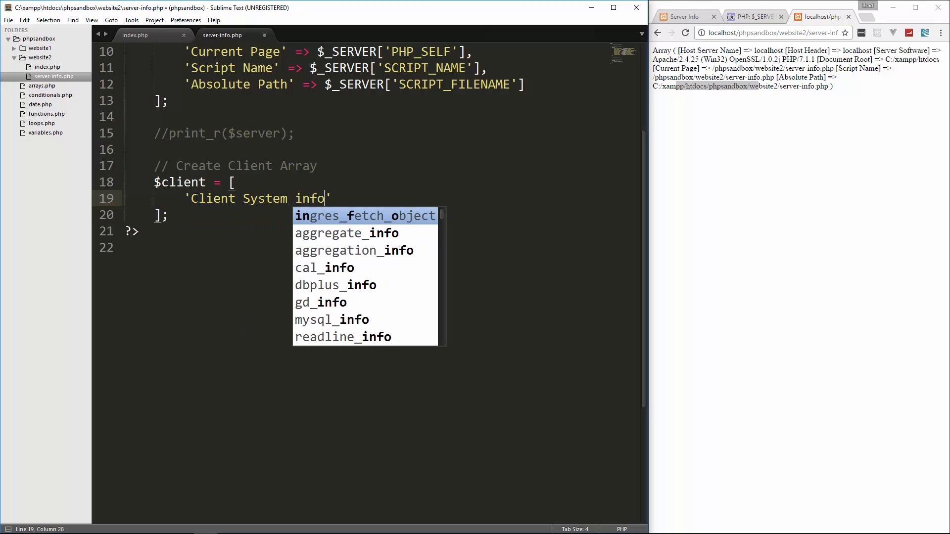
text(=>)
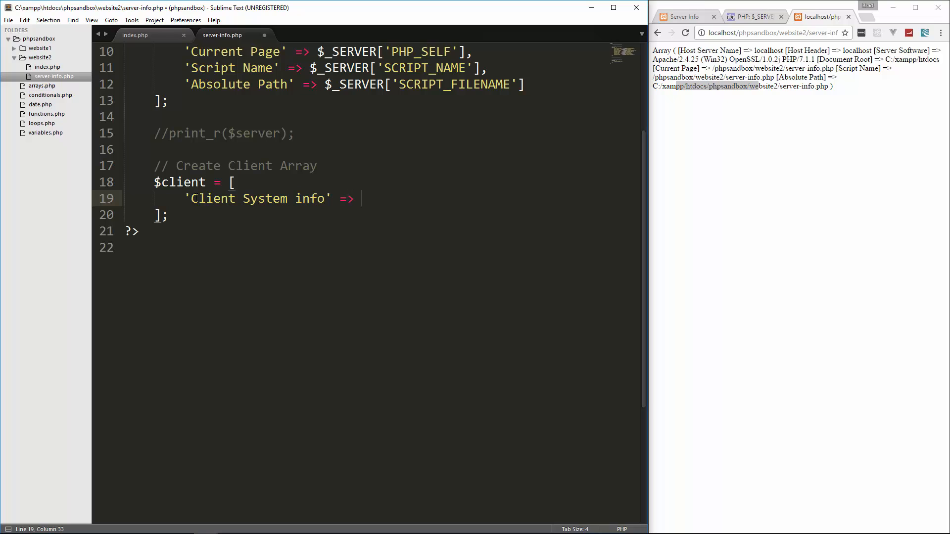
text($_SERVER[)
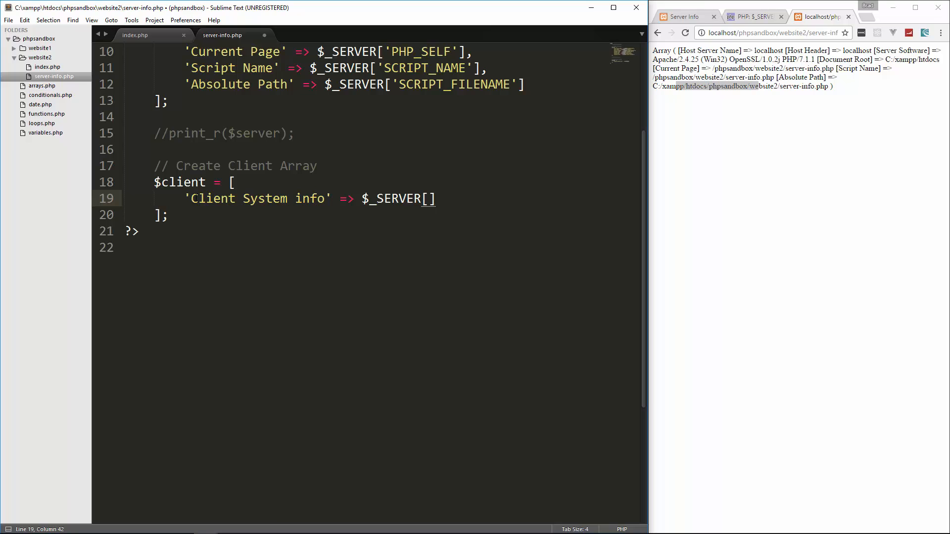
text(H')
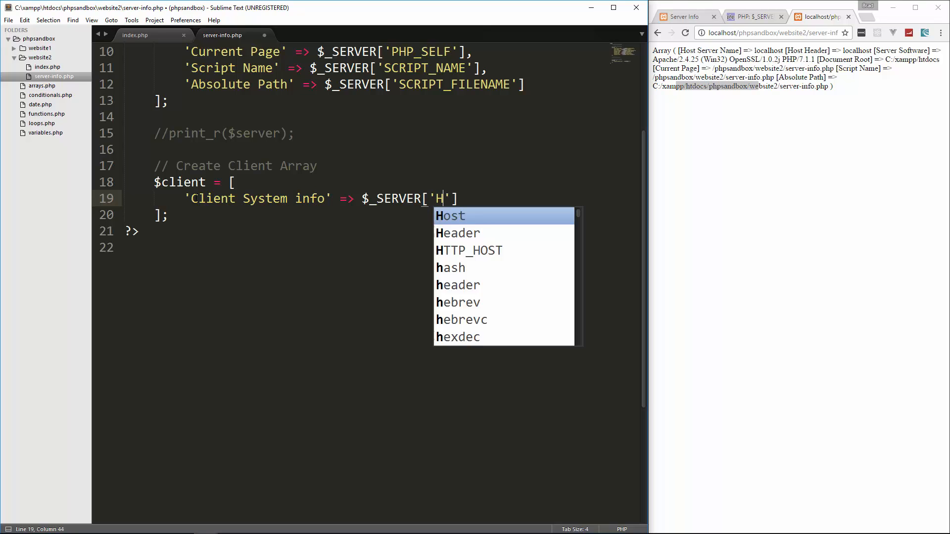
text(TTP_)
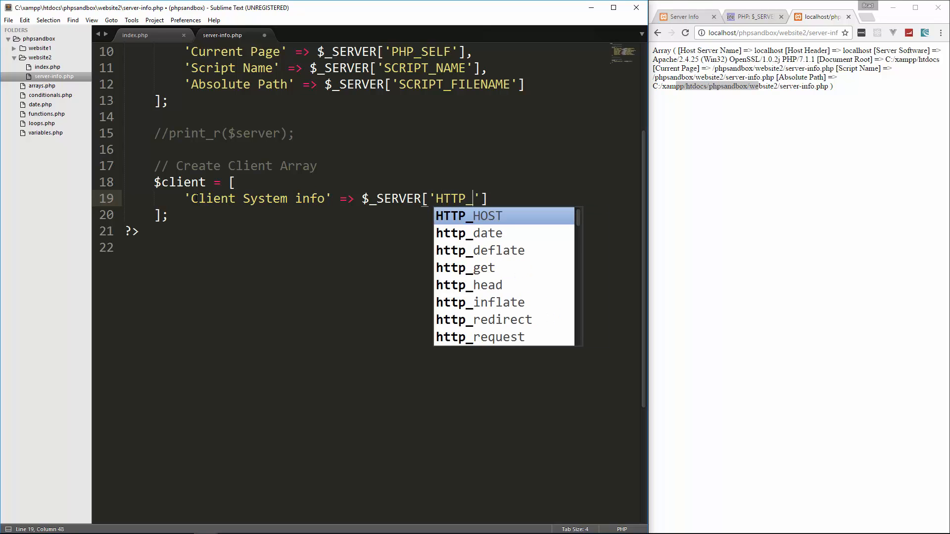
text(USER_A)
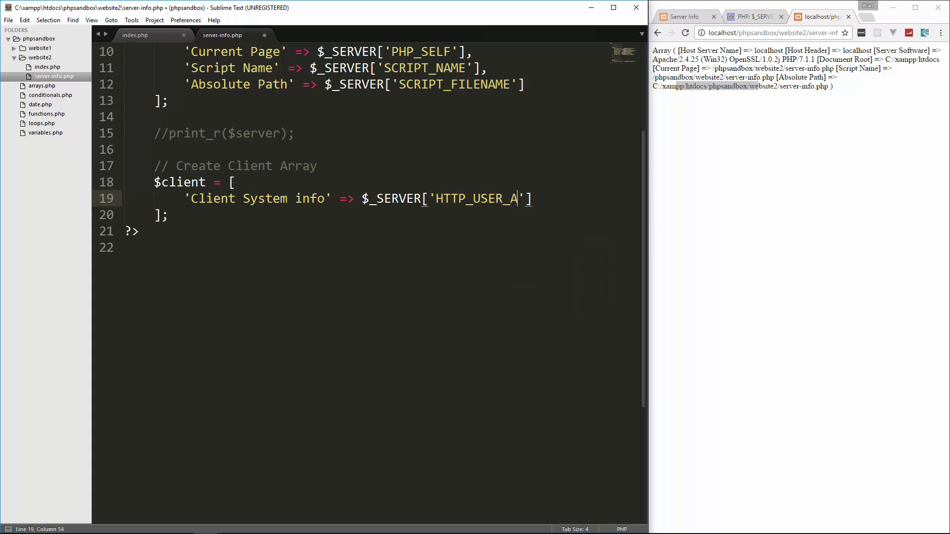
text(GENT)
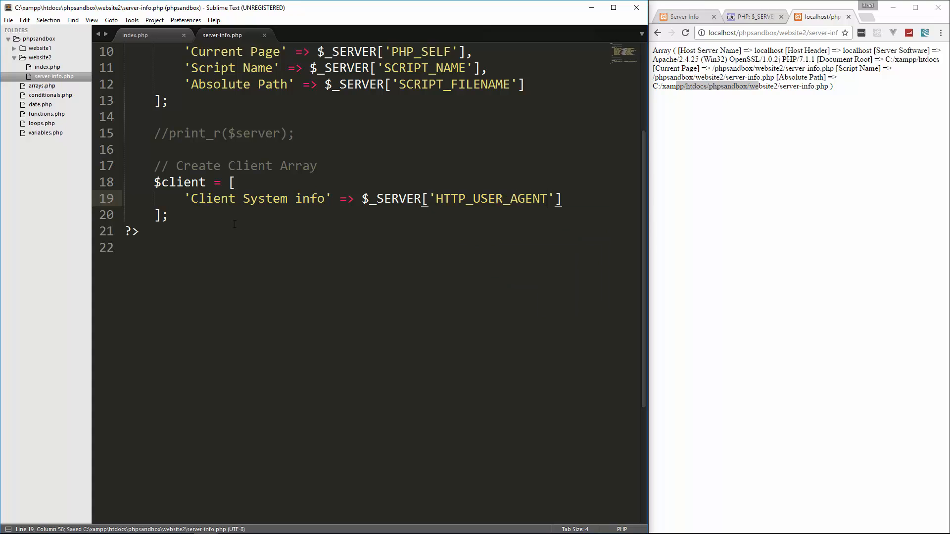
text(print_r();)
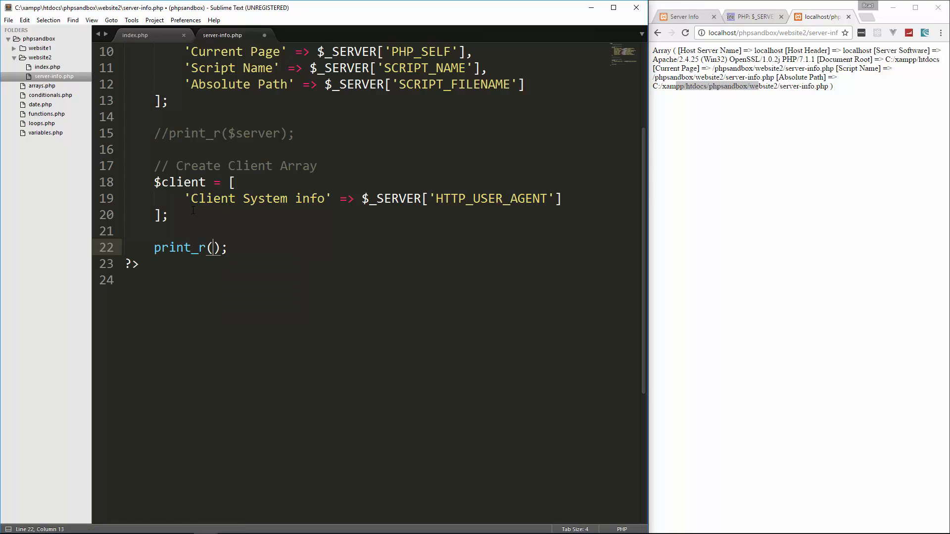
text($client)
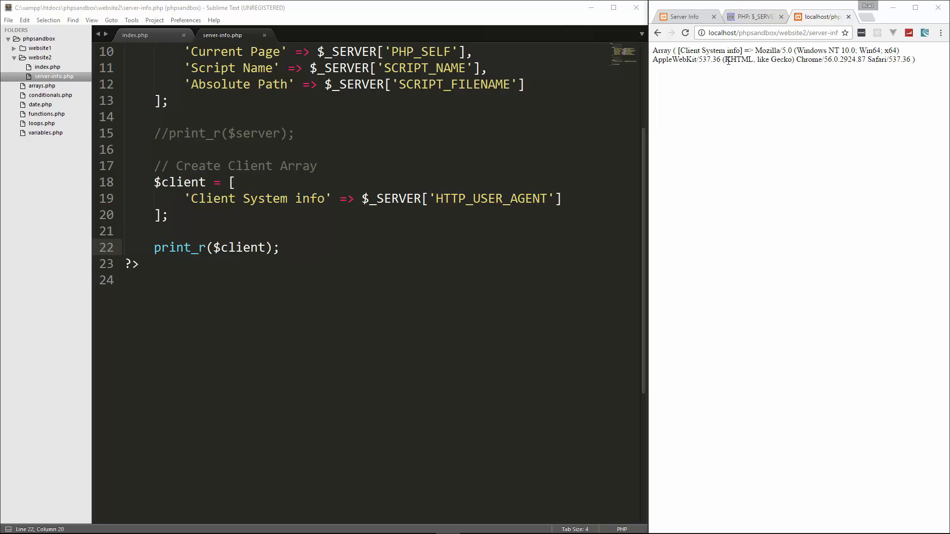
double_click(807, 59)
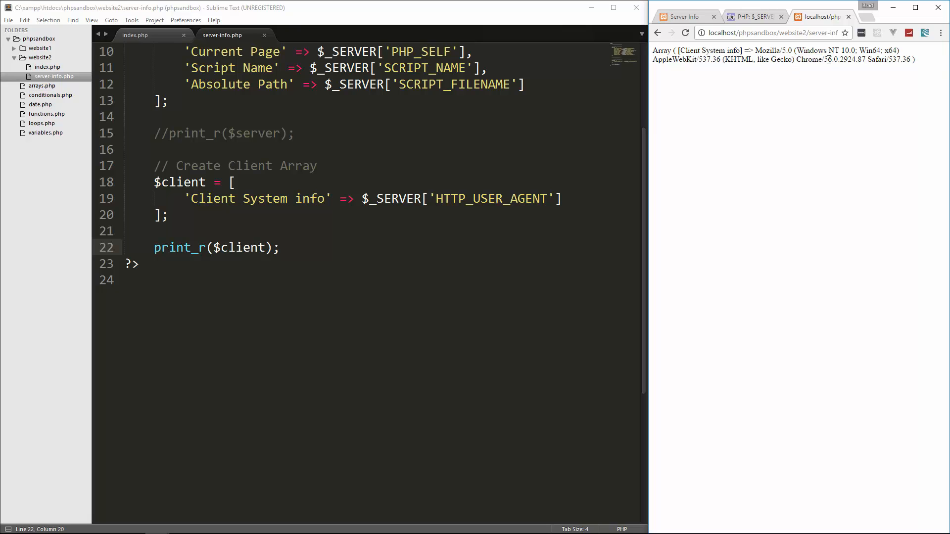
double_click(828, 59)
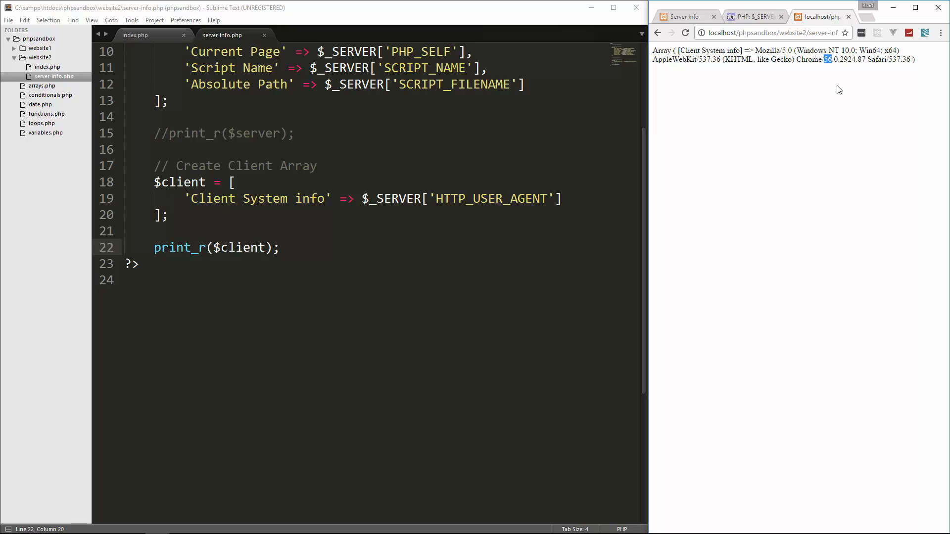
mouse_move(839, 64)
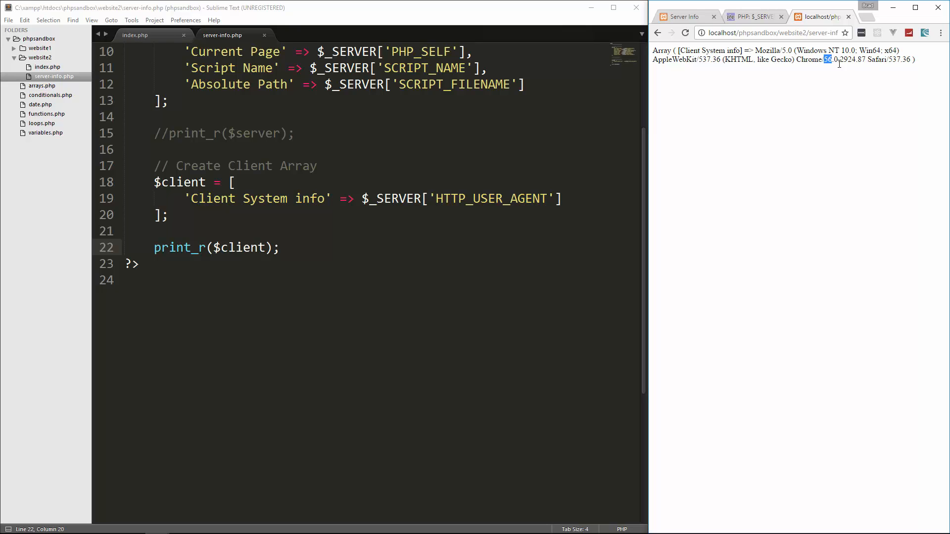
mouse_move(849, 66)
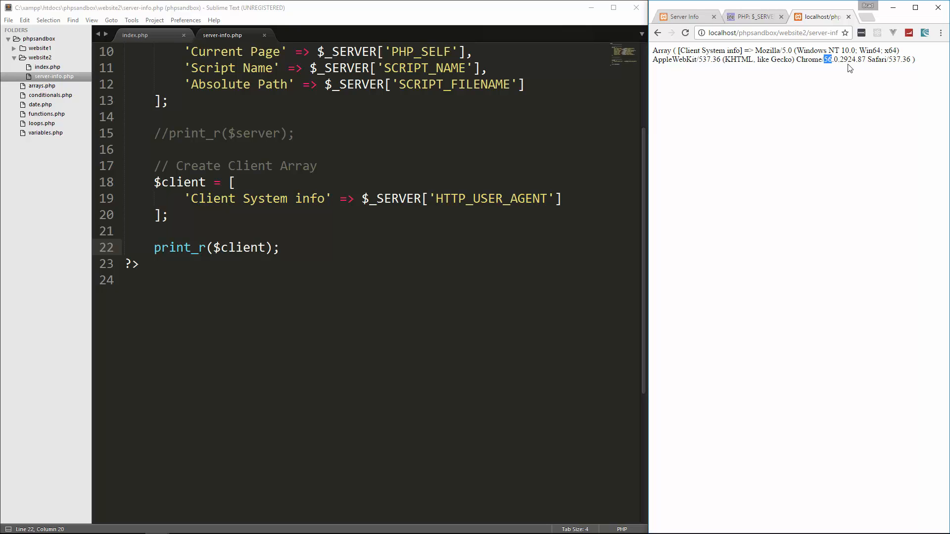
mouse_move(881, 59)
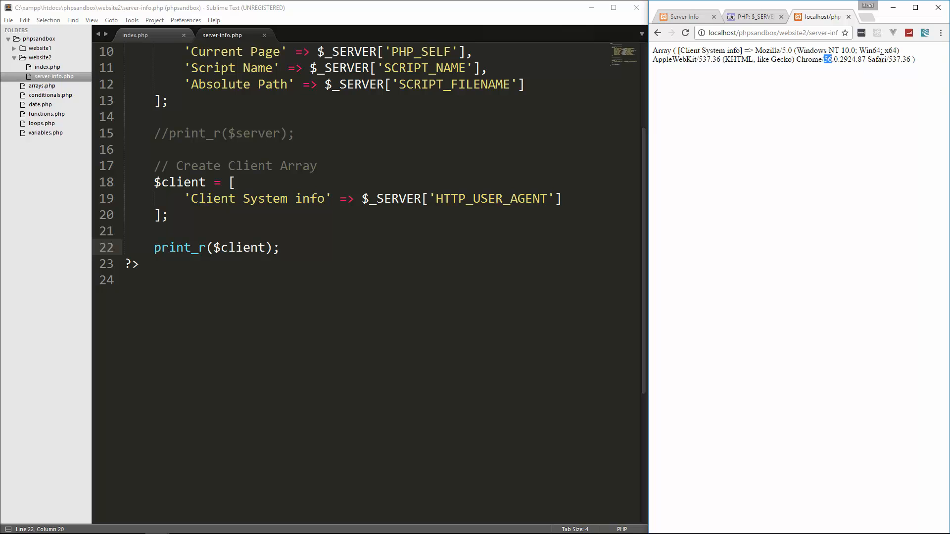
click(940, 32)
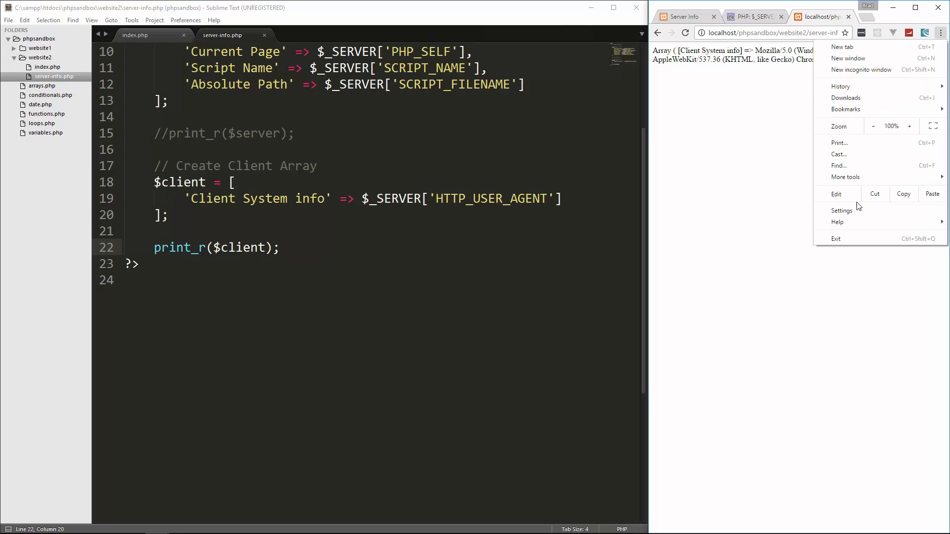
click(836, 222)
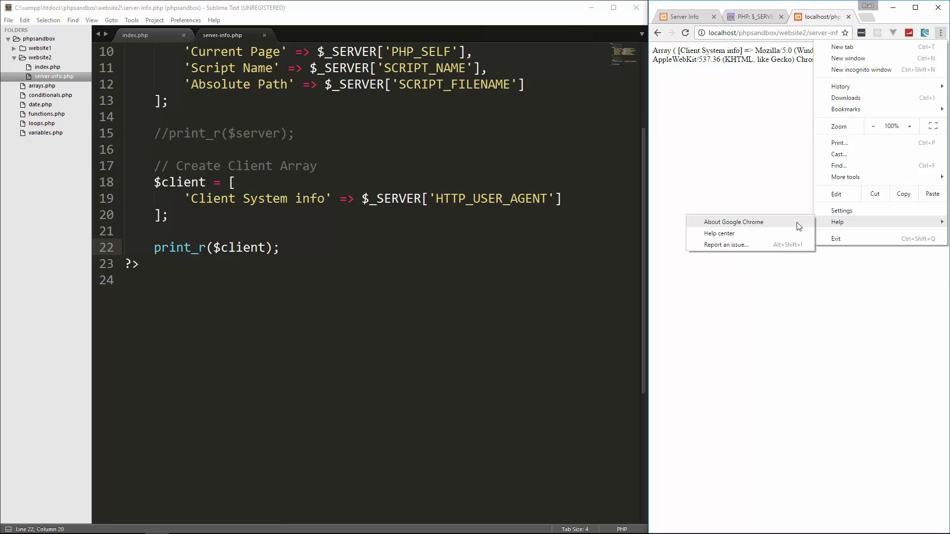
click(733, 222)
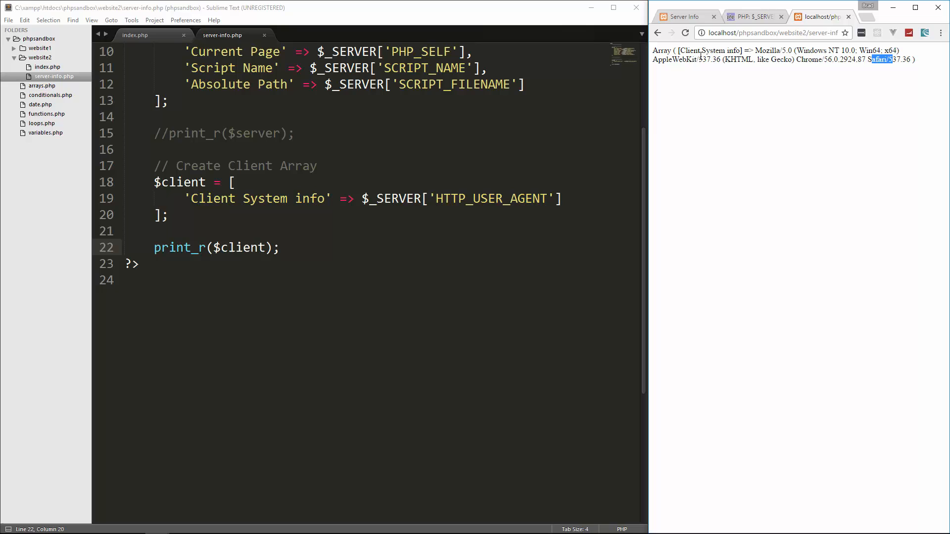
click(753, 75)
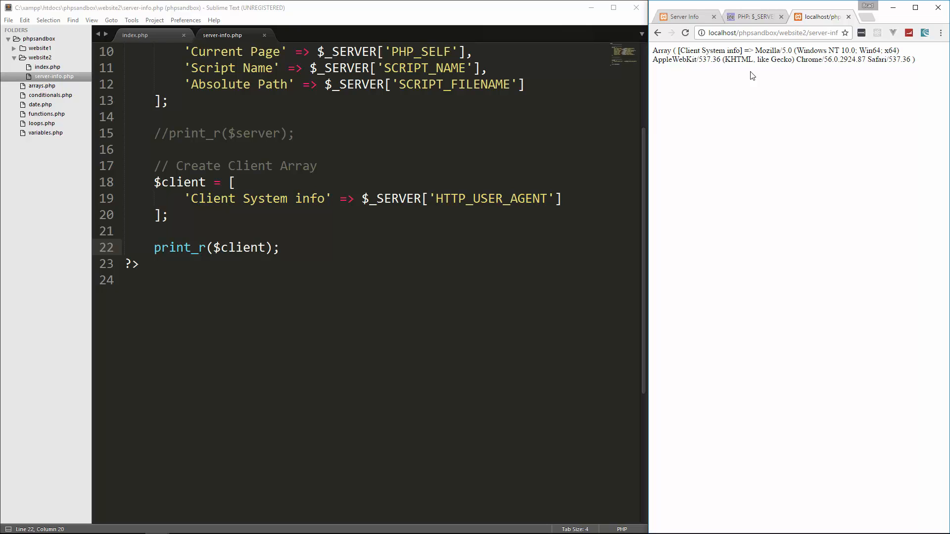
mouse_move(753, 101)
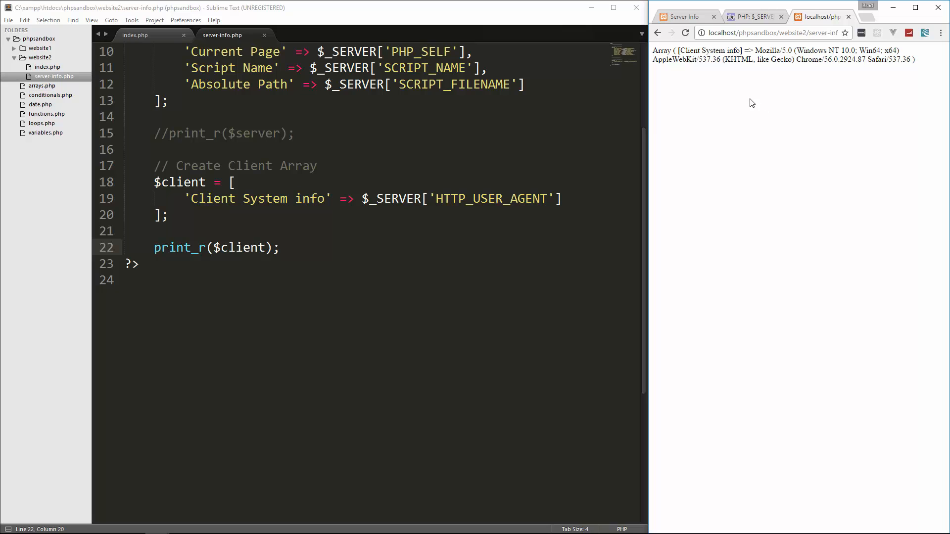
mouse_move(728, 105)
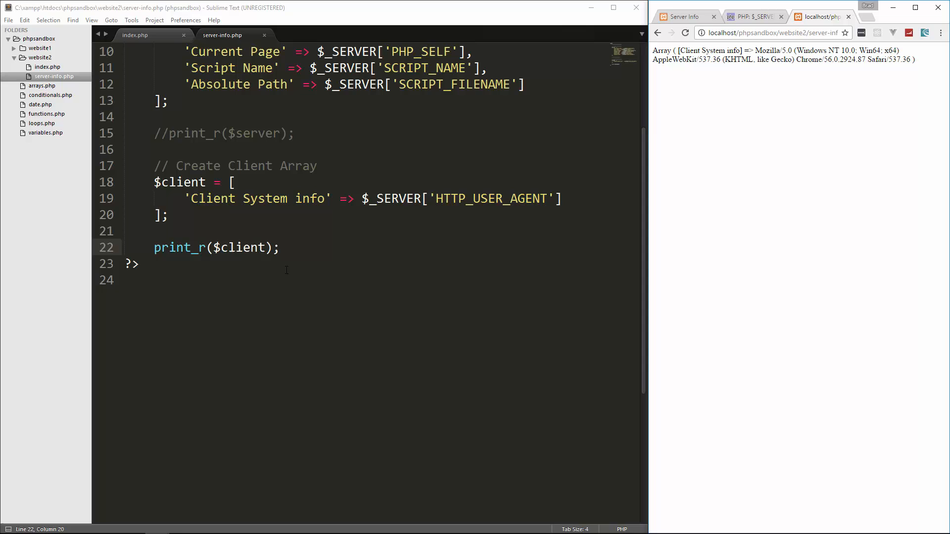
click(570, 199)
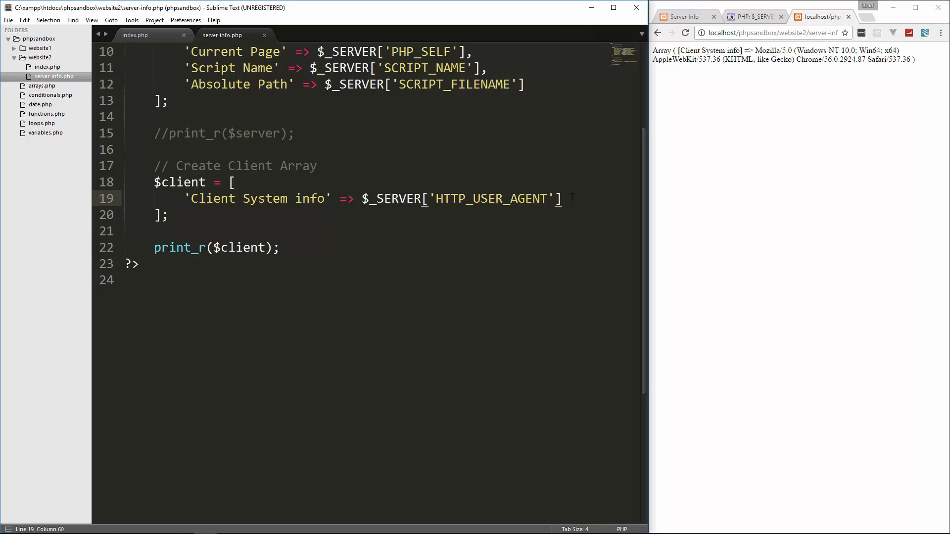
- Add 'Client IP' => $_SERVER['REMOTE_ADDR'], reload, and select the printed ::1 address
key(enter)
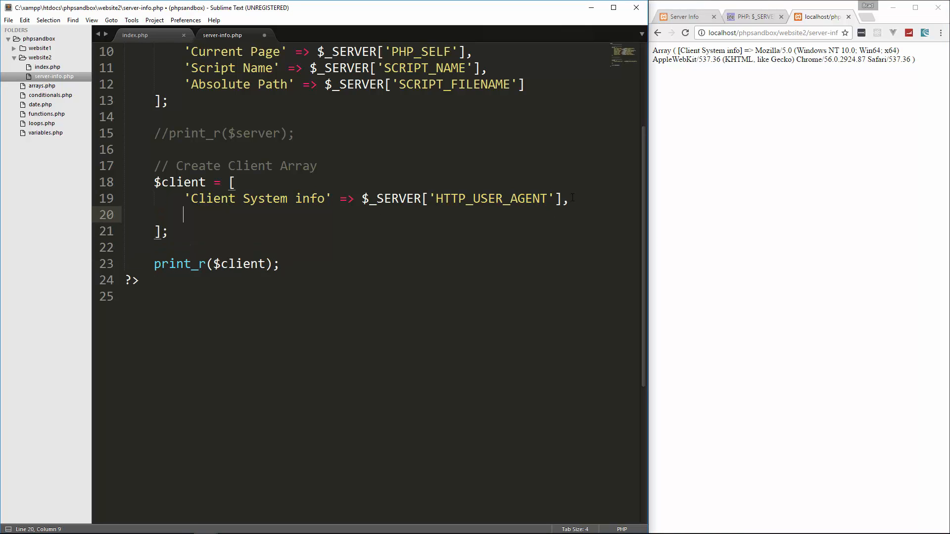
text('')
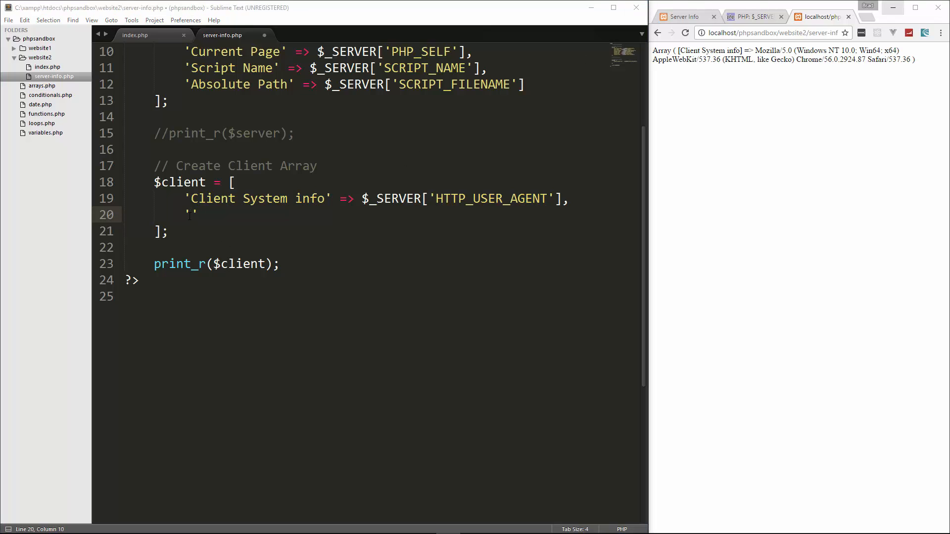
text(Client)
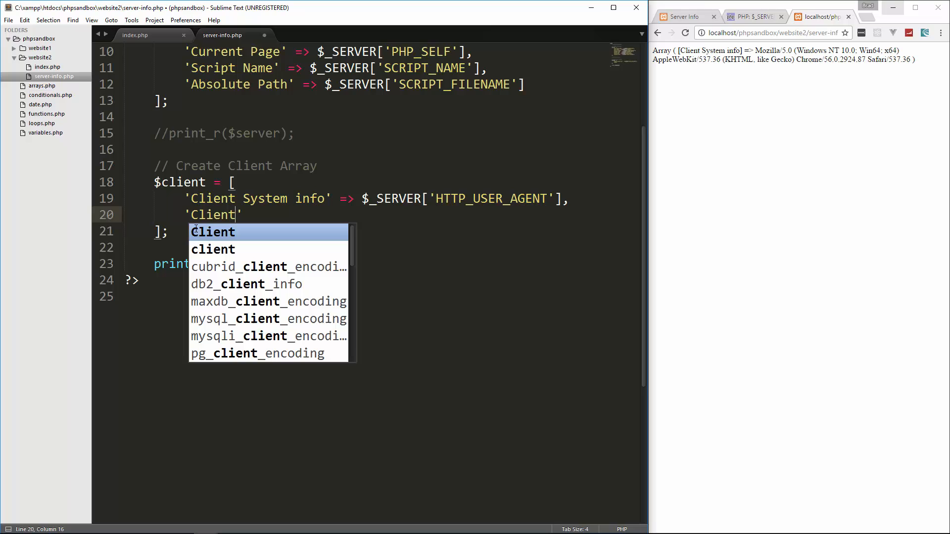
text(IP)
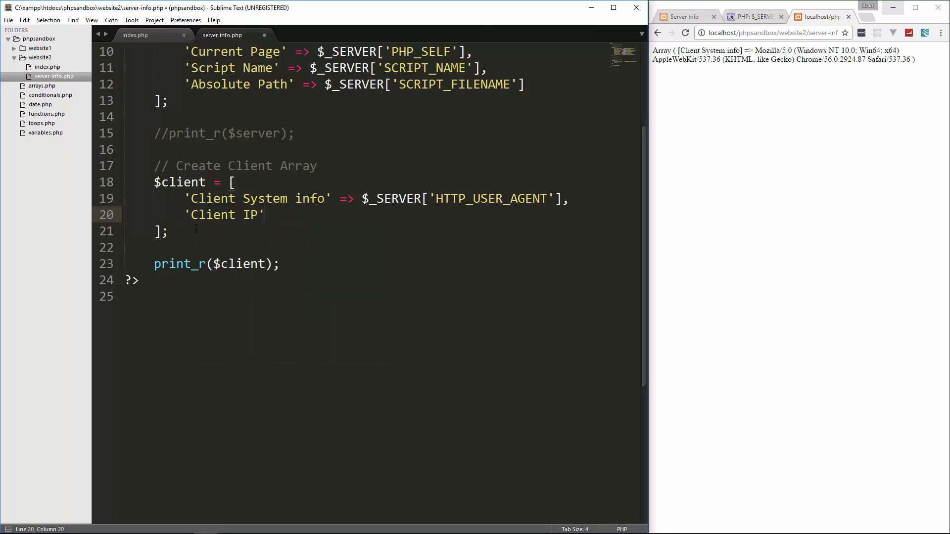
text(=>)
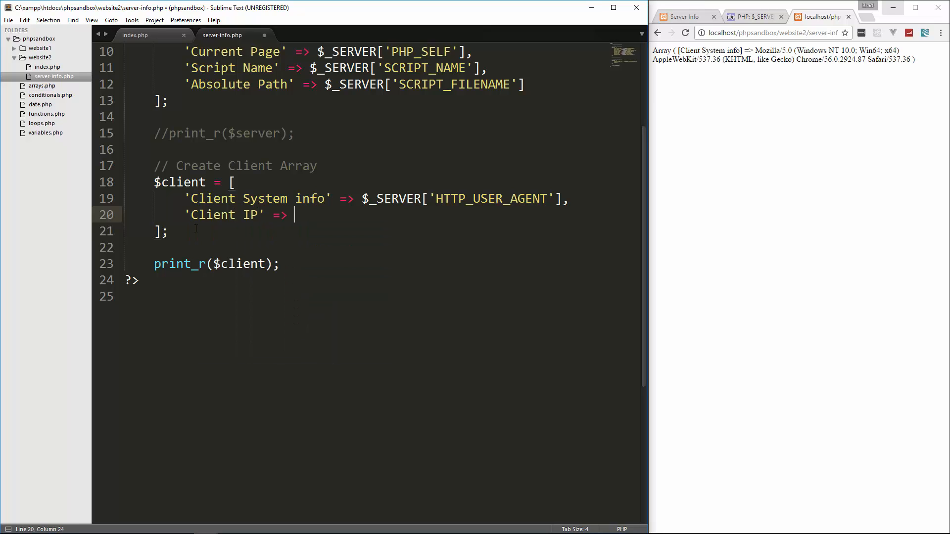
text($_SERVER)
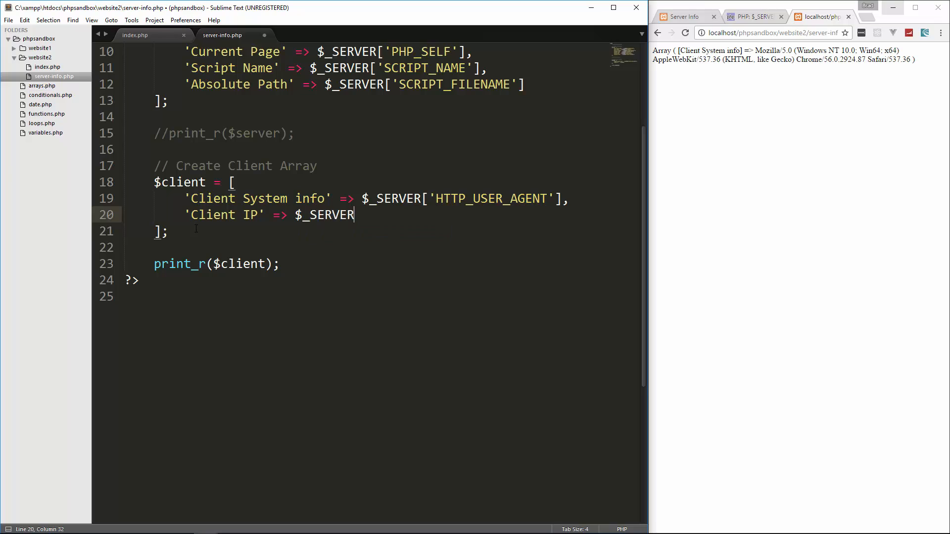
text(_)
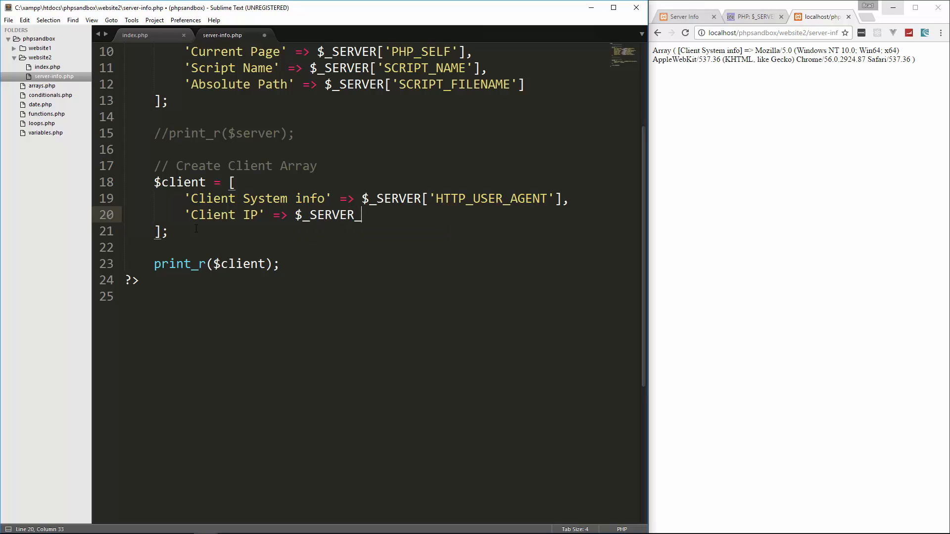
text([])
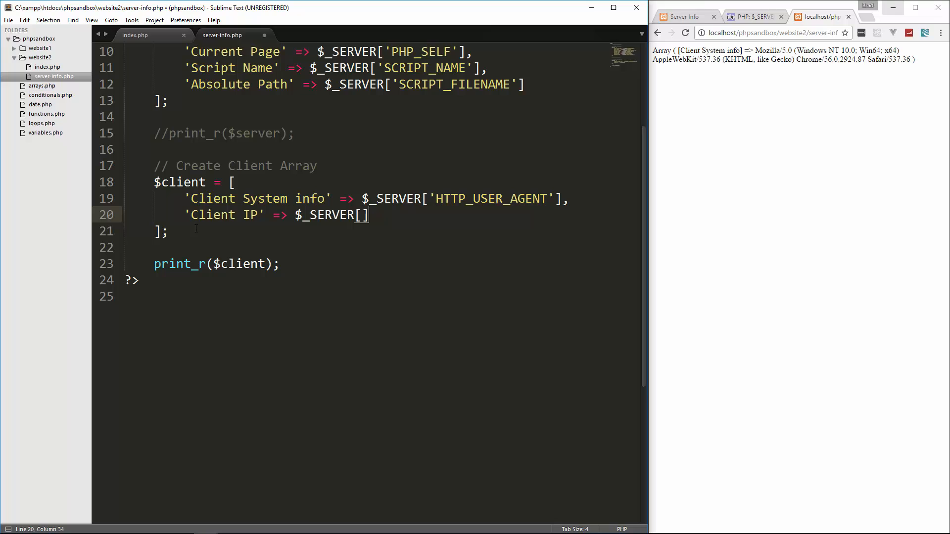
text('')
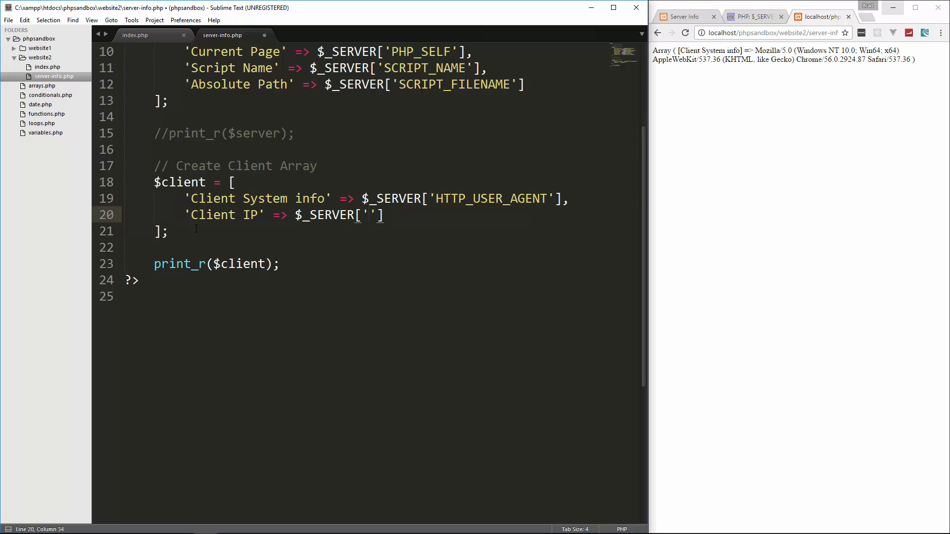
text(REMOTE)
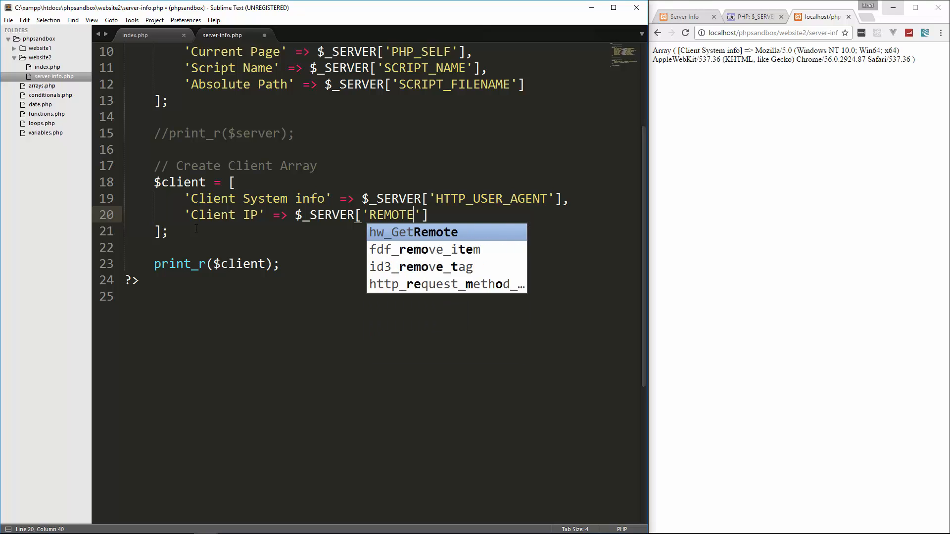
text(_ADDR)
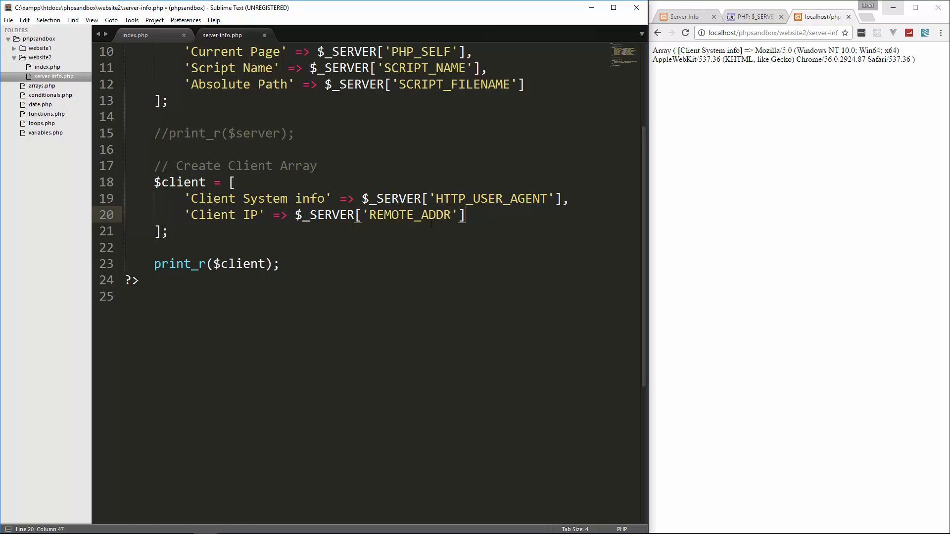
click(685, 32)
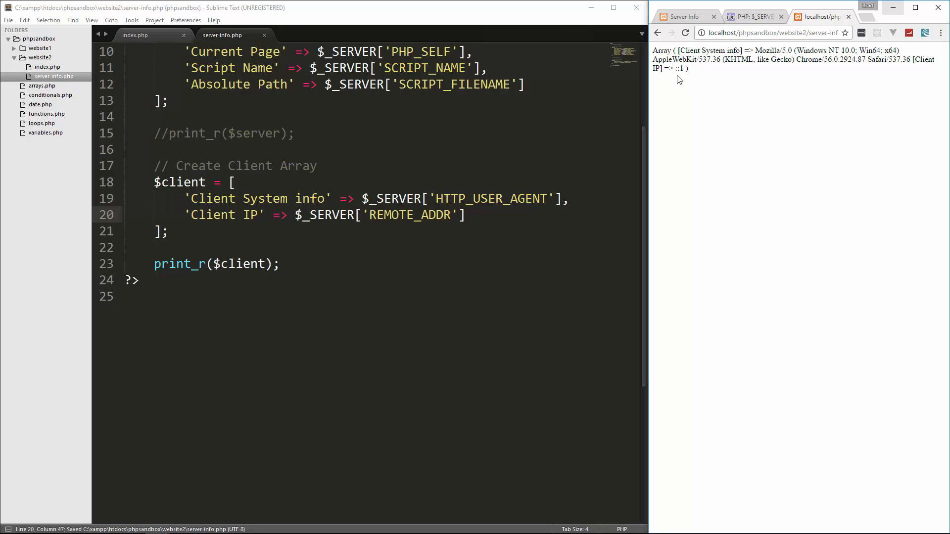
double_click(681, 67)
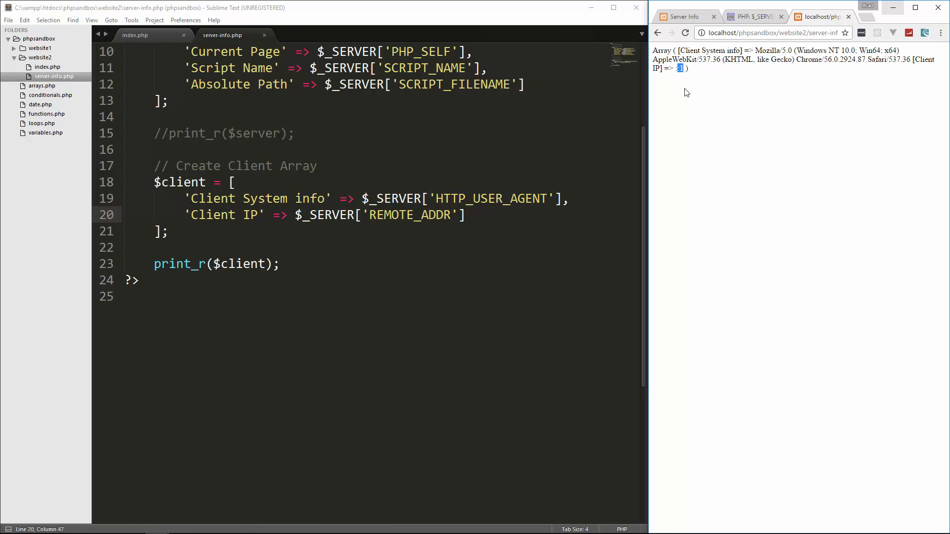
mouse_move(672, 103)
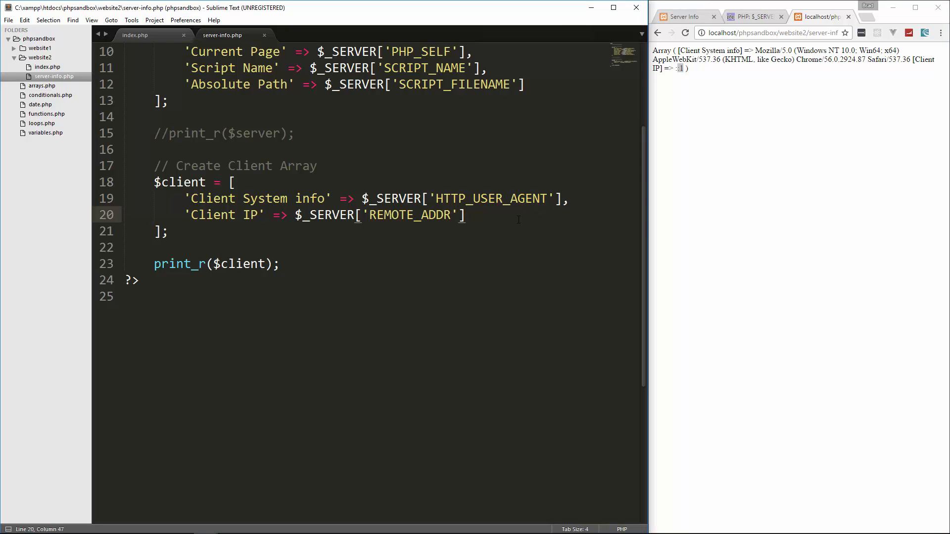
- Add a 'Remote Port' => $_SERVER['REMOTE_PORT'] line after the Client IP entry
key(enter)
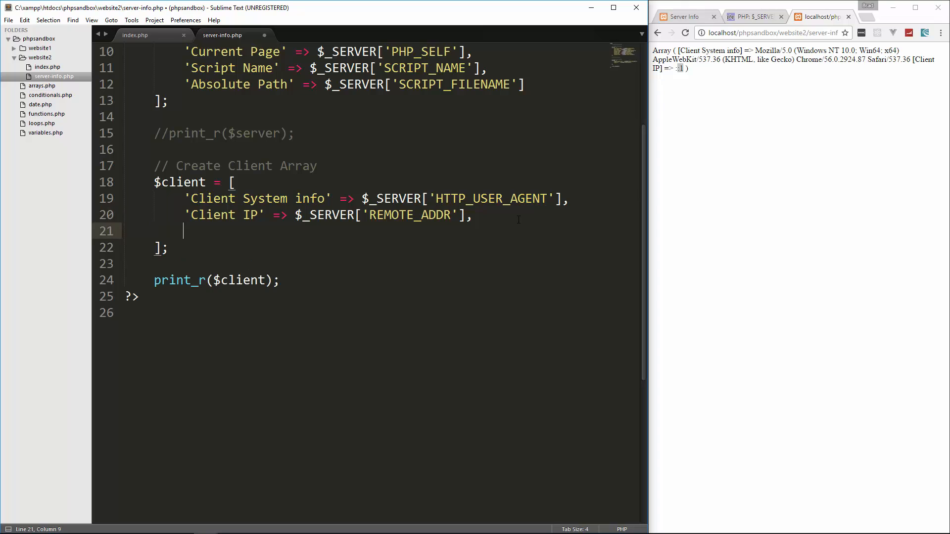
text('')
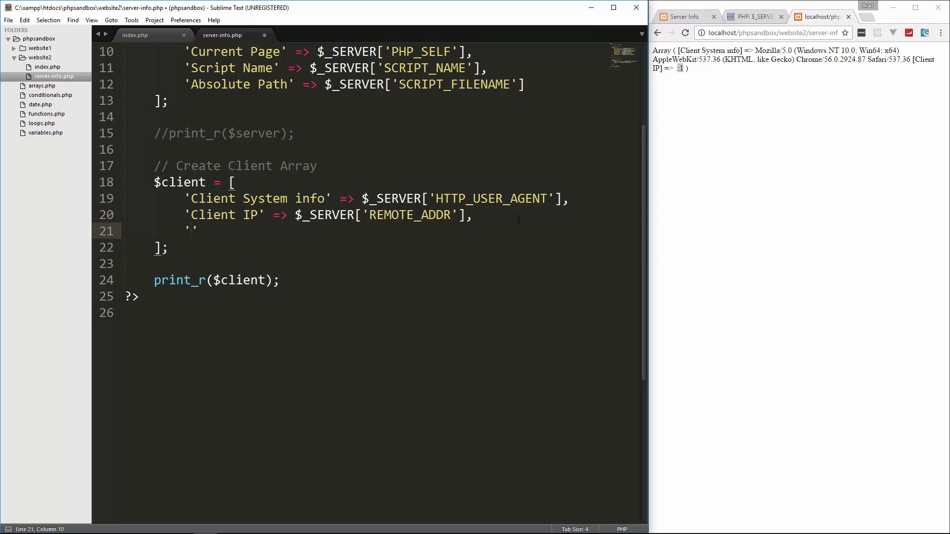
text(Remote Port)
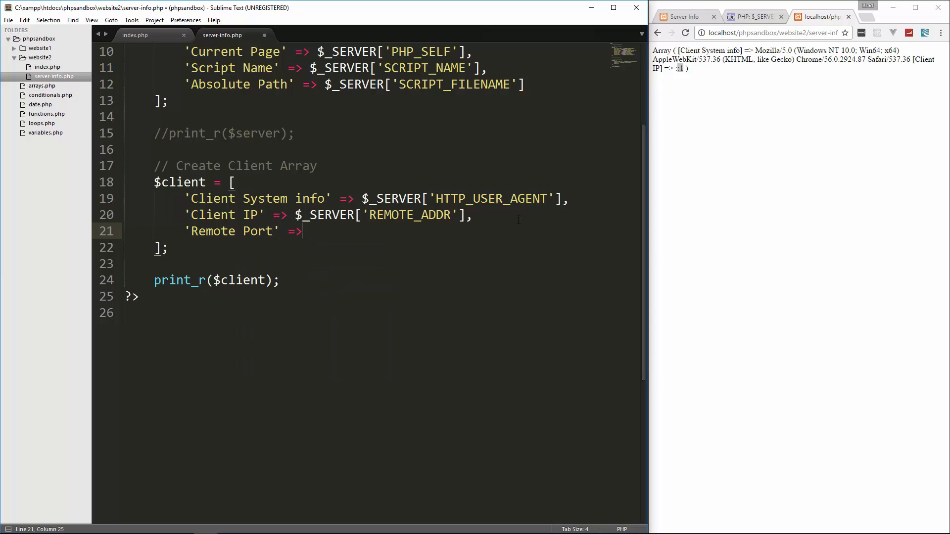
text($_SERVER[)
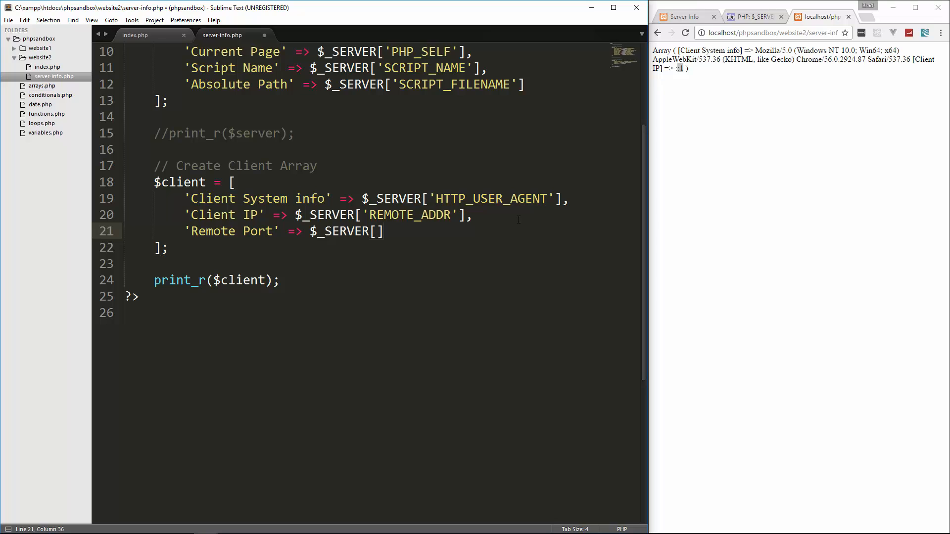
text(REMOTE_PORT')
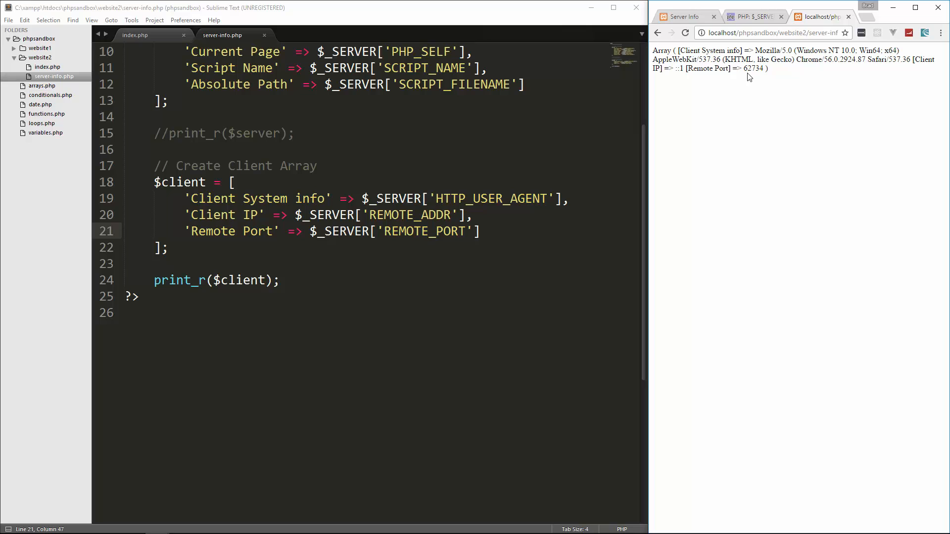
mouse_move(751, 77)
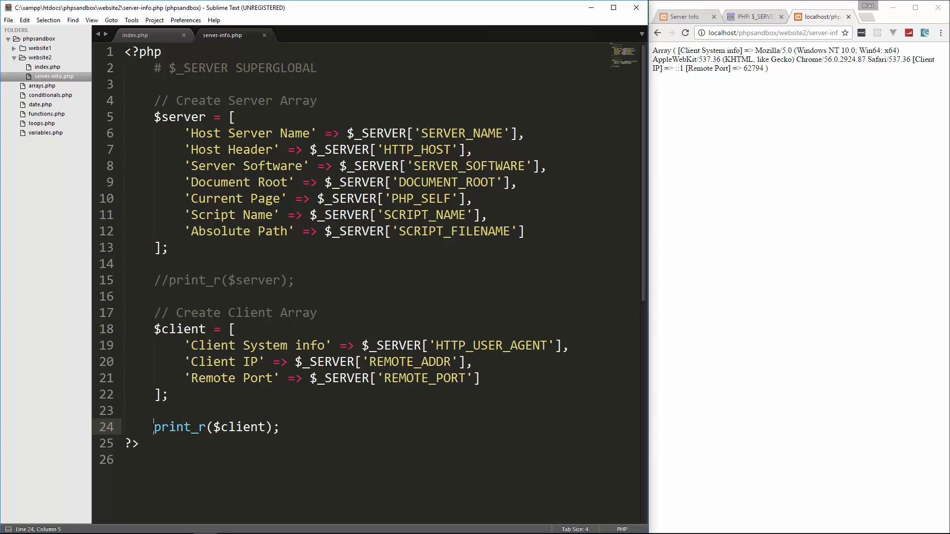
- Expand the html snippet in index.php and title the page 'System Info'
text(//)
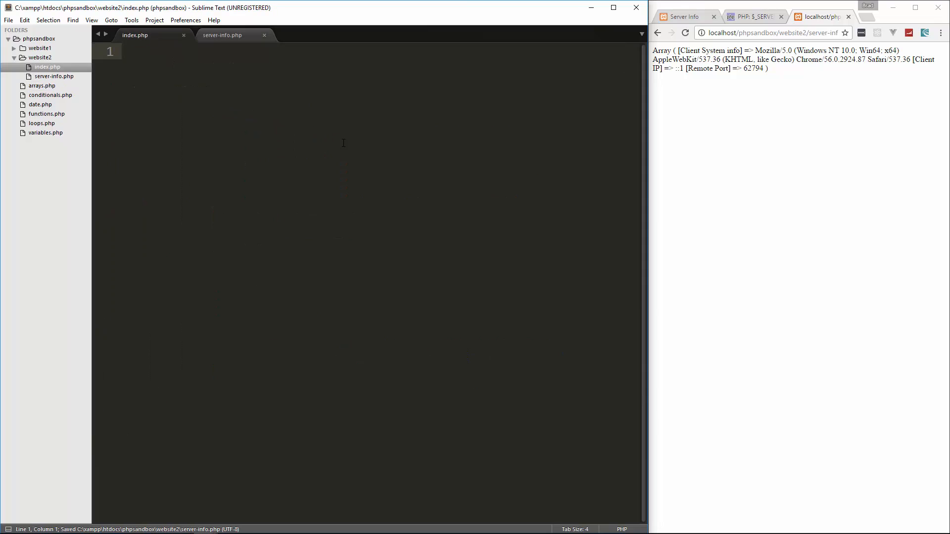
text(html)
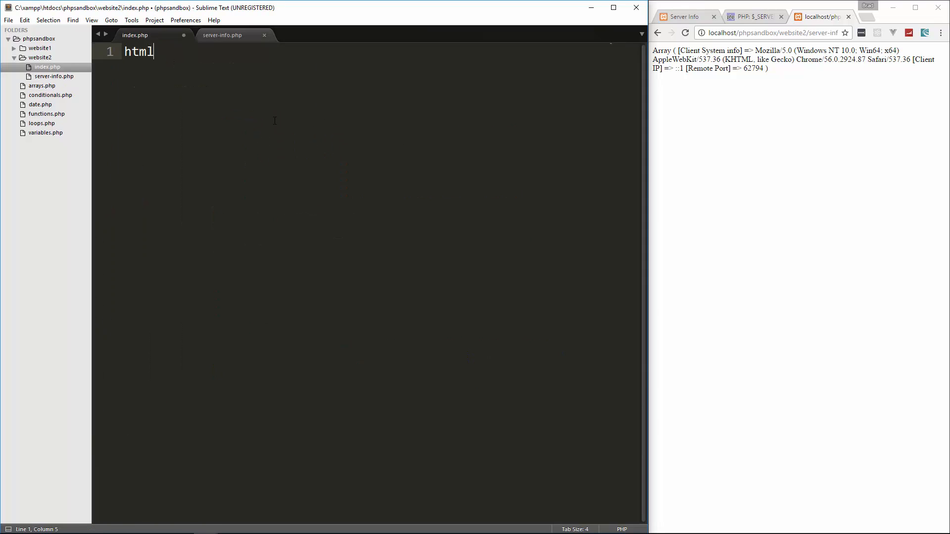
key(Tab)
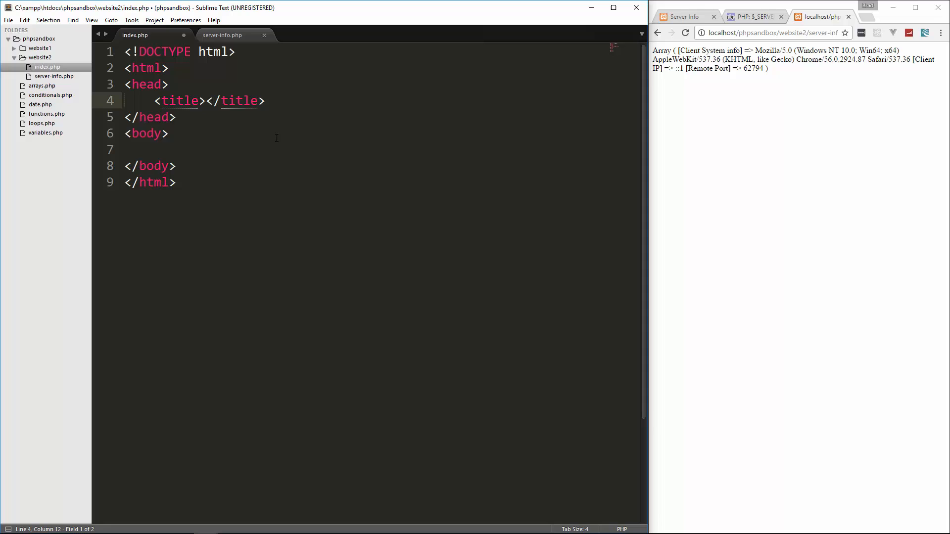
text(System)
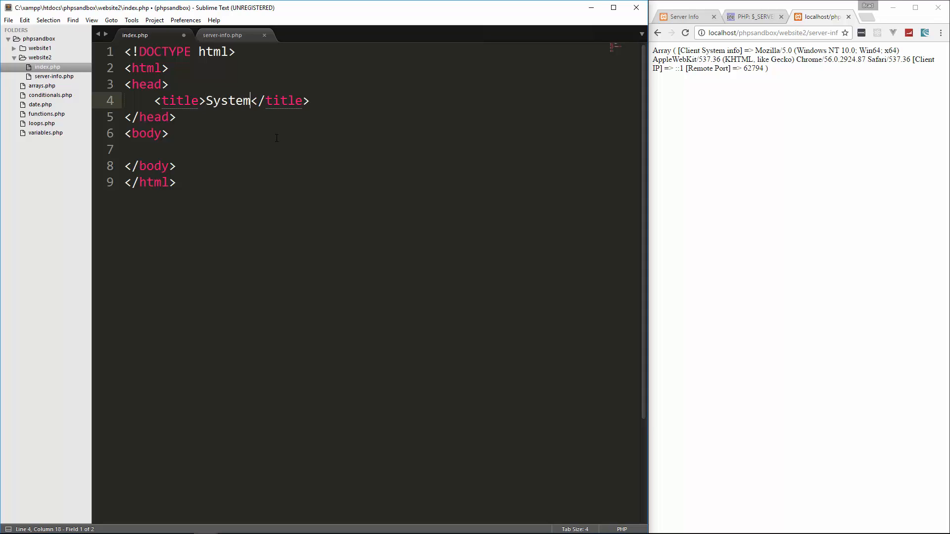
text(Info)
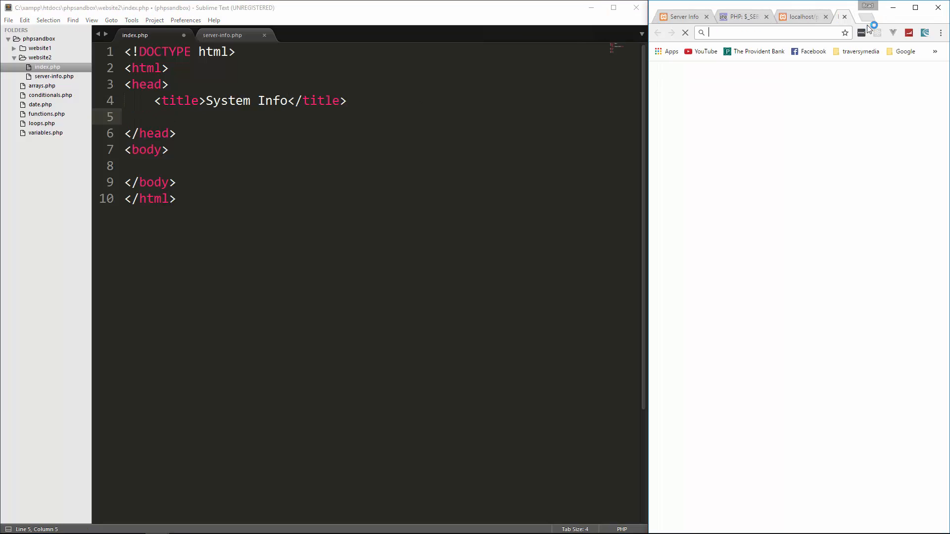
- Search for bootstrap cdn and copy the Complete CSS link from bootstrapcdn.com
text(bootstrap cdn)
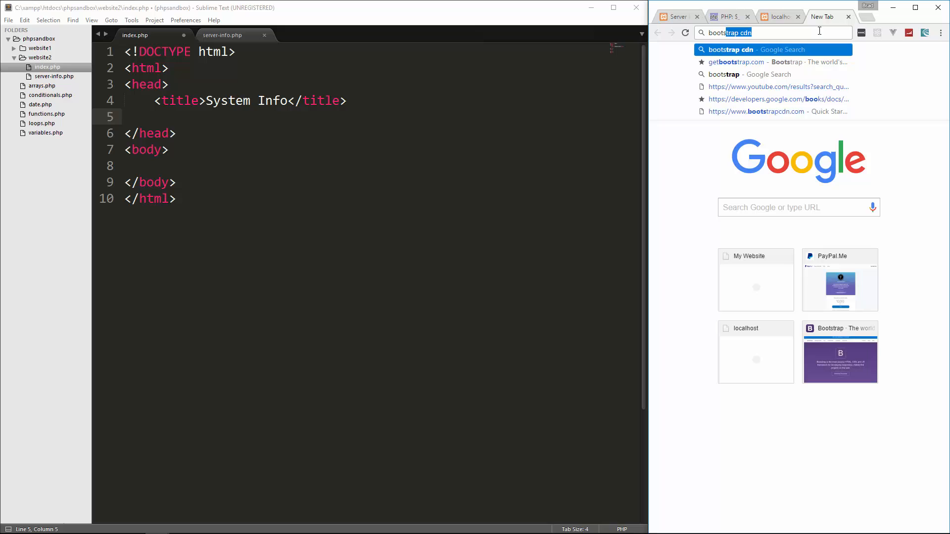
key(Backspace)
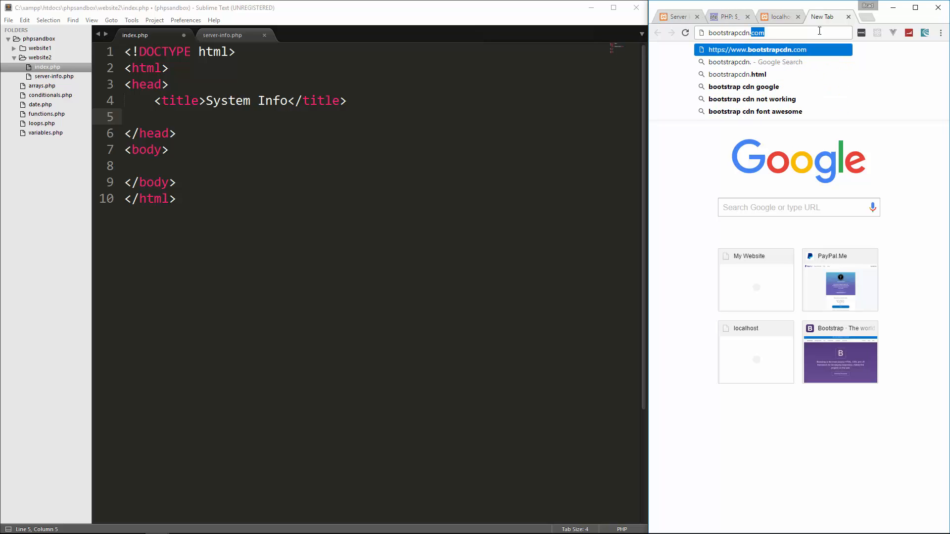
click(771, 49)
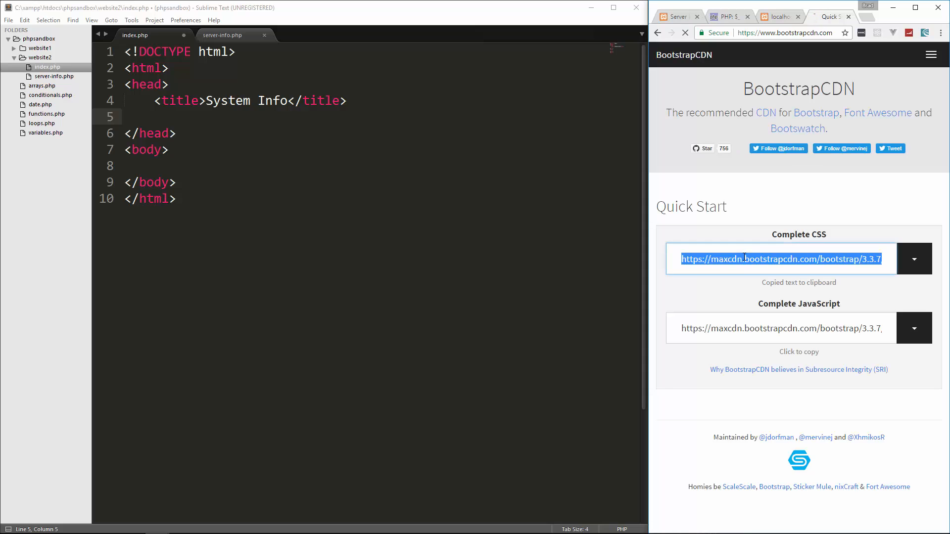
click(157, 117)
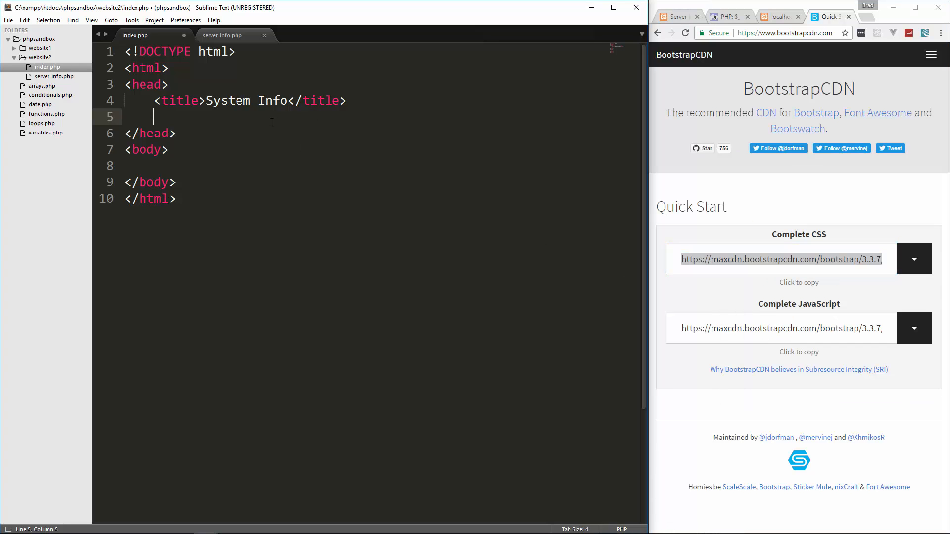
text(<link rel="sty)
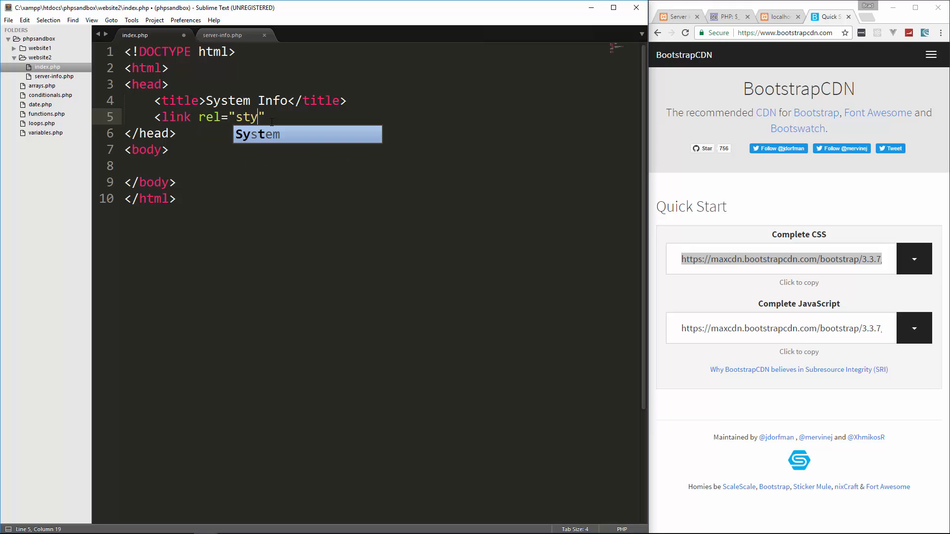
text(lesheet)
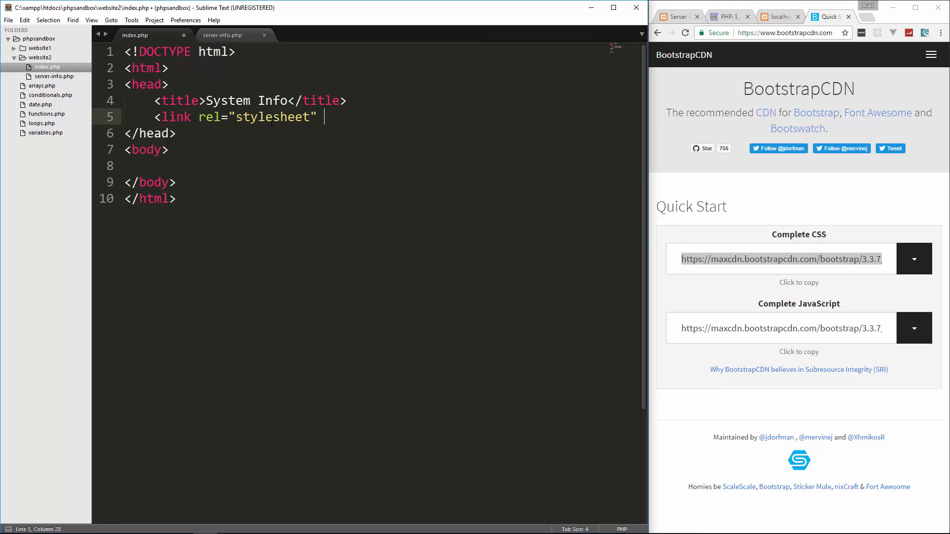
text(href="">)
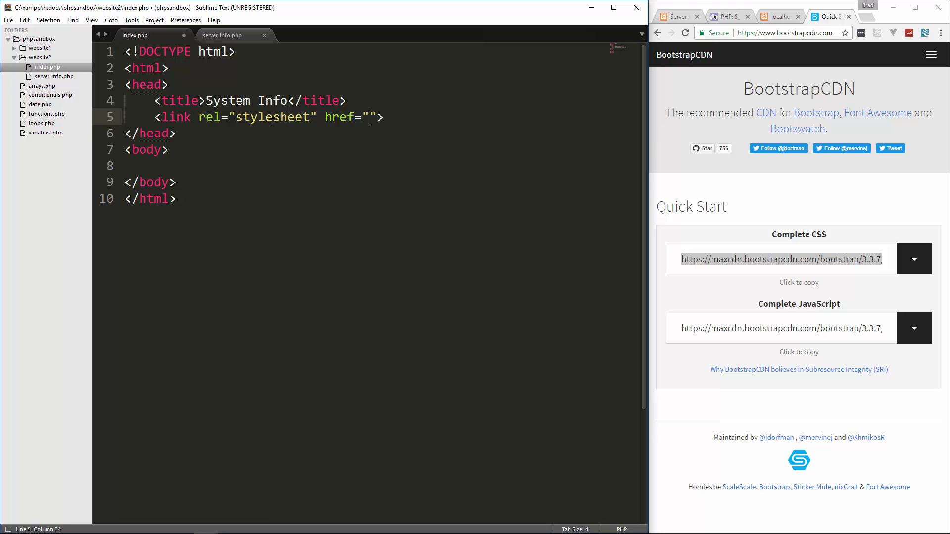
text(https://maxcdn.bootstrapcdn.com/bootstrap/3.3.7/css/bootstrap.min.css)
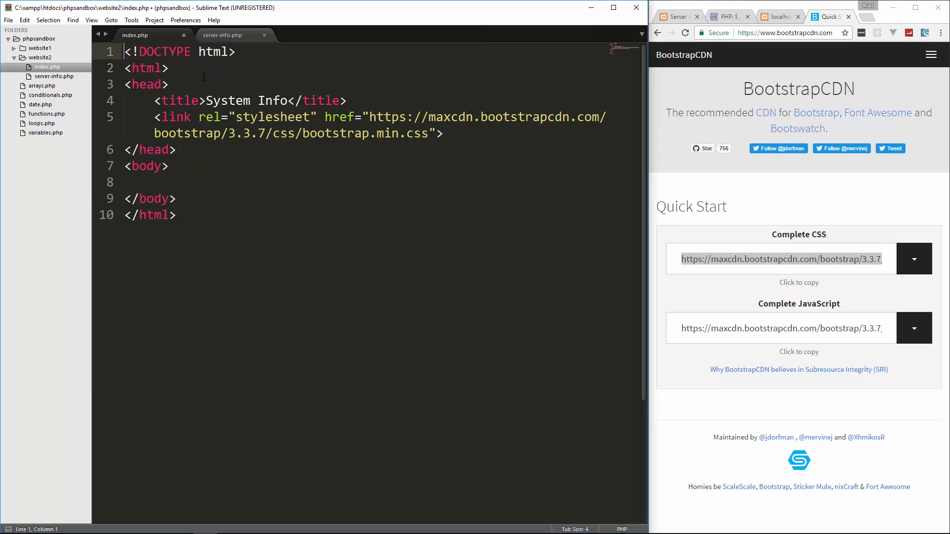
- Add <?php include 'server-info.php'; ?> as the new first line, above the DOCTYPE
text(<?ph)
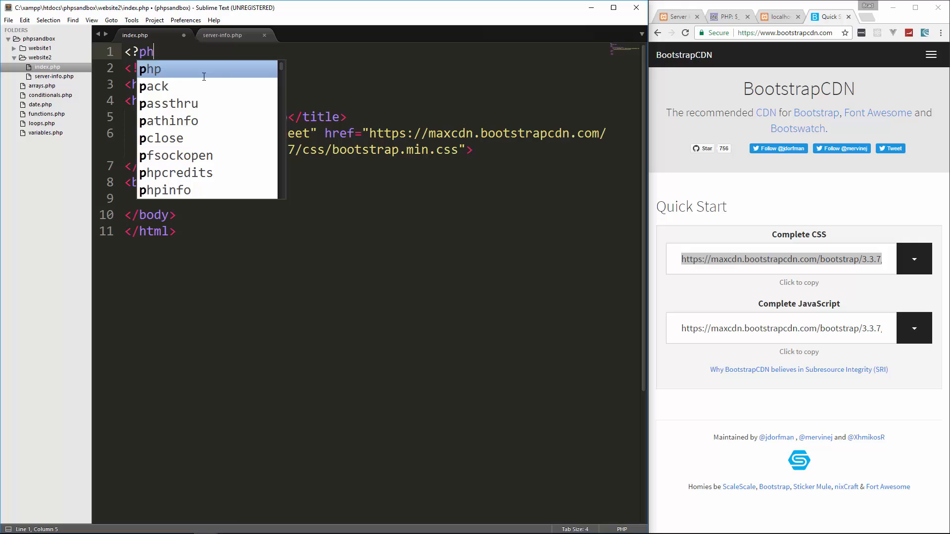
text(include '';)
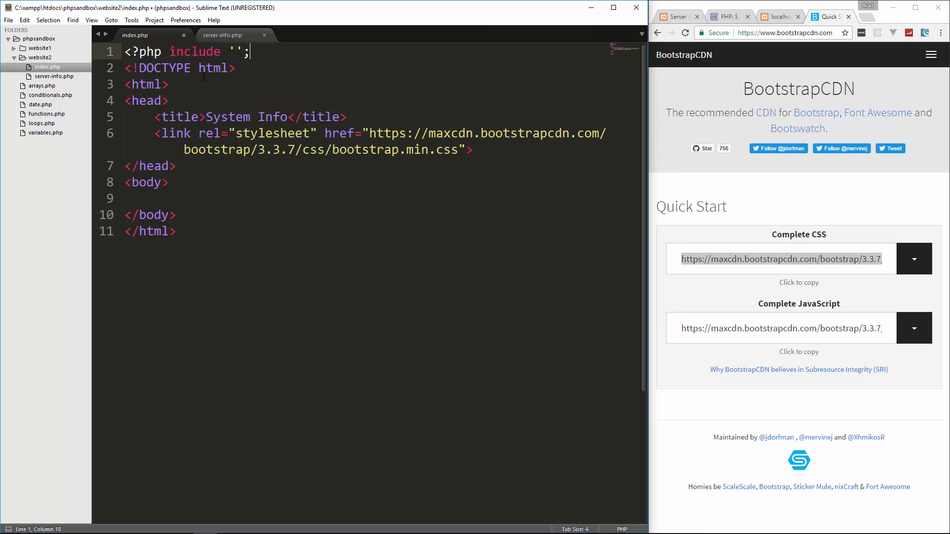
text(?>)
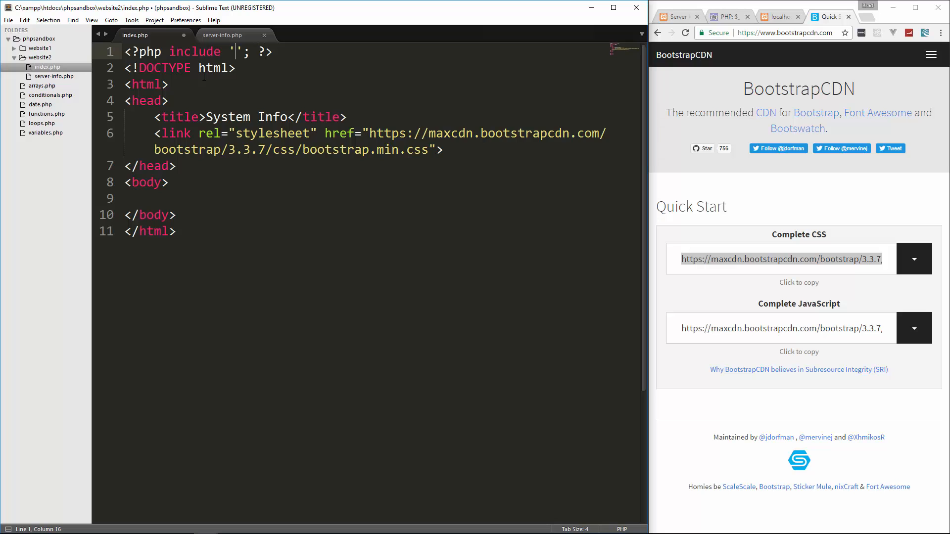
text(server-info.php)
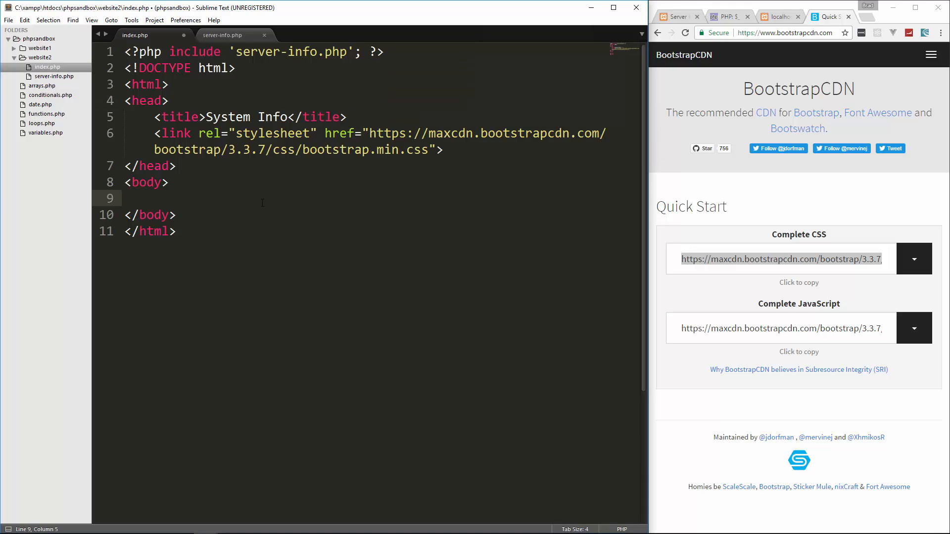
- Add a div with class "container" containing an h1 reading 'Server & File Info'
text(div class=)
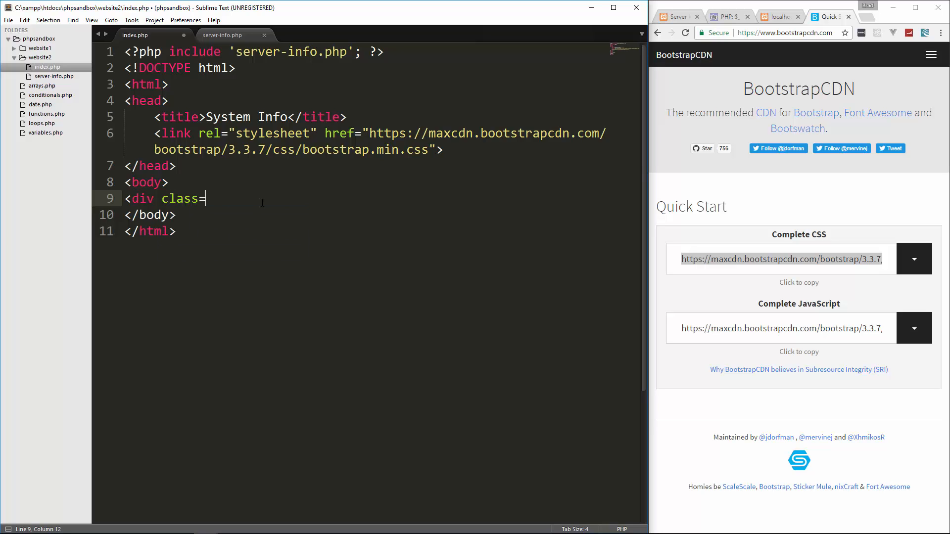
text("container">)
text(</div>div)
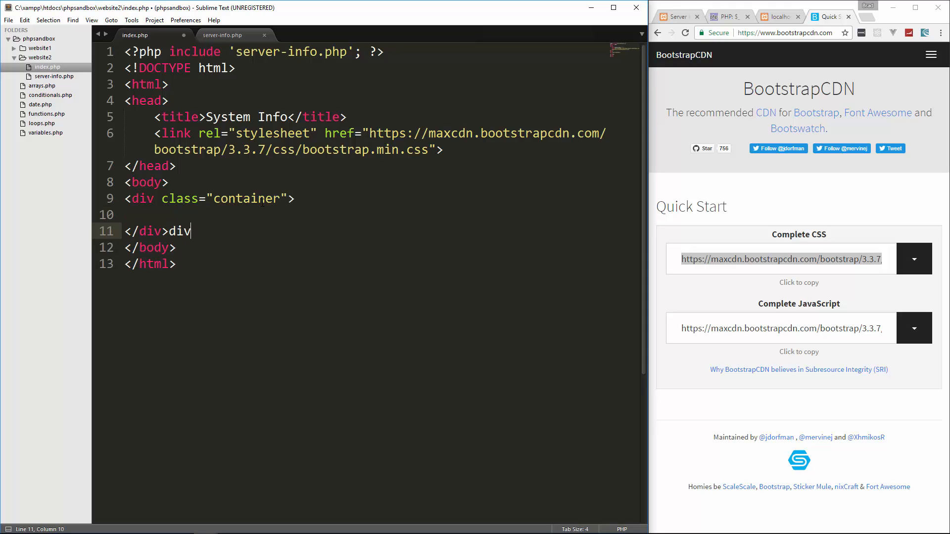
key(backspace)
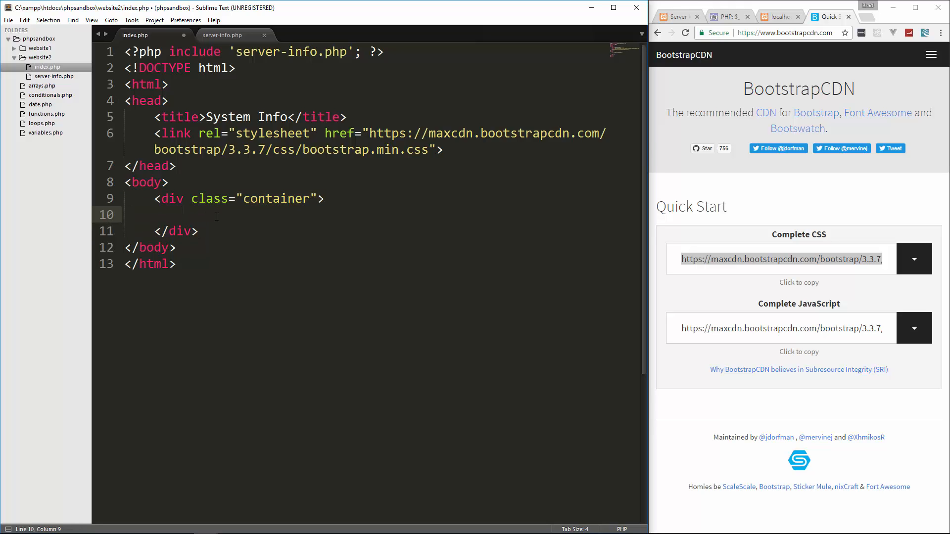
text(<h1>Se)
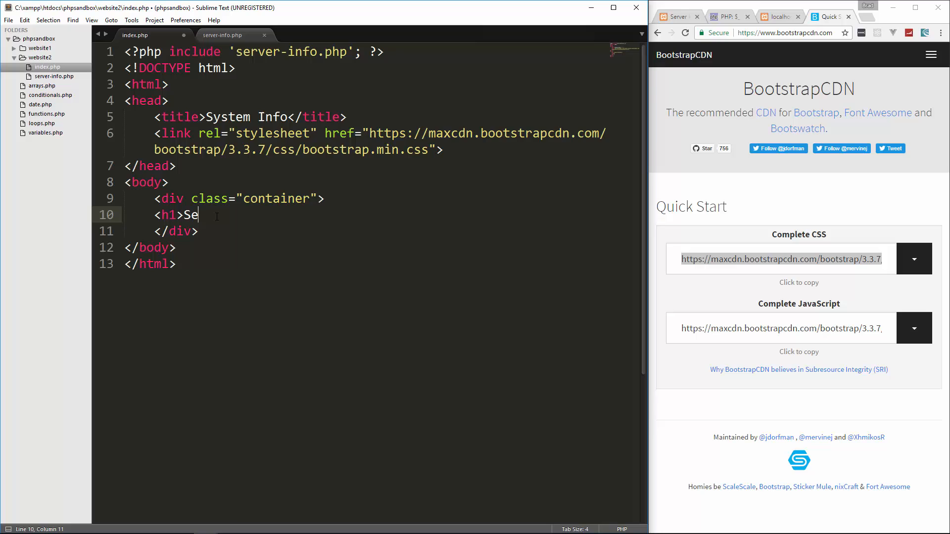
text(rver)
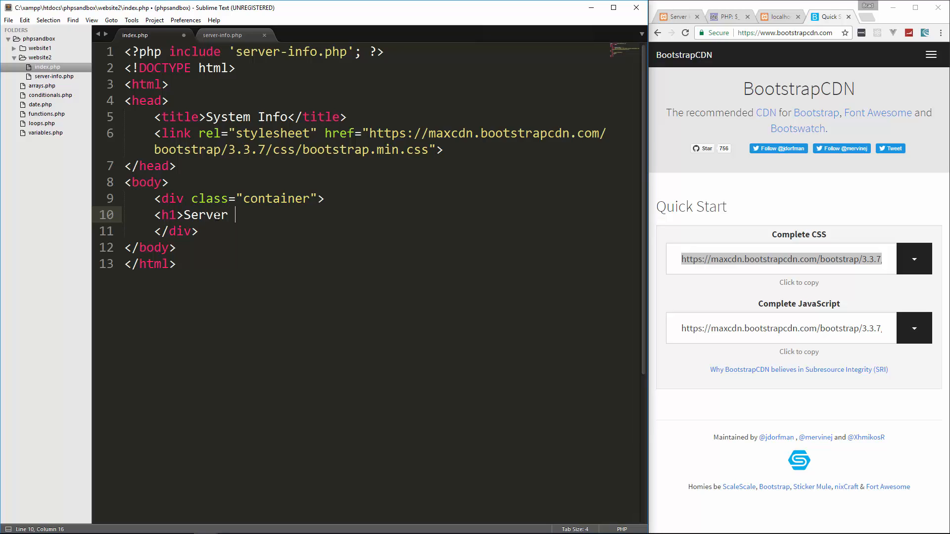
text(& File Info)
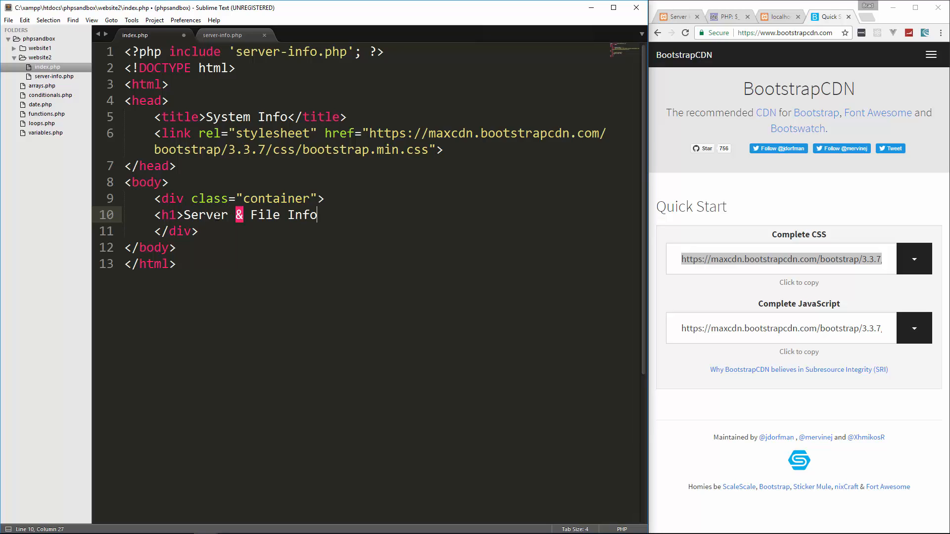
text(</h1>)
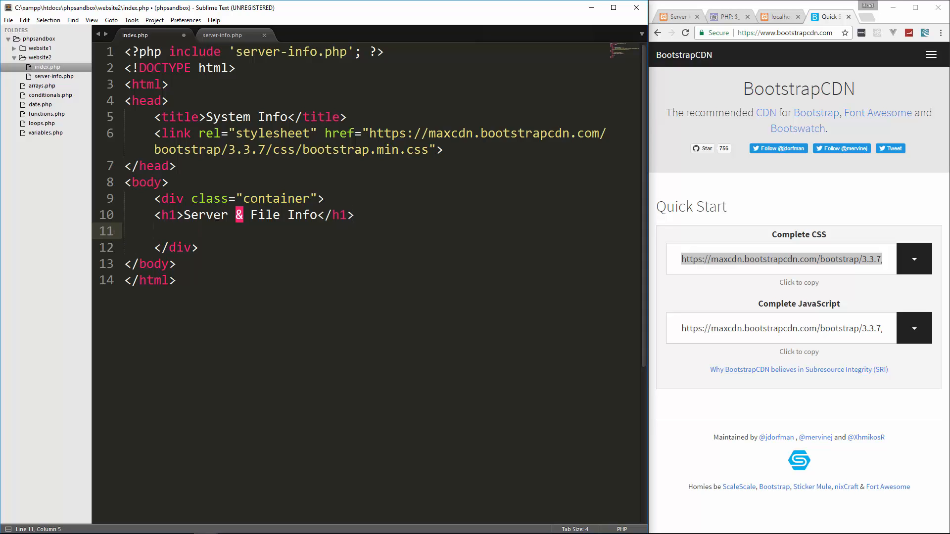
- Check the $server array name in server-info.php, then go back to index.php
click(222, 35)
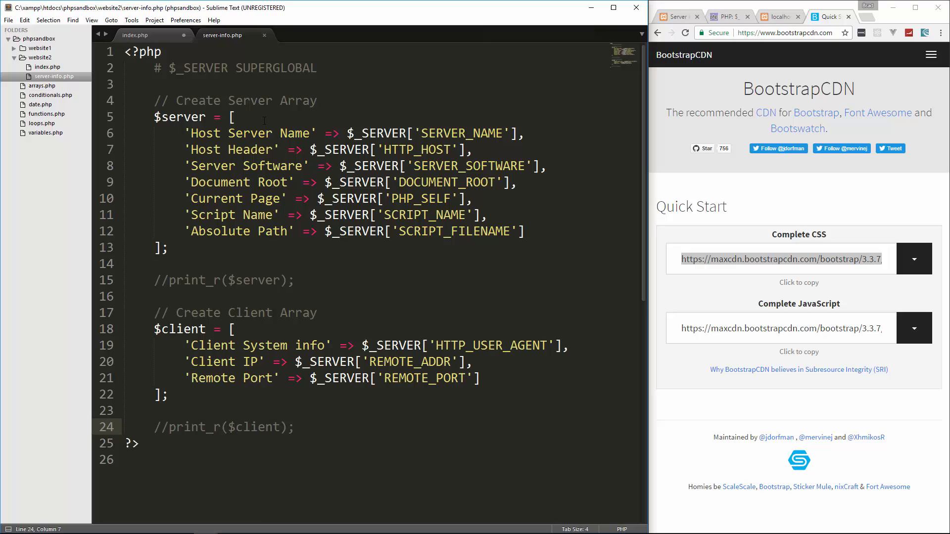
double_click(179, 117)
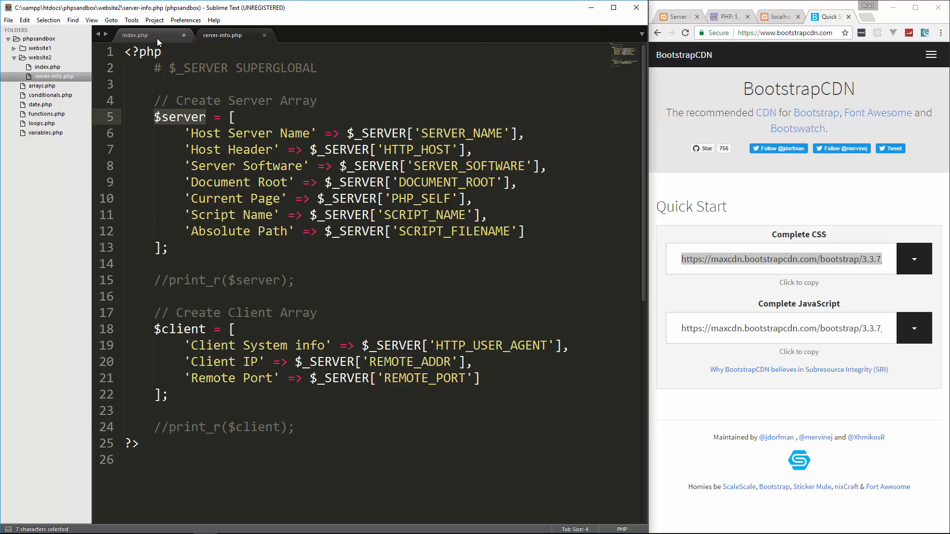
click(134, 35)
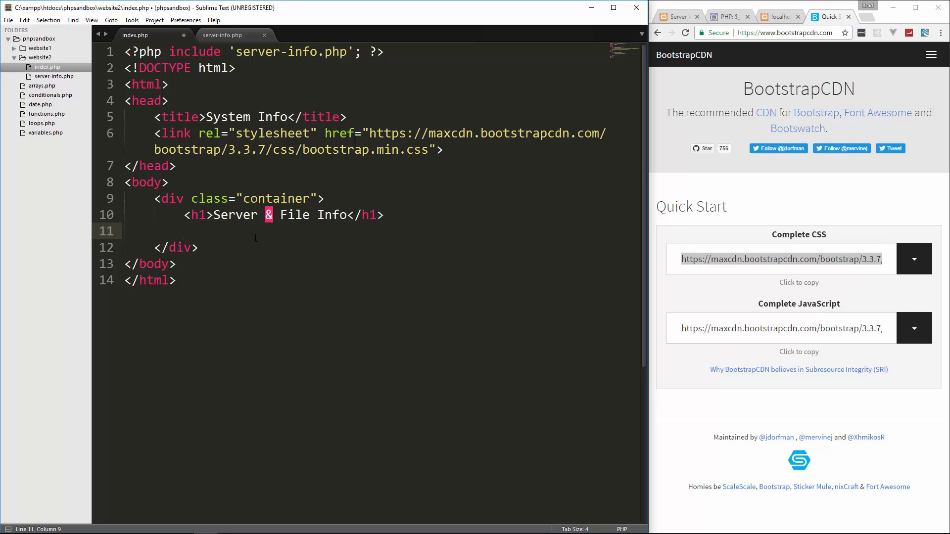
- Write an empty <?php if($server): ?> … <?php endif; ?> block below the heading
text(<?)
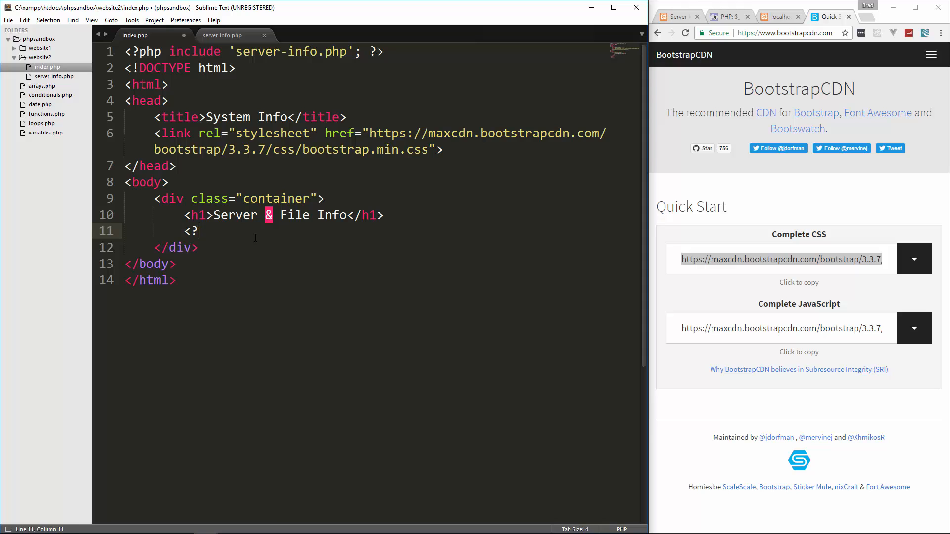
text(php)
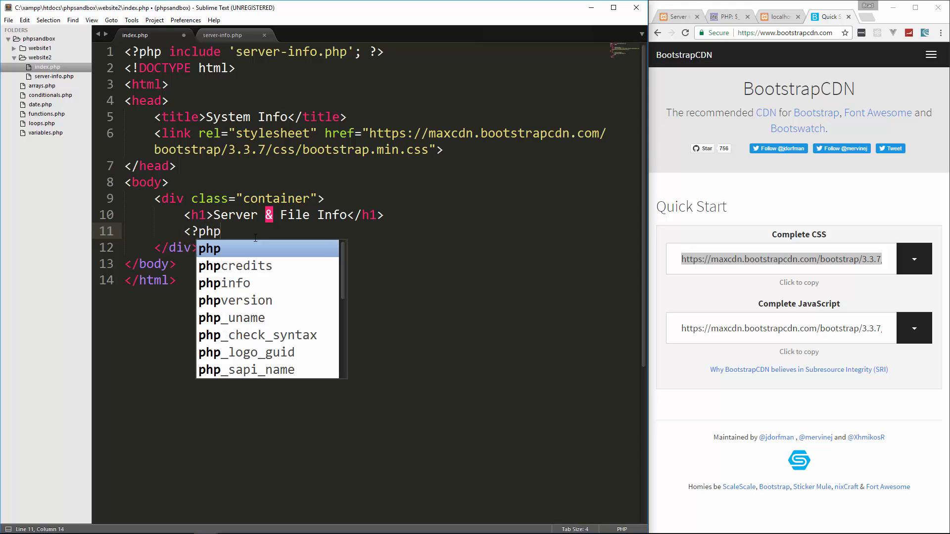
text(if($s)
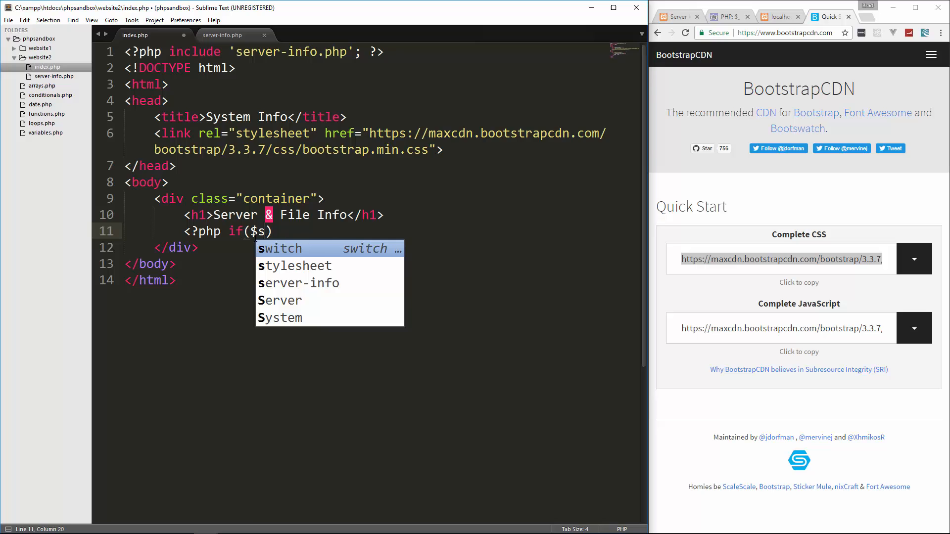
text(erver))
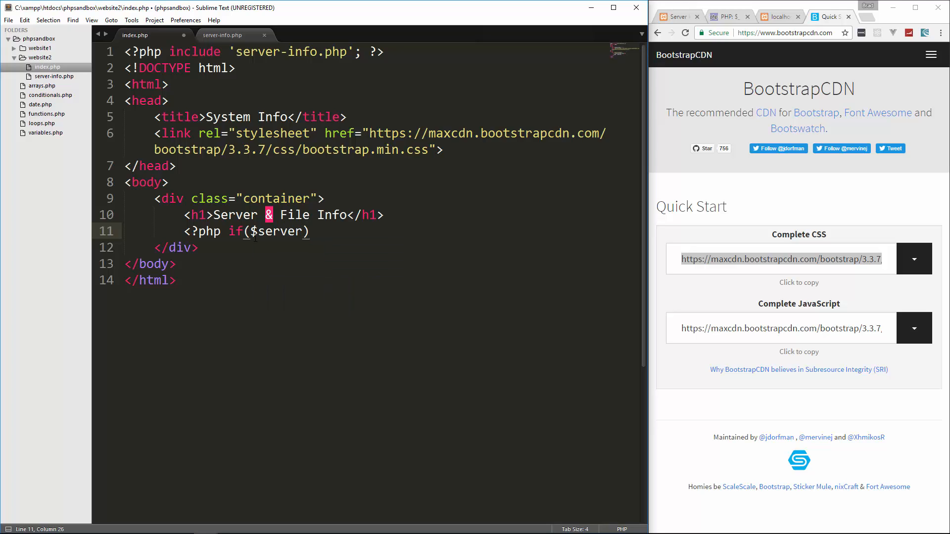
text({)
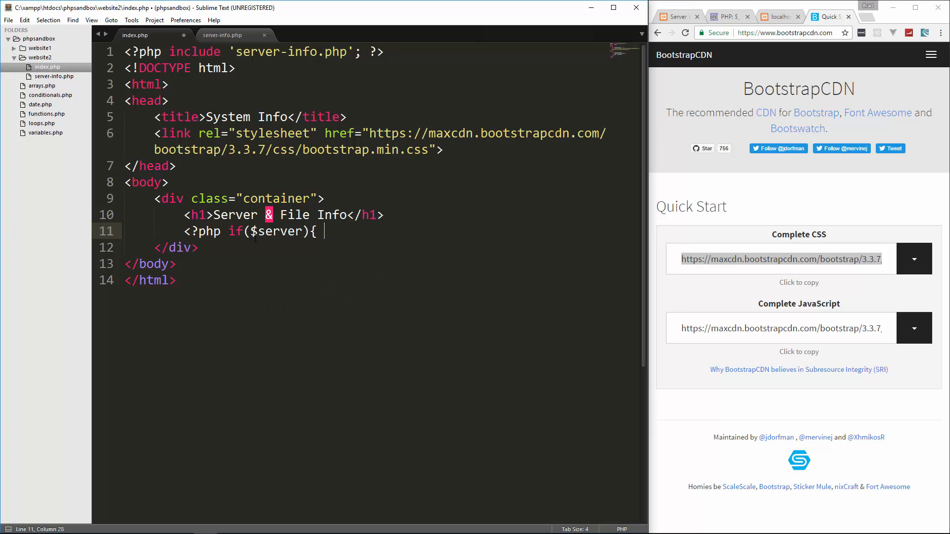
text(?>)
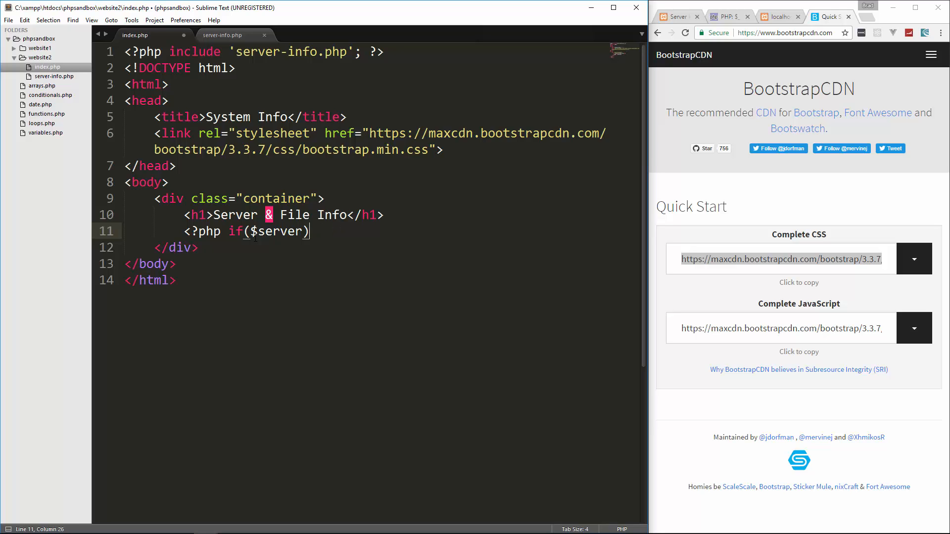
text(: ?>)
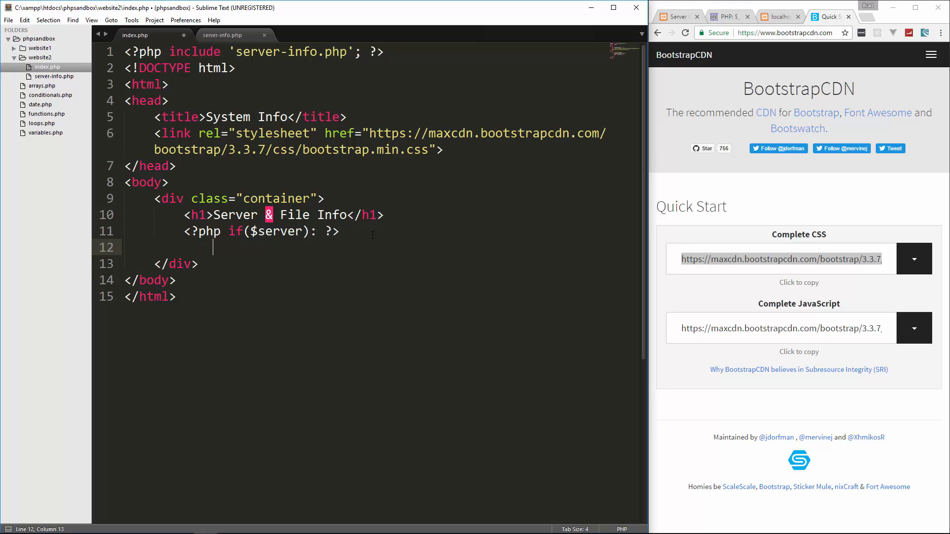
text(<?php end)
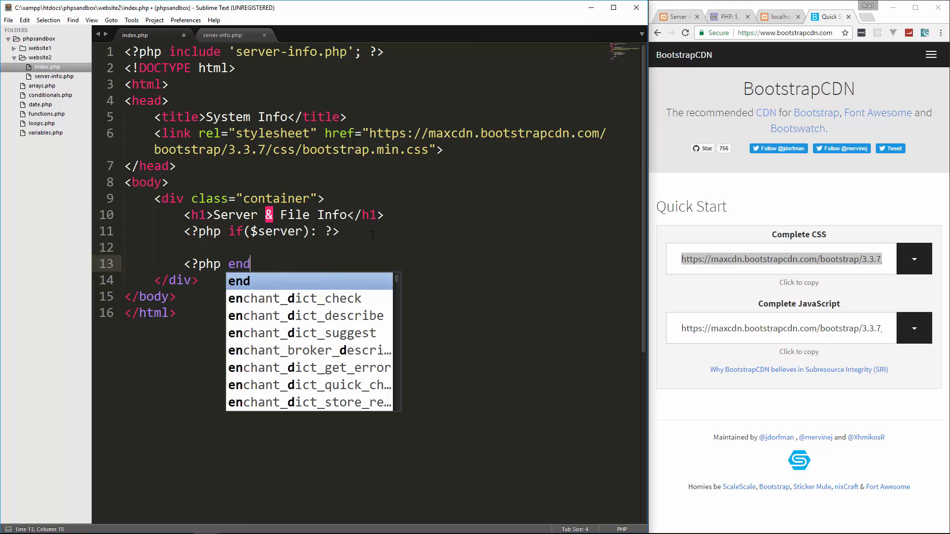
text(if; ?>)
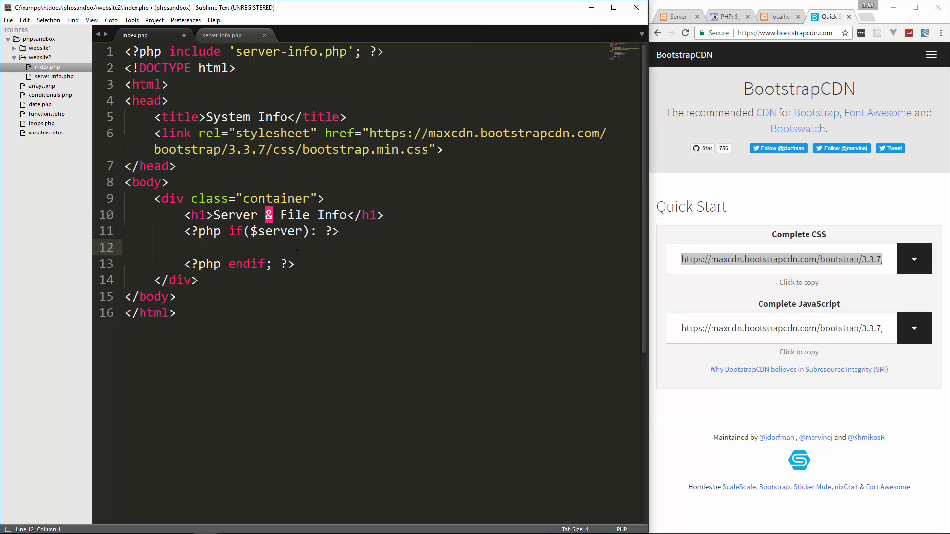
click(316, 247)
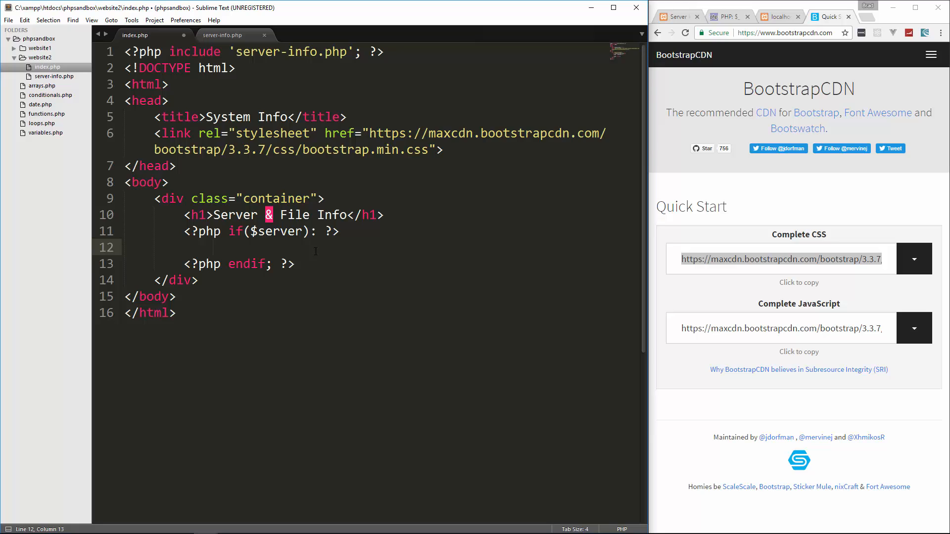
- Add a <ul class="list-group"> element inside the if block
text(<ul>)
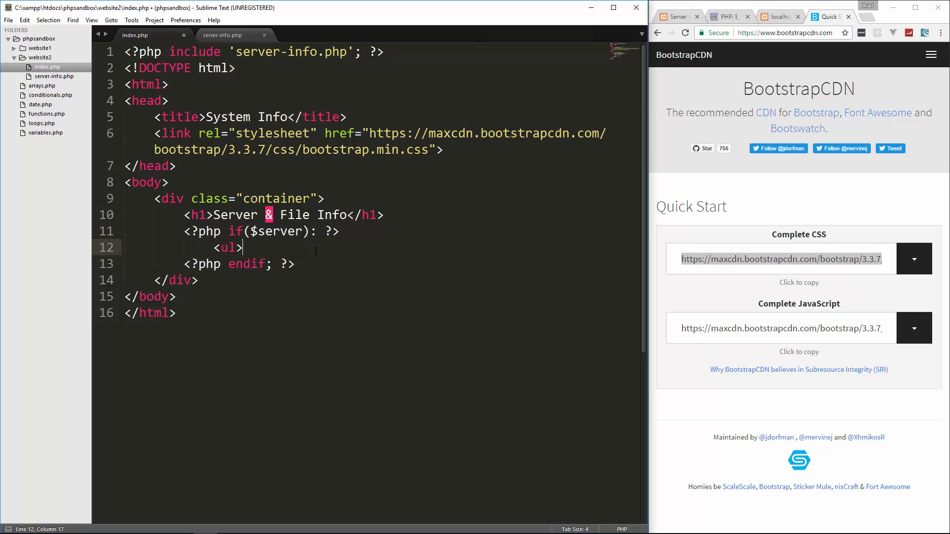
text(class="list-)
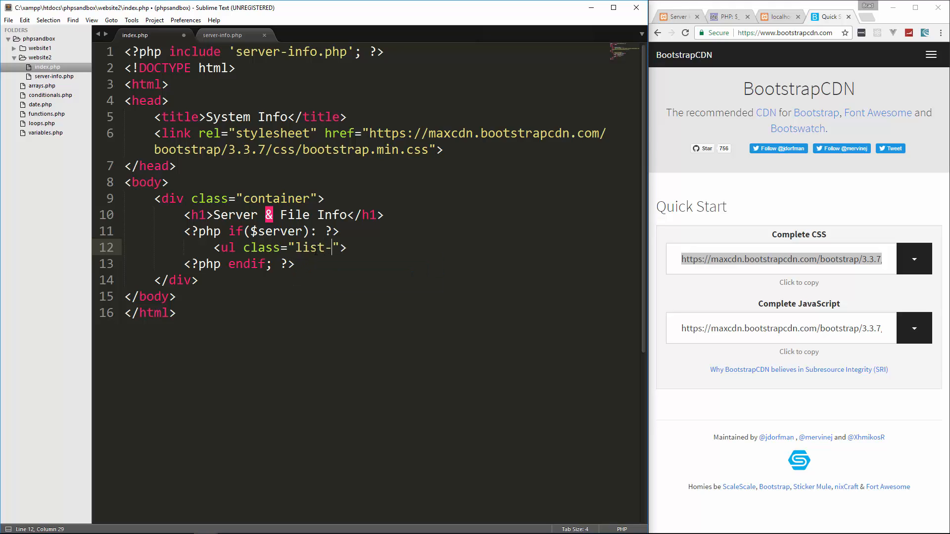
text(group)
text(</ul>)
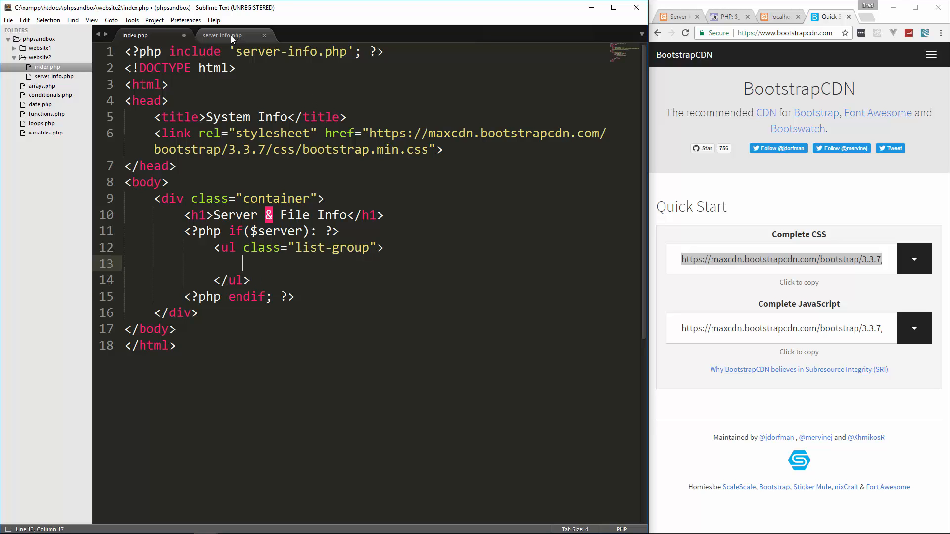
- Review the server array keys, such as Server Name, in server-info.php
click(222, 35)
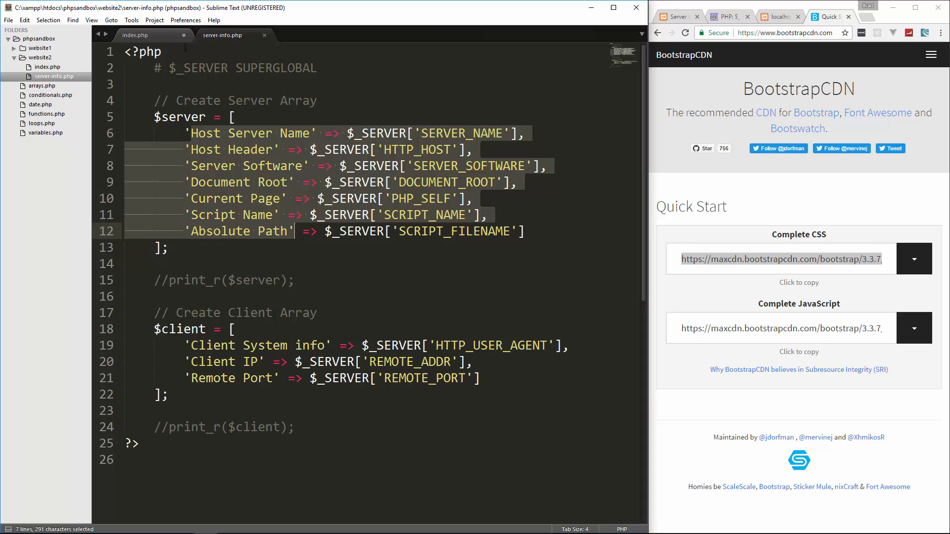
click(188, 133)
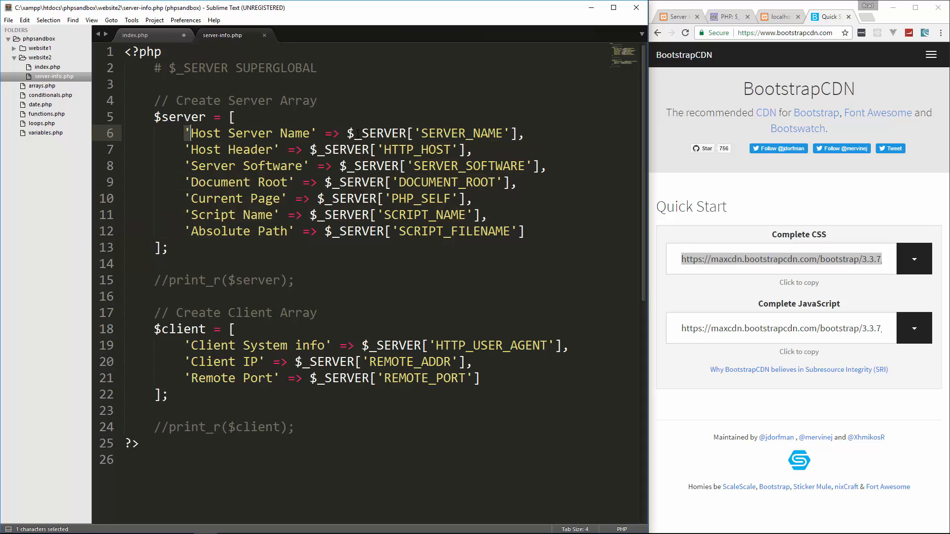
double_click(268, 132)
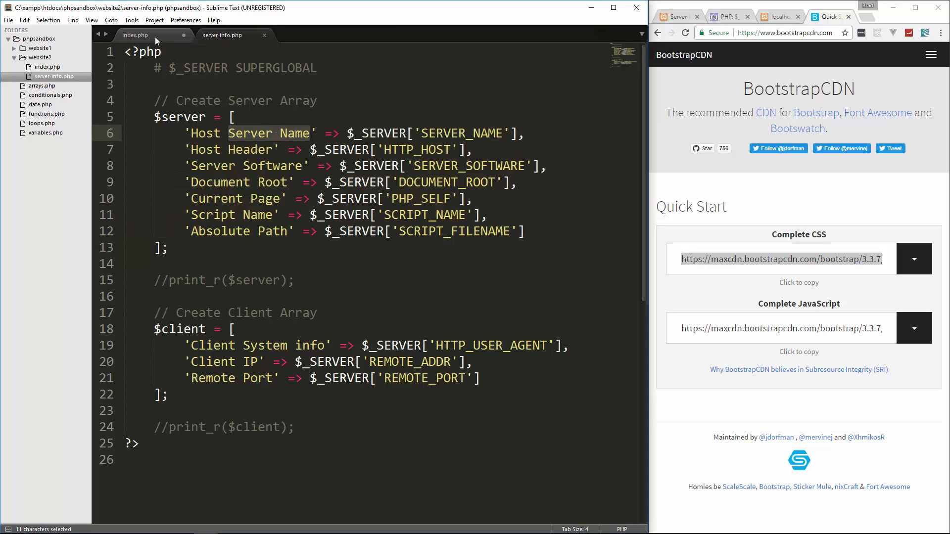
click(136, 35)
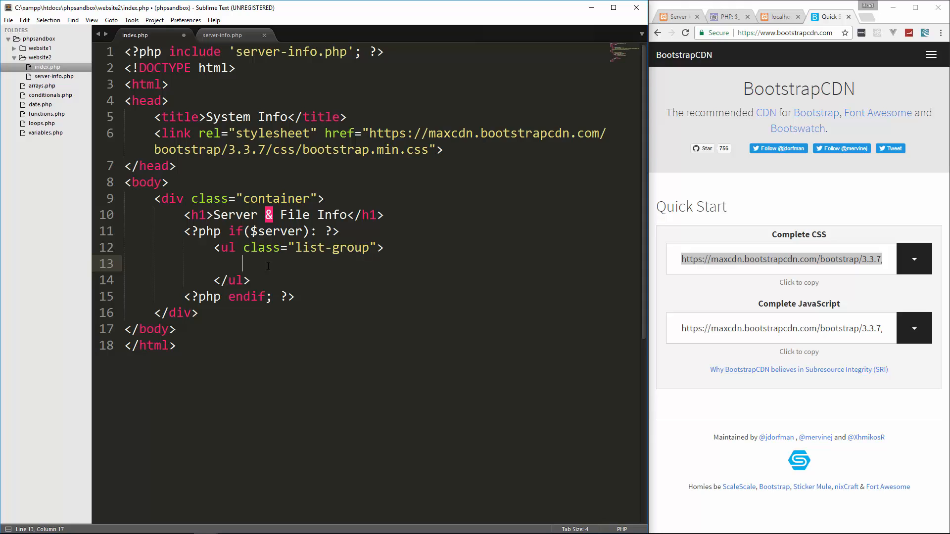
- Open a <?php foreach($server as $key => $value): ?> loop inside the list group
text(<?)
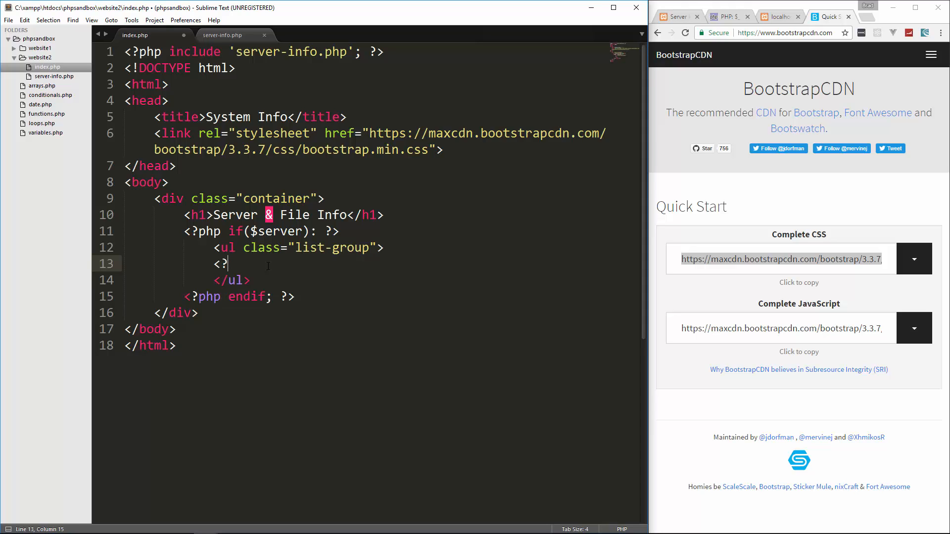
text(forea)
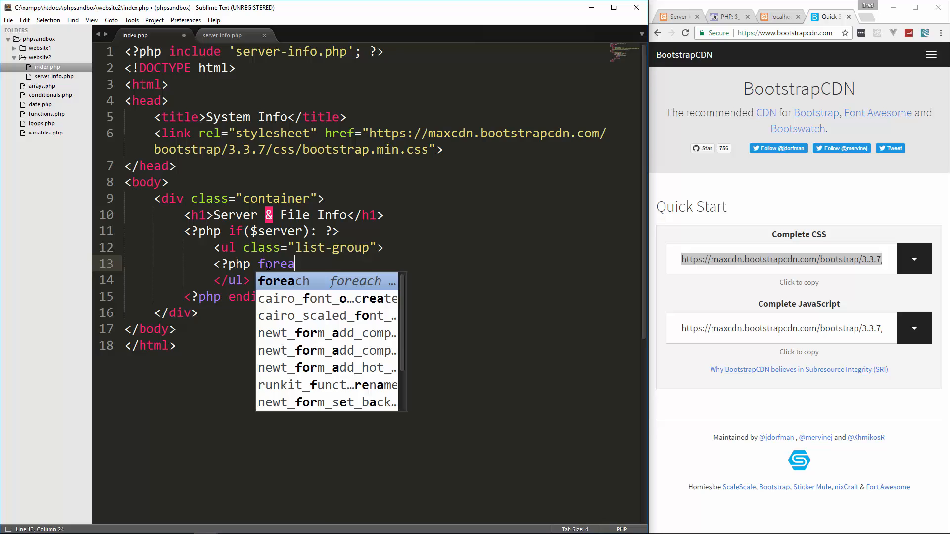
key(Tab)
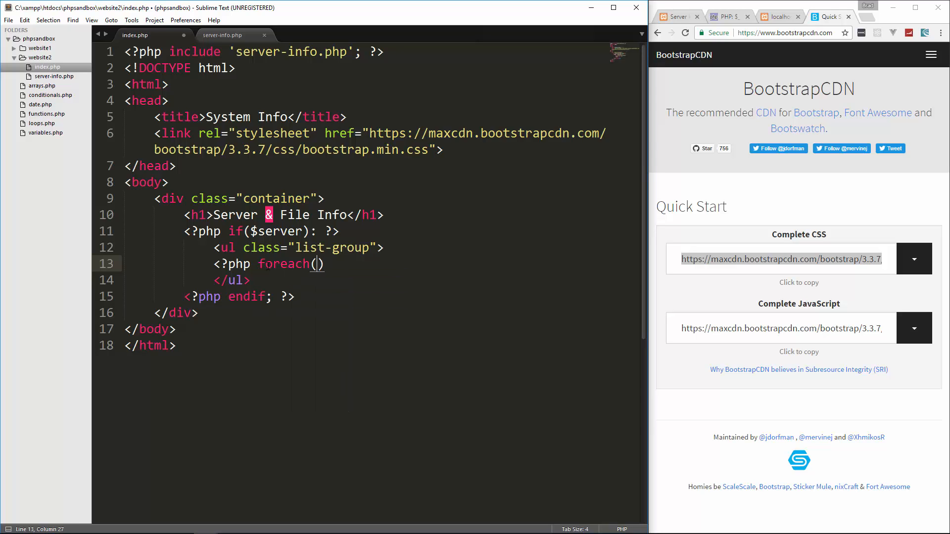
text($server)
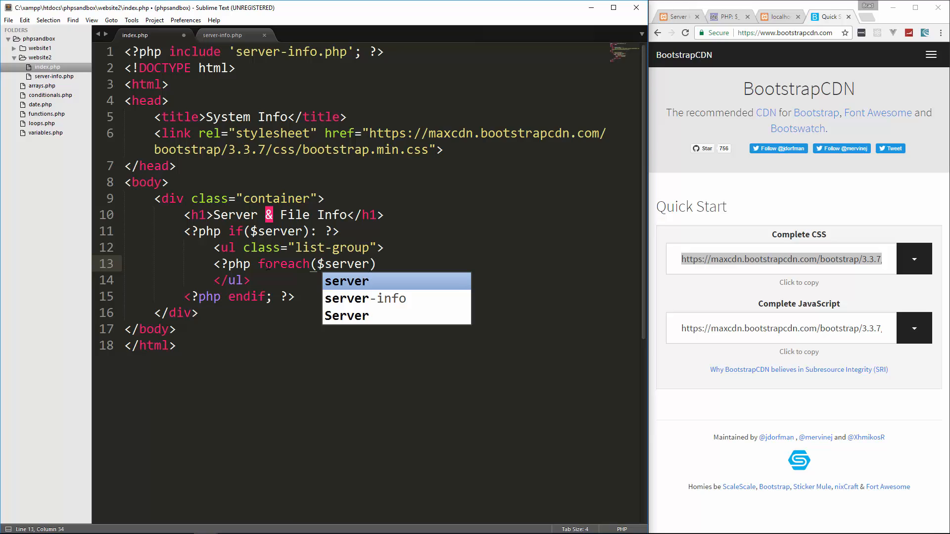
text(" ")
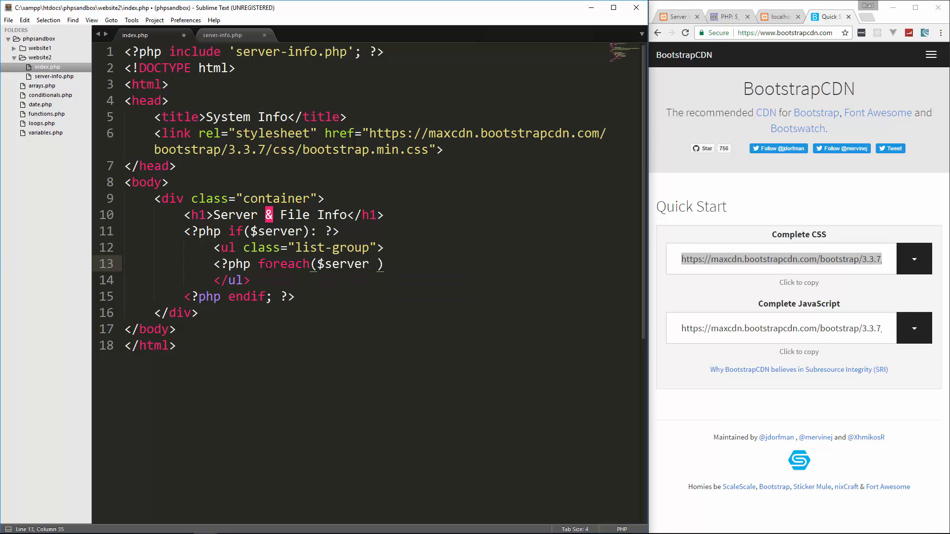
text(as)
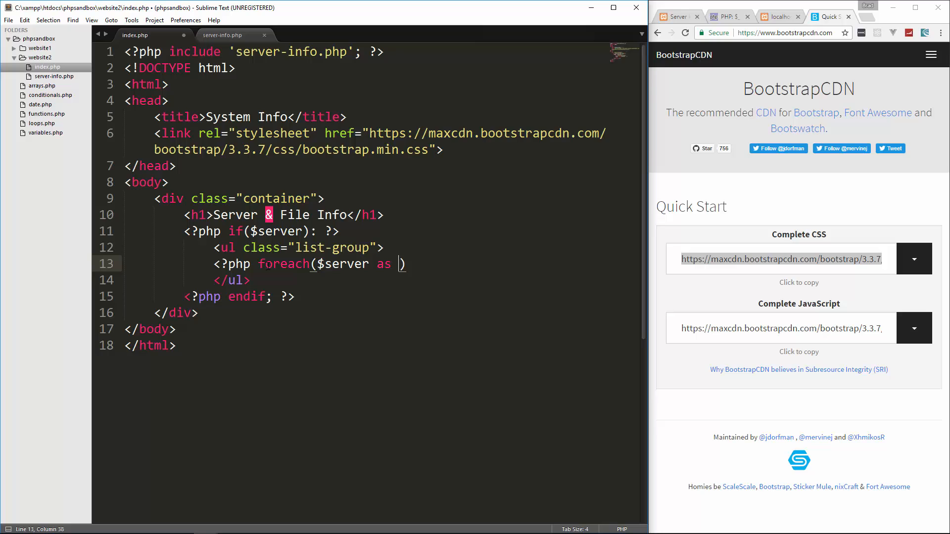
text($key =>)
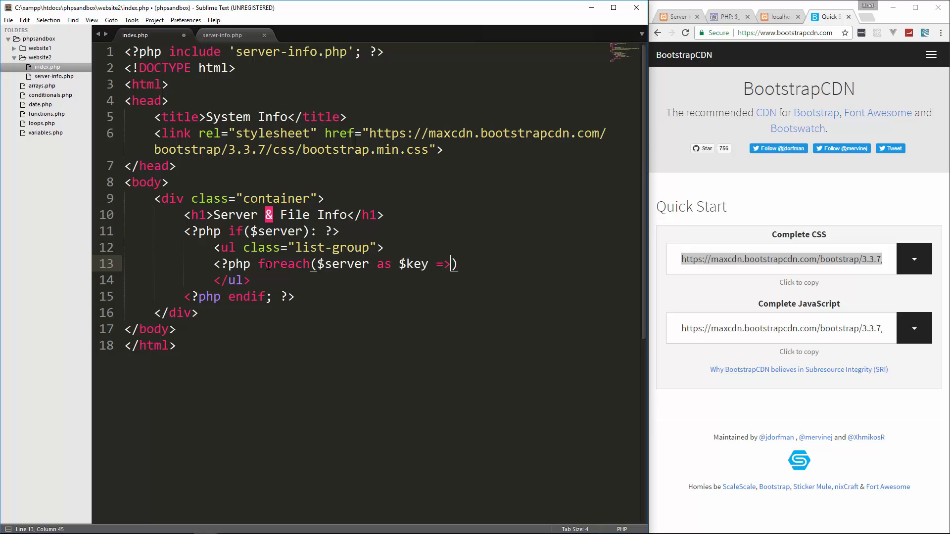
text($value)
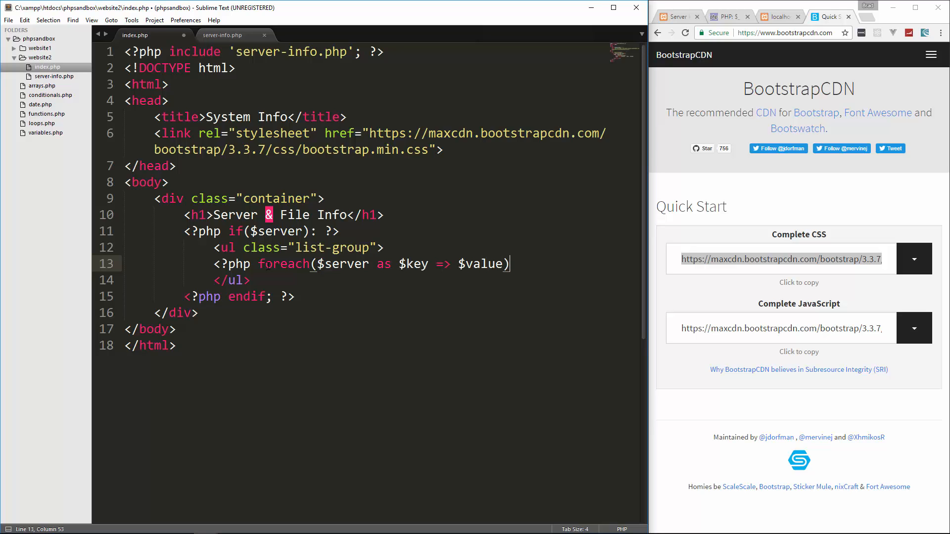
text(: ?>)
text(<?)
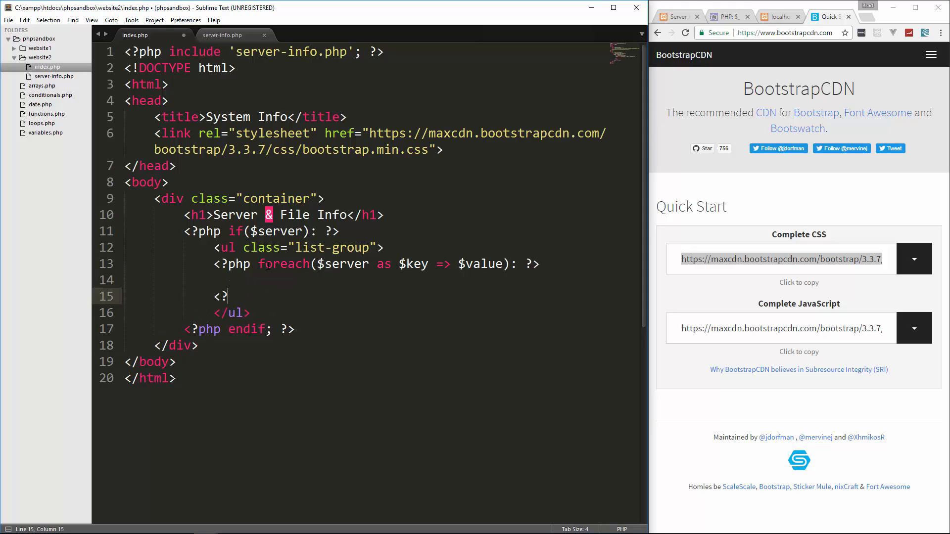
- Close the loop with <?php endforeach; ?> and begin an <li> tag in its body
text(endf)
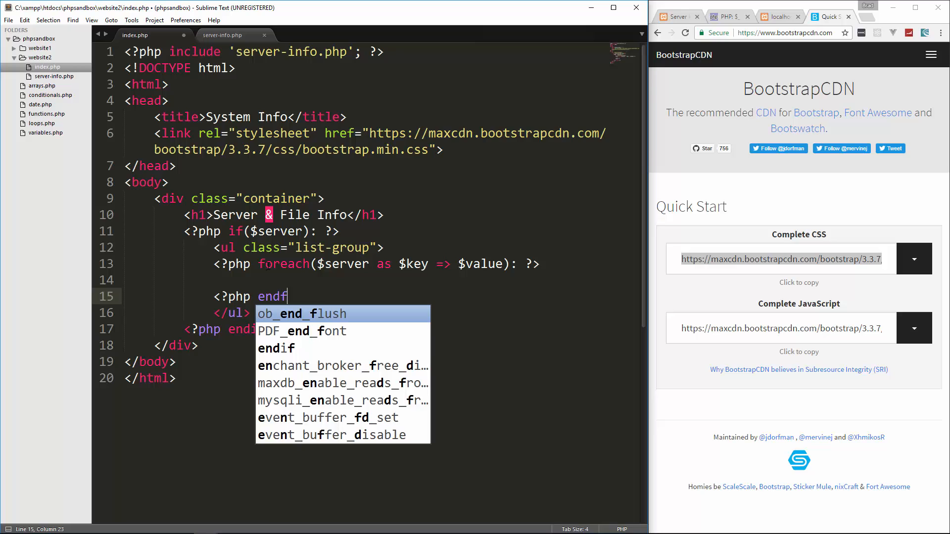
text(ore)
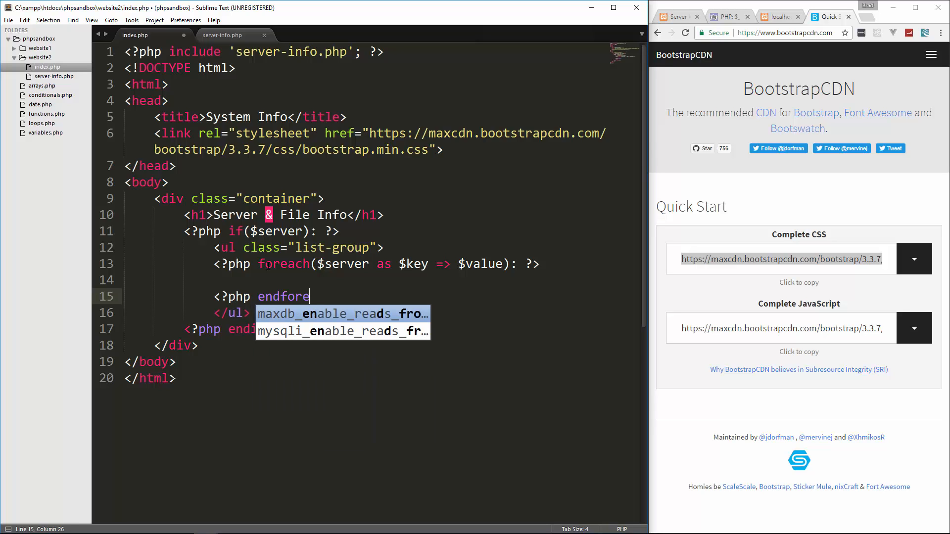
text(ach; ?>)
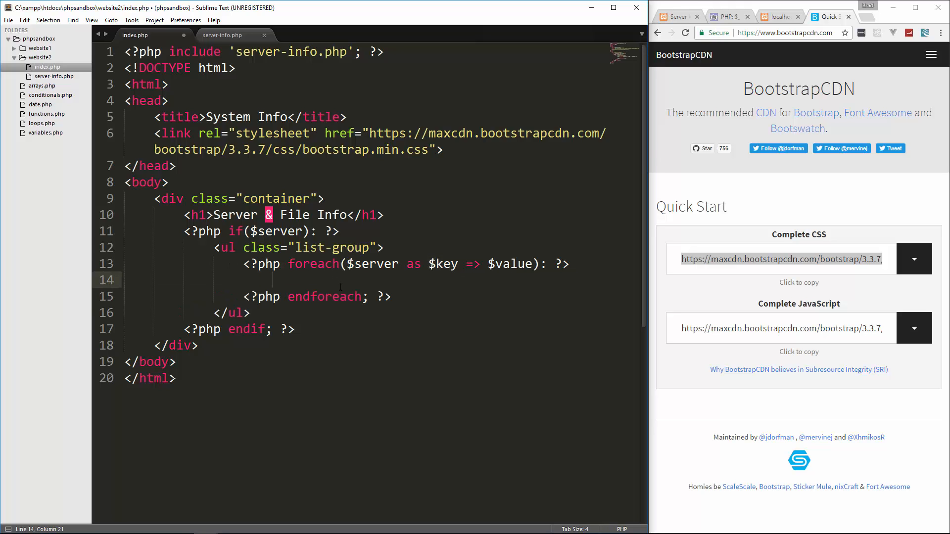
text(<li)
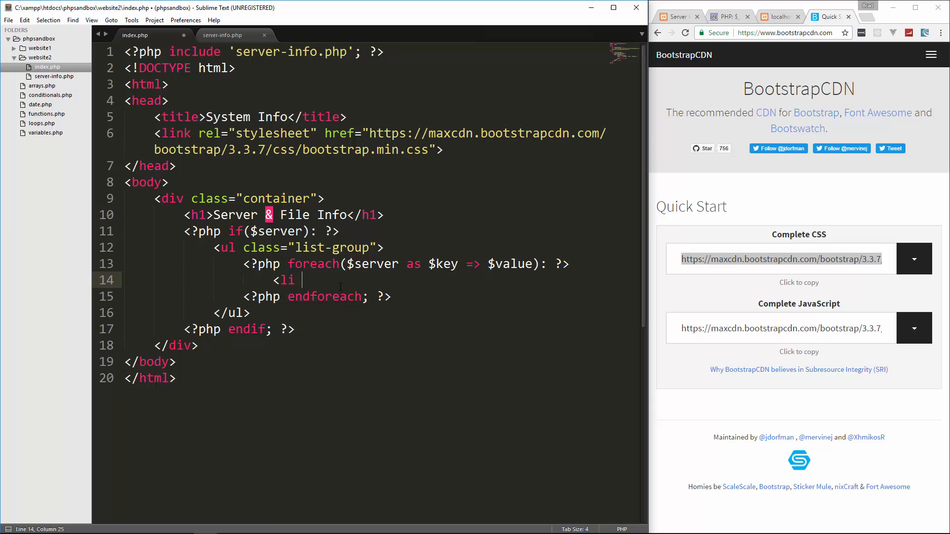
- Give the li class "list-group-item" and add an opening strong tag inside it
text(class="list-group)
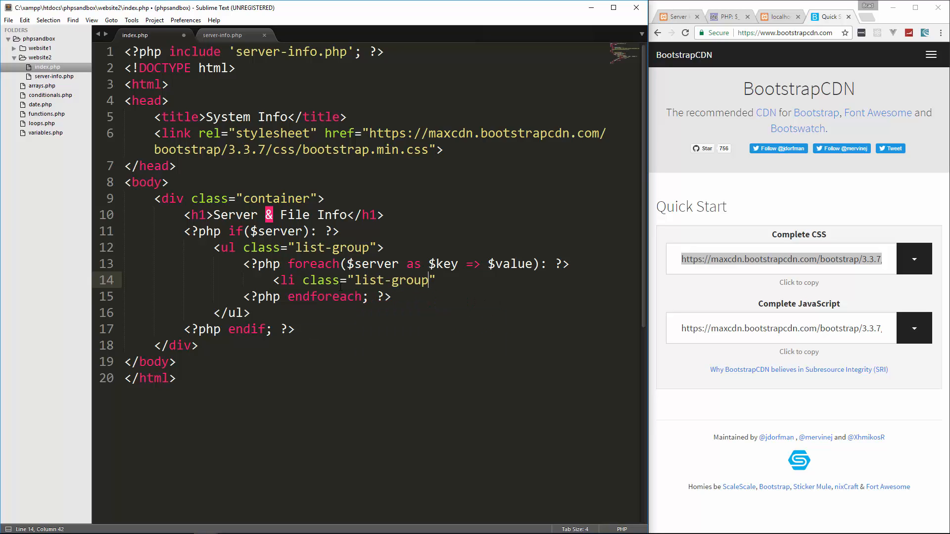
text(-item"><)
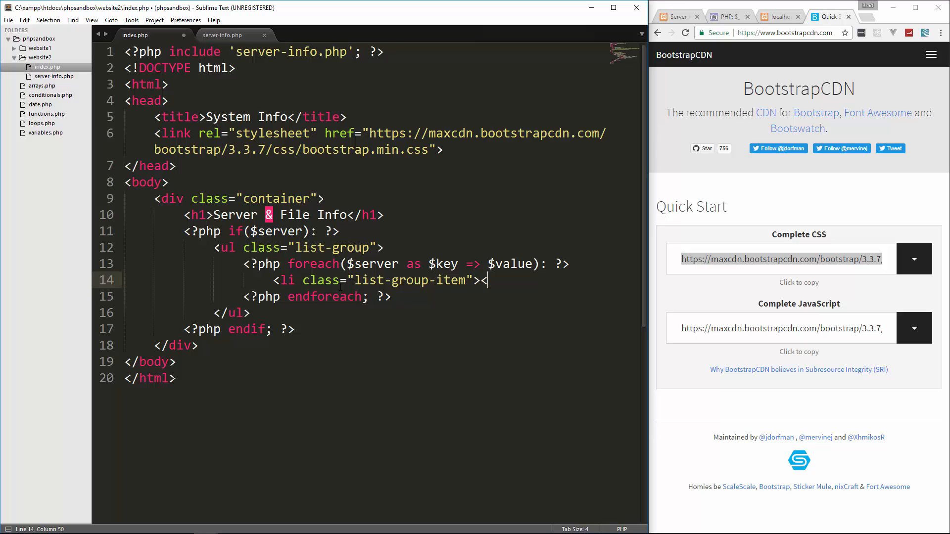
text(</li>)
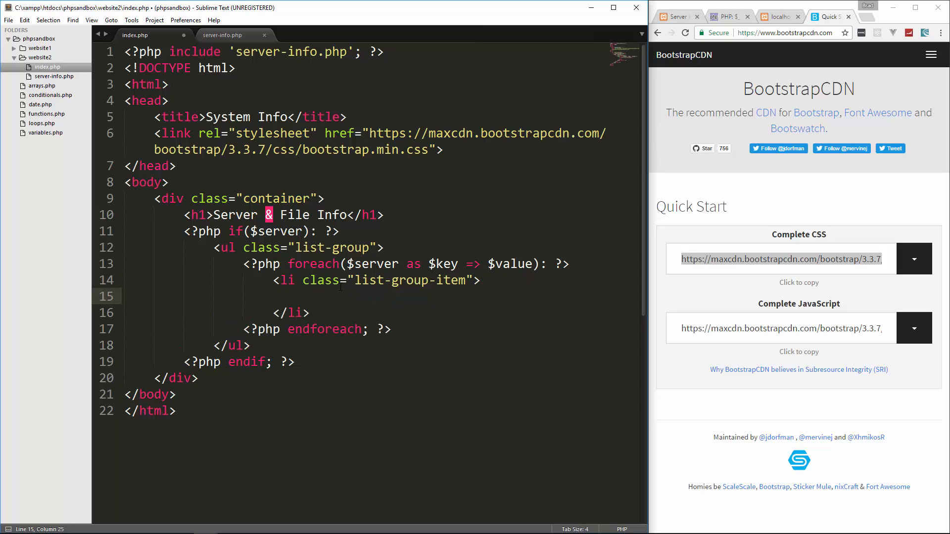
text(<stron)
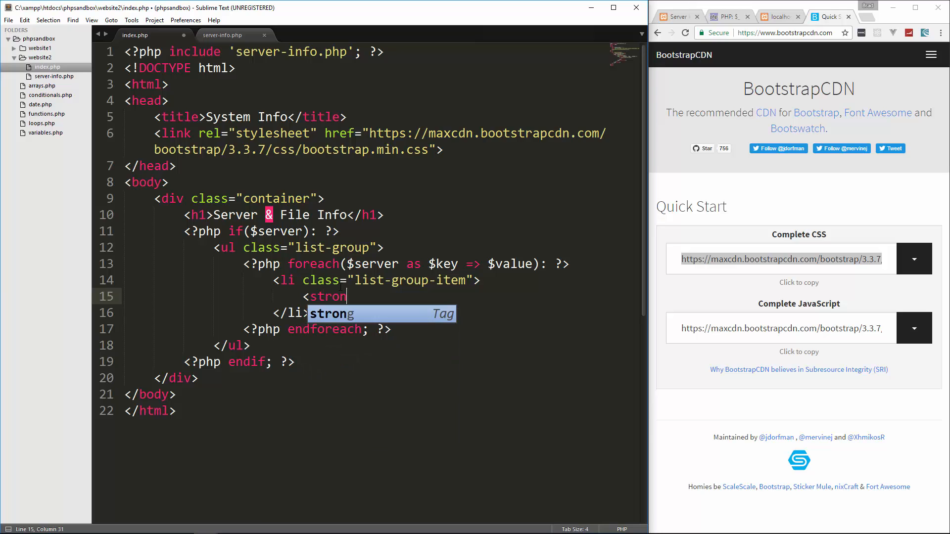
text(strong>s)
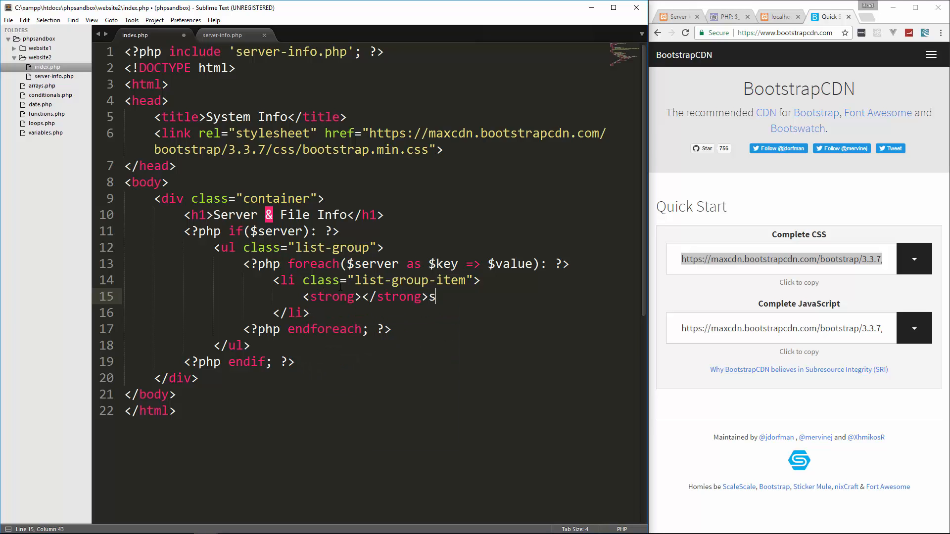
key(backspace)
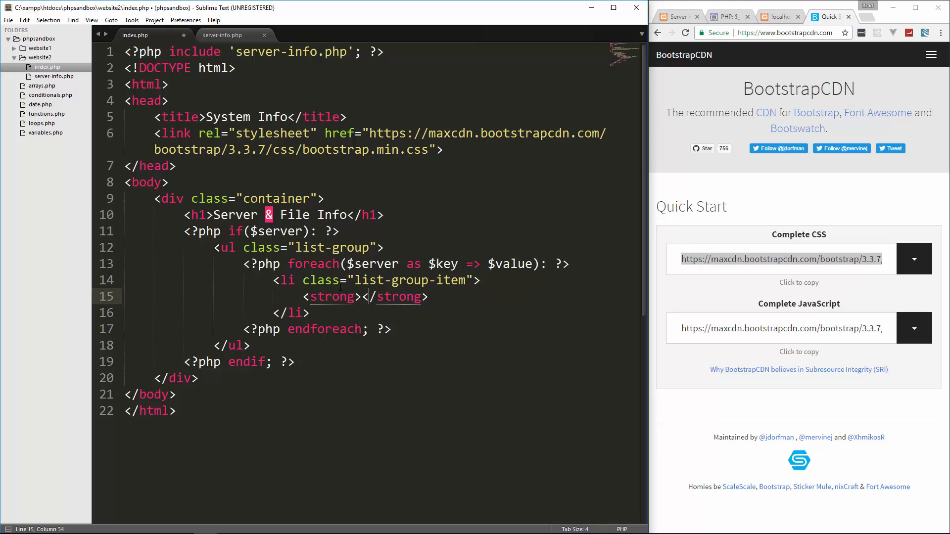
- Echo $key with a colon in bold, then echo $value, and save index.php
text(<?php <)
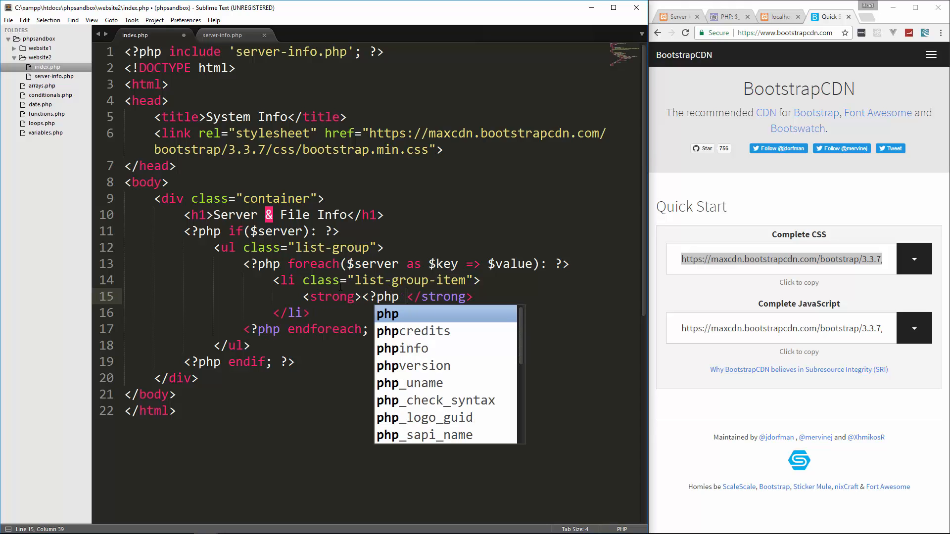
text(echo $key)
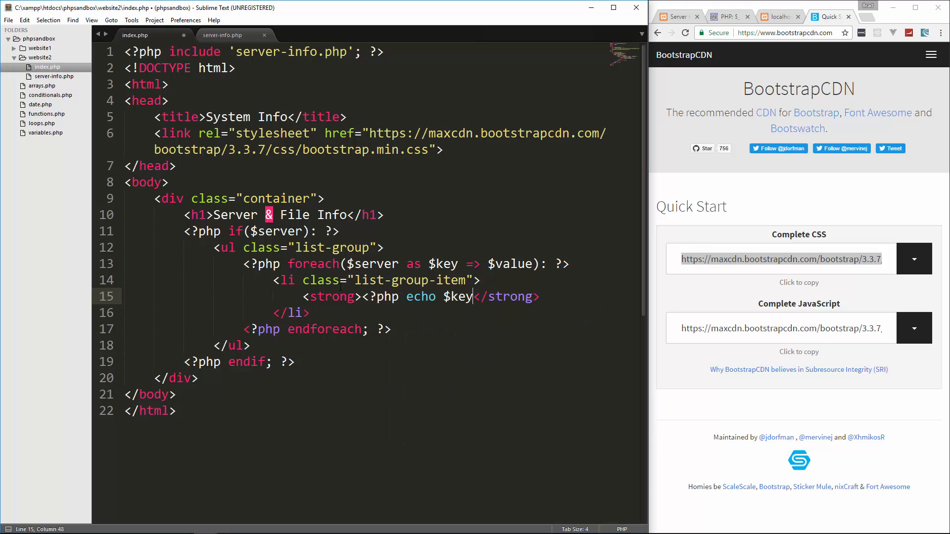
key(Backspace)
text(; ?>)
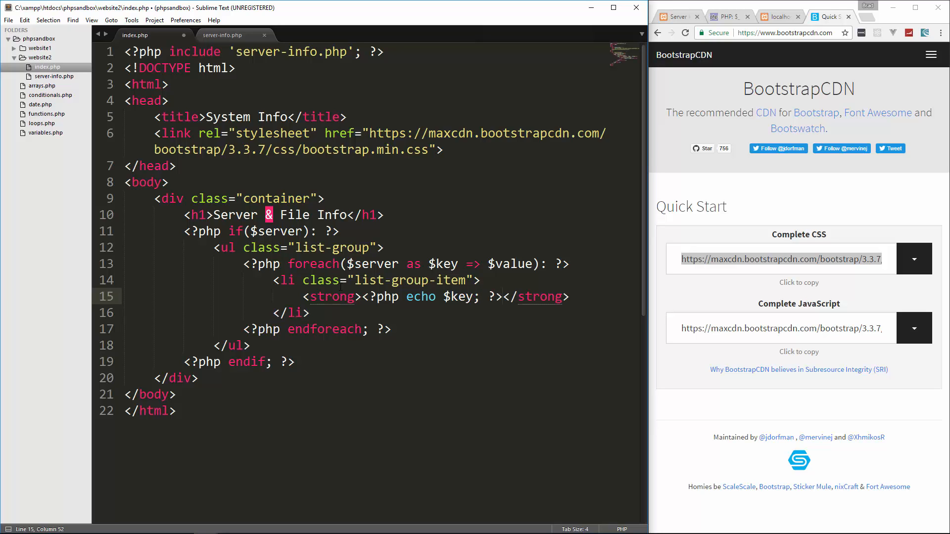
text(:)
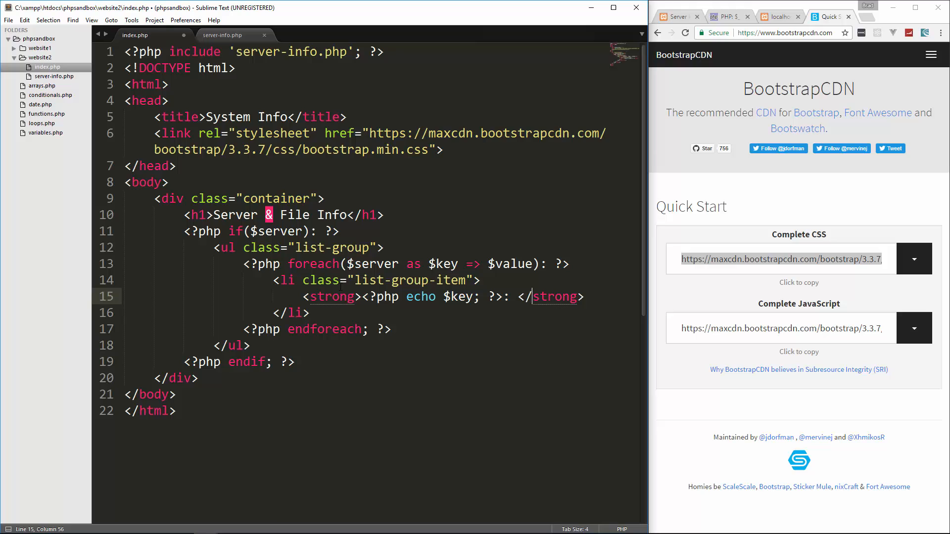
key(enter)
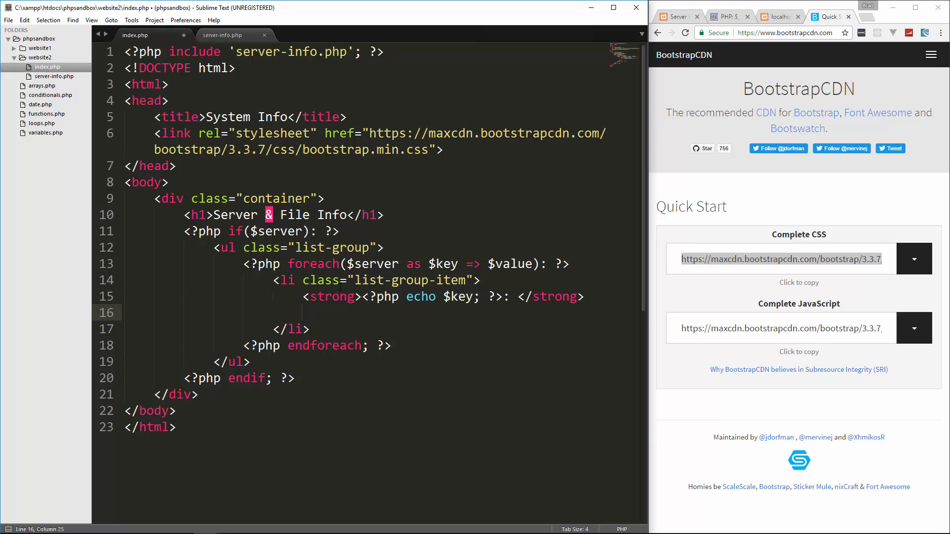
text(<?php e)
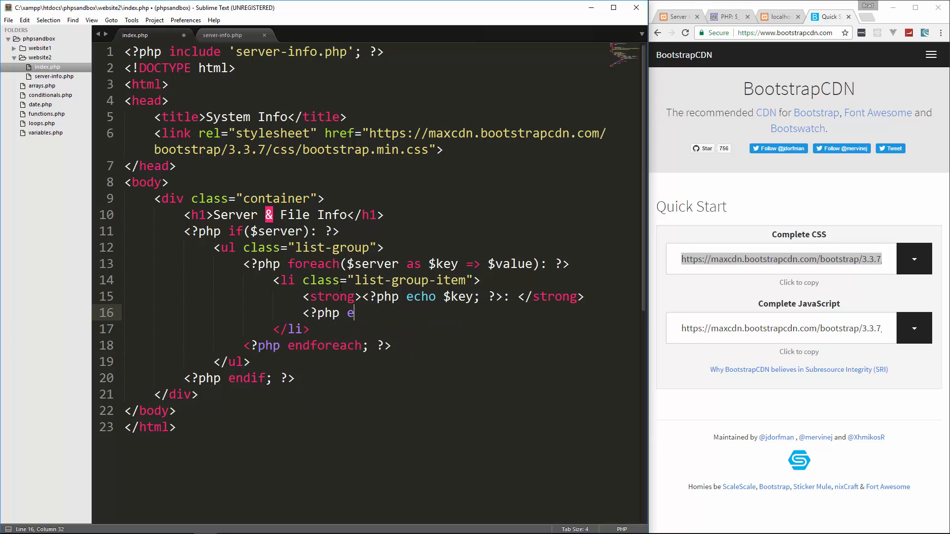
text(cho $value)
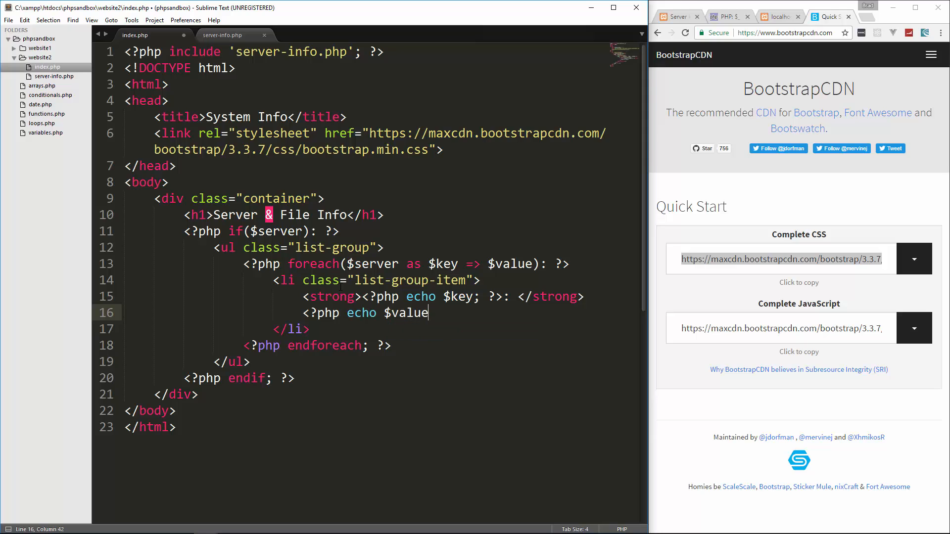
text(; ?>)
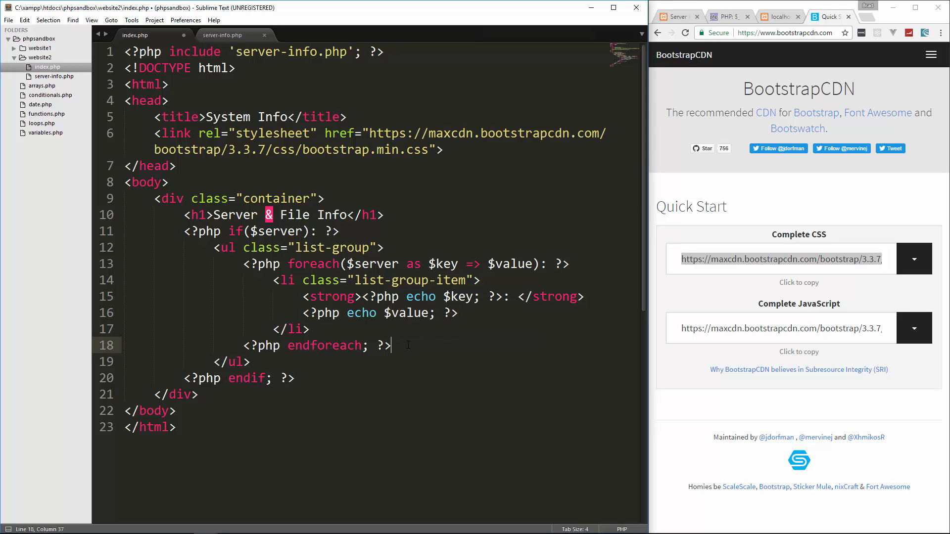
key(ctrl+s)
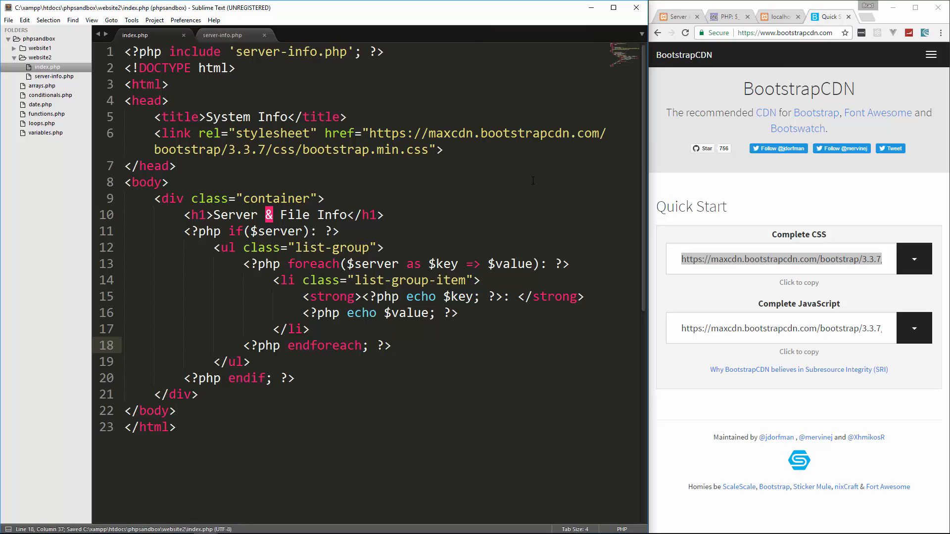
click(778, 16)
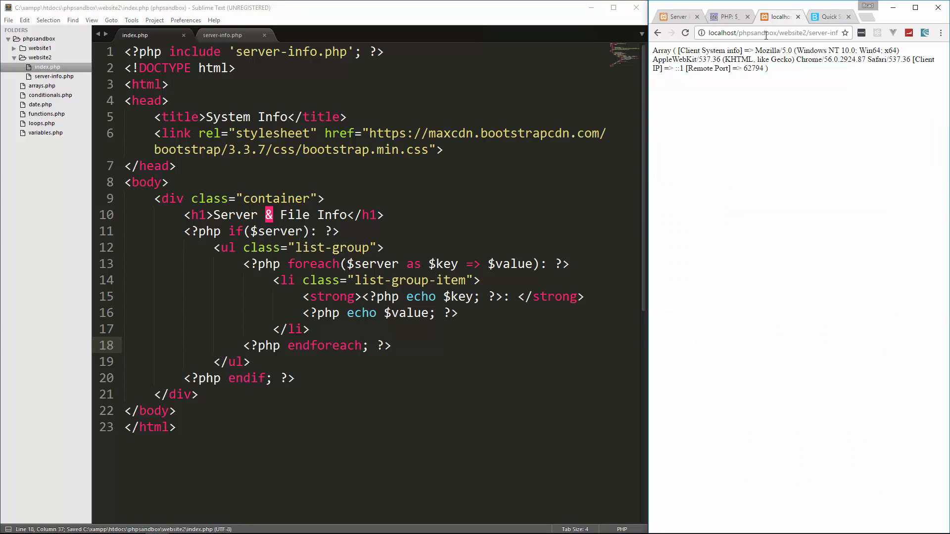
mouse_move(800, 42)
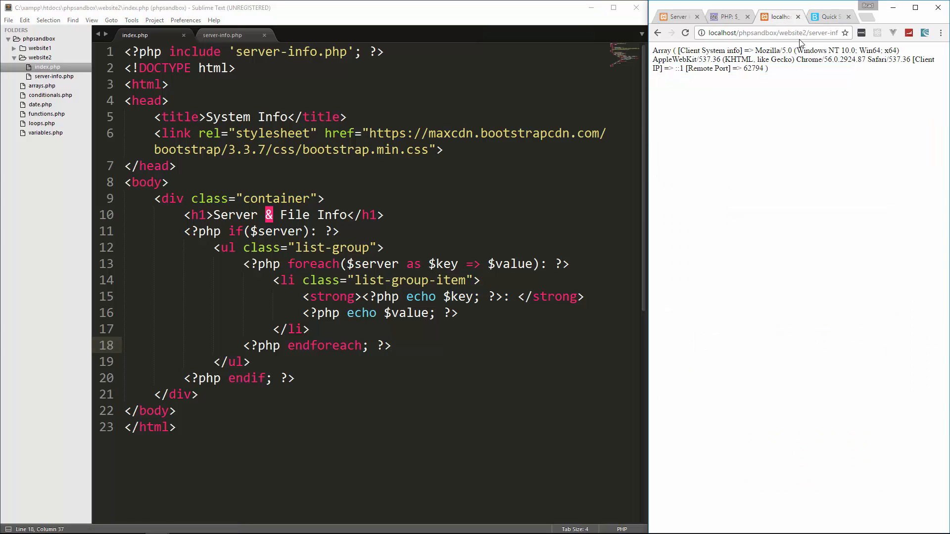
- Load localhost/phpsandbox/website2/ in Chrome to view the Server & File Info list
click(775, 33)
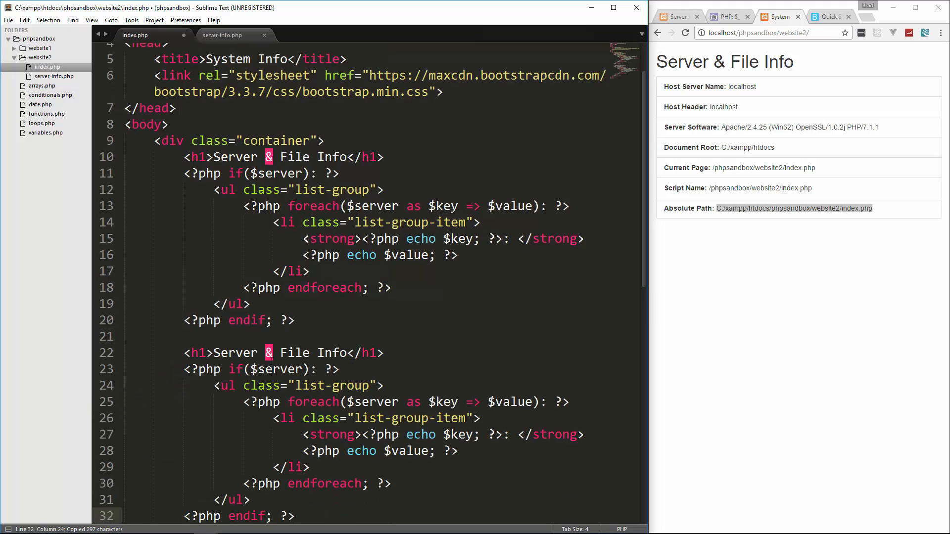
- Rename the duplicated heading to 'Client Info' and change $server to $client below it
drag(213, 353, 309, 353)
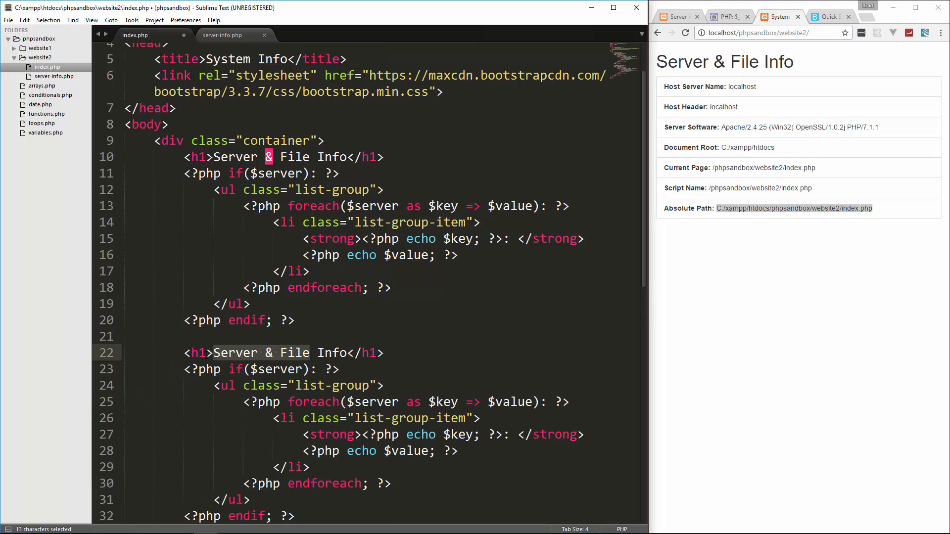
text(Client)
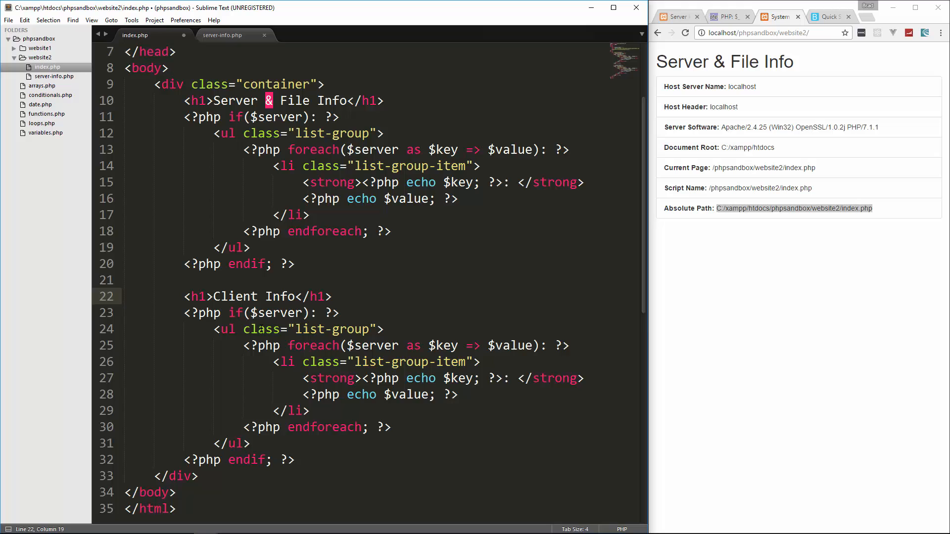
scroll(down, 3)
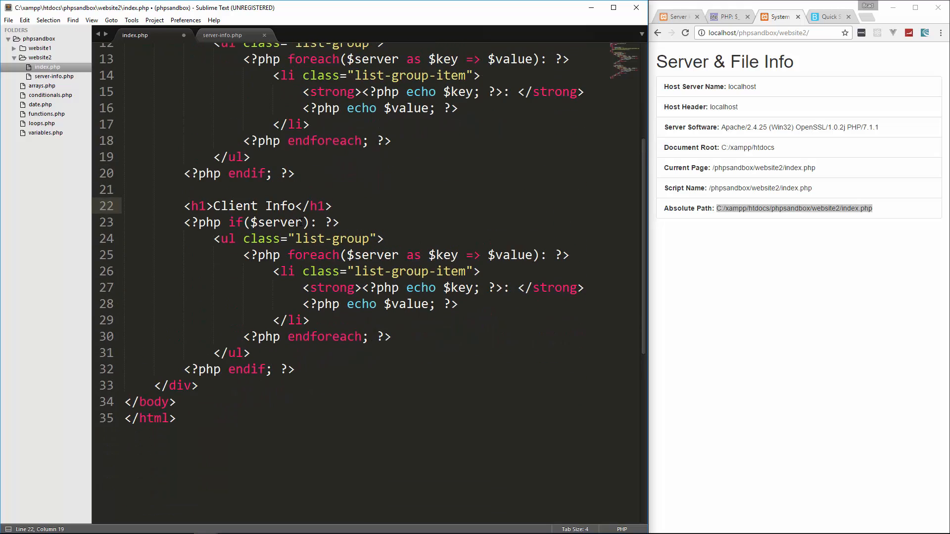
text(client)
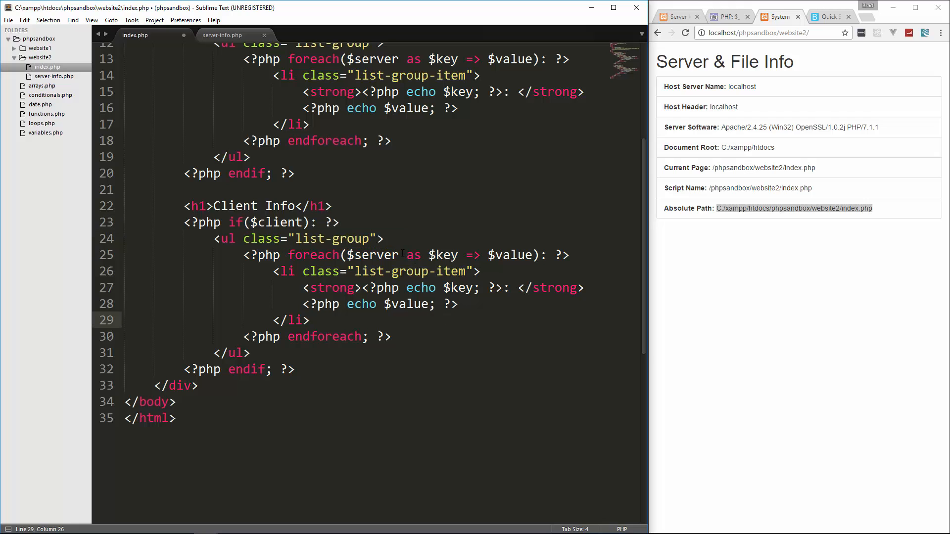
text(client)
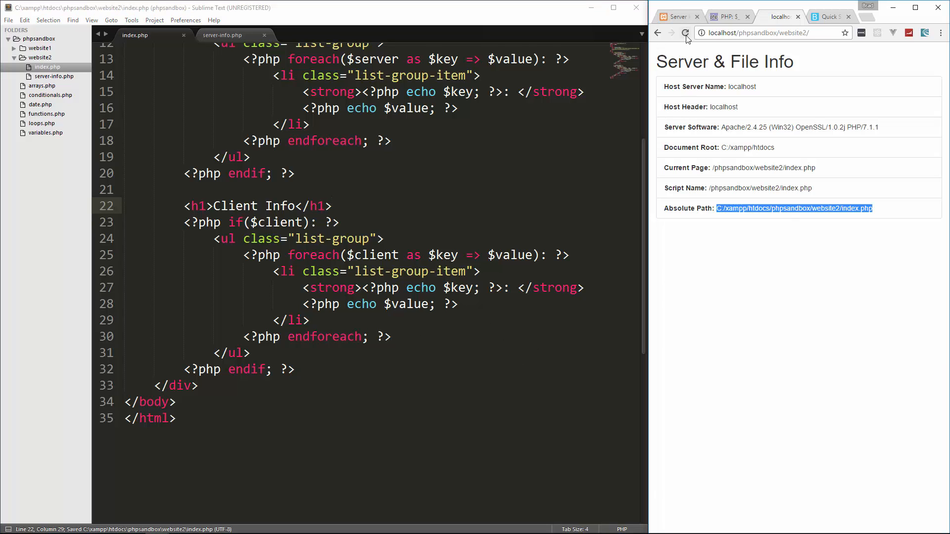
- Reload the website2 page to see the Client Info list, then return to the client-check code
click(686, 33)
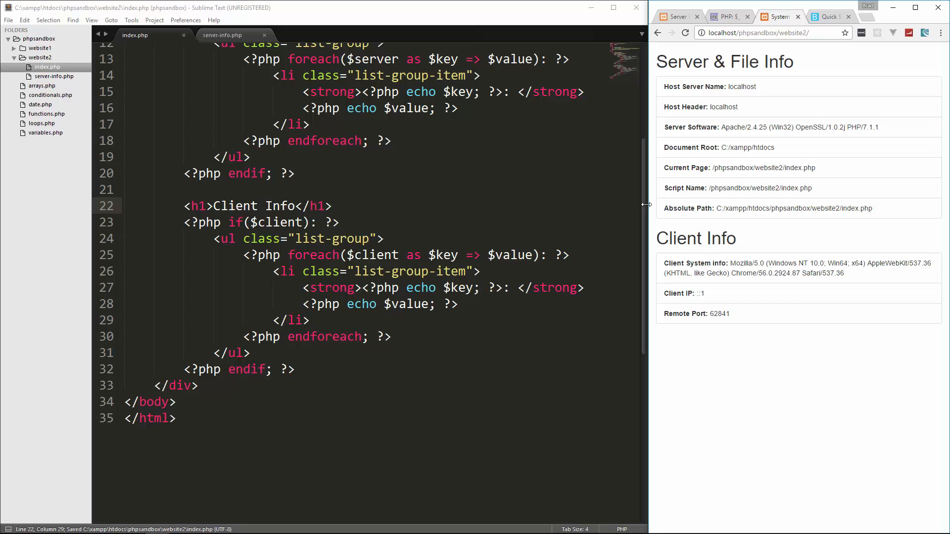
click(340, 222)
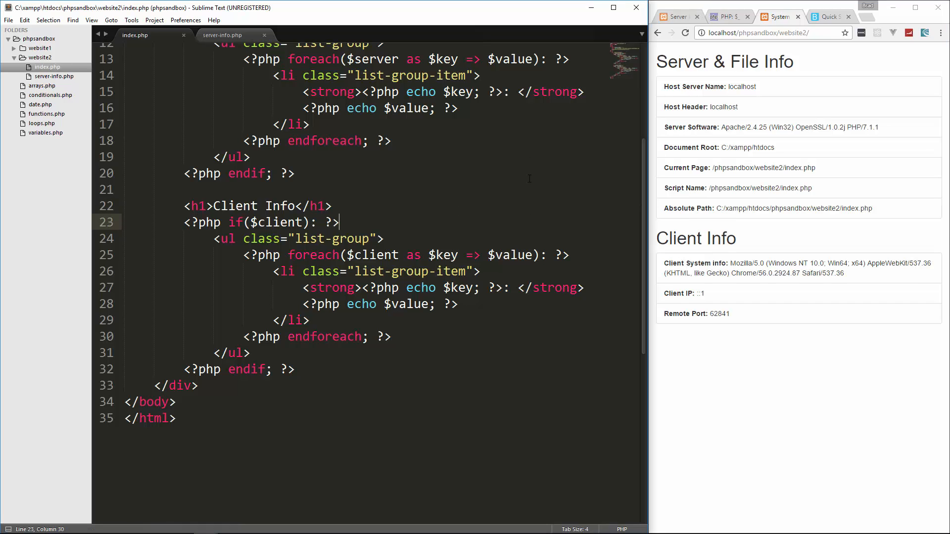
mouse_move(818, 209)
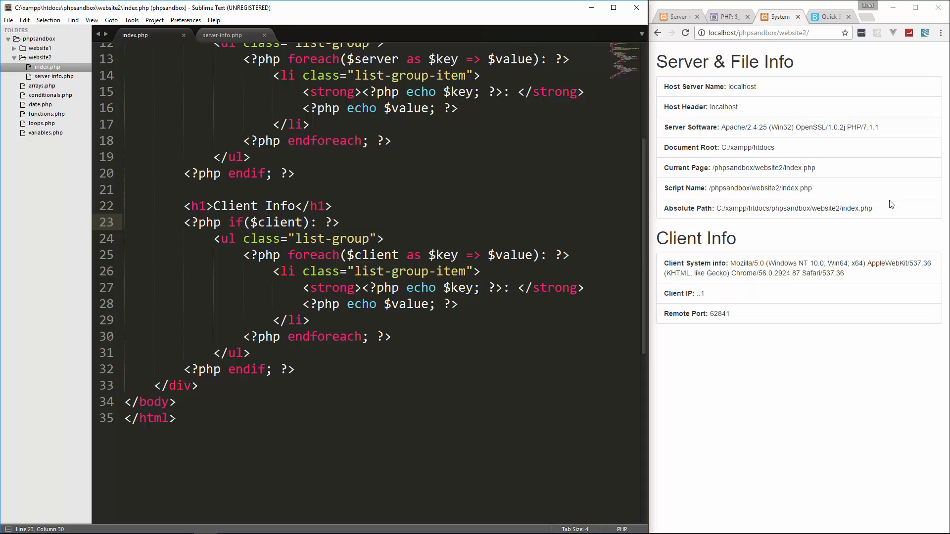
mouse_move(857, 145)
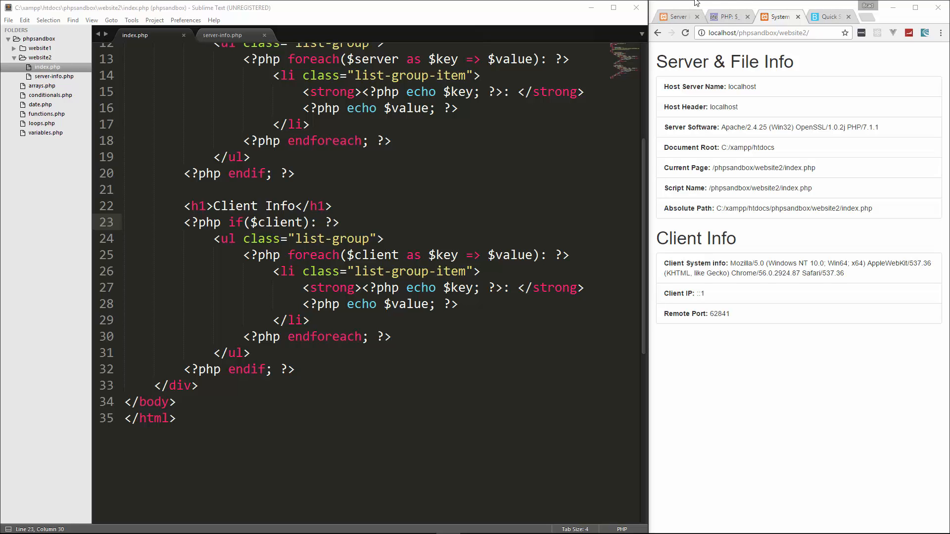
mouse_move(801, 216)
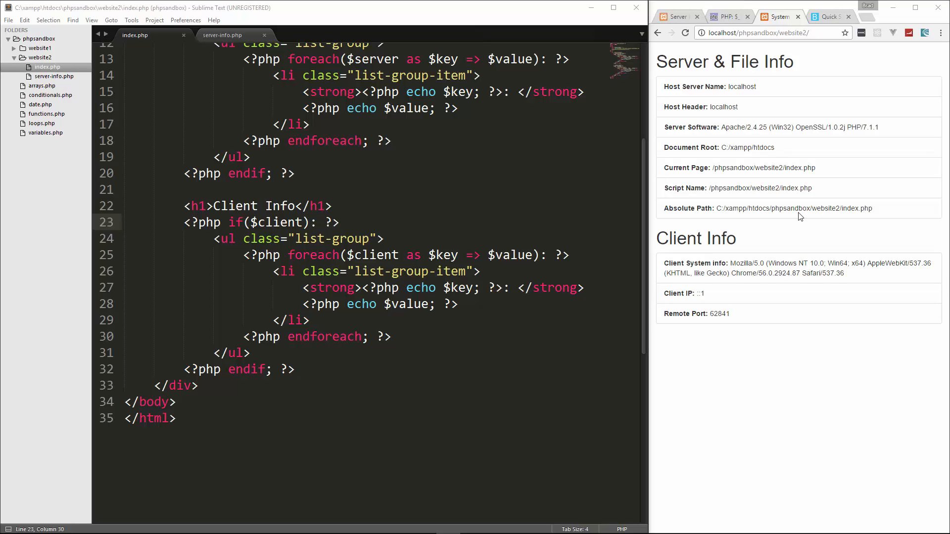